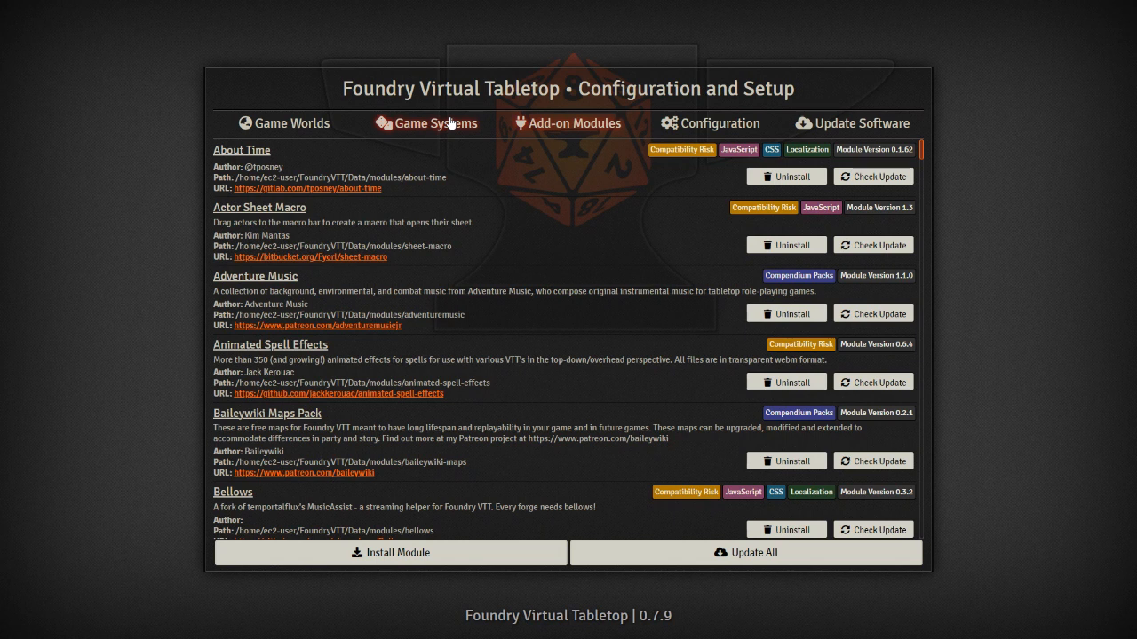
pyautogui.moveTo(452, 116)
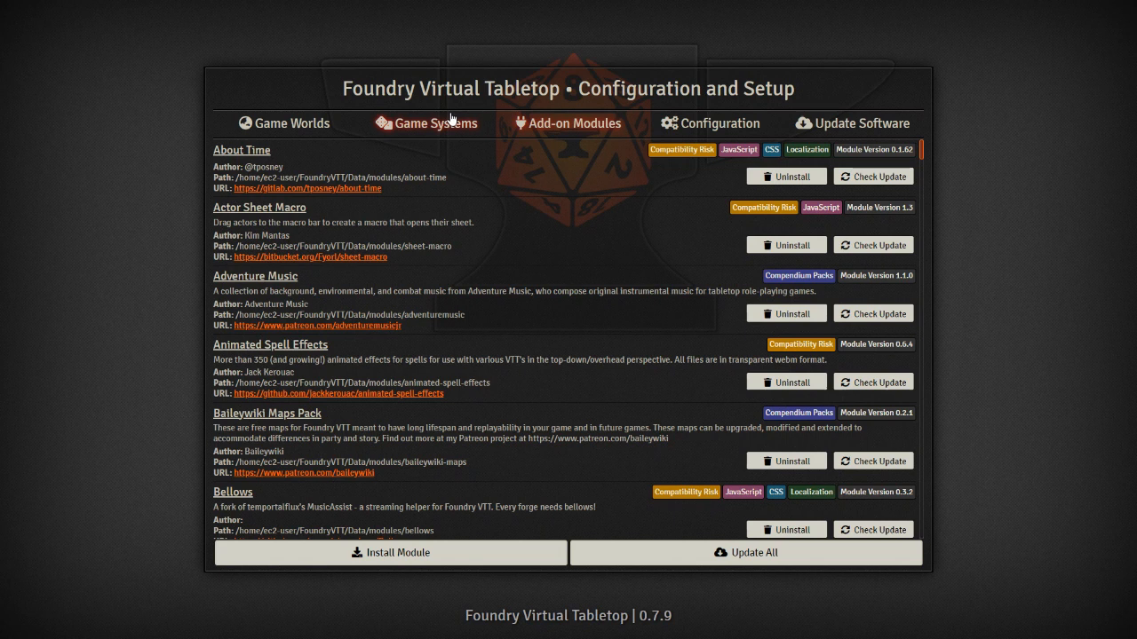
pyautogui.moveTo(453, 117)
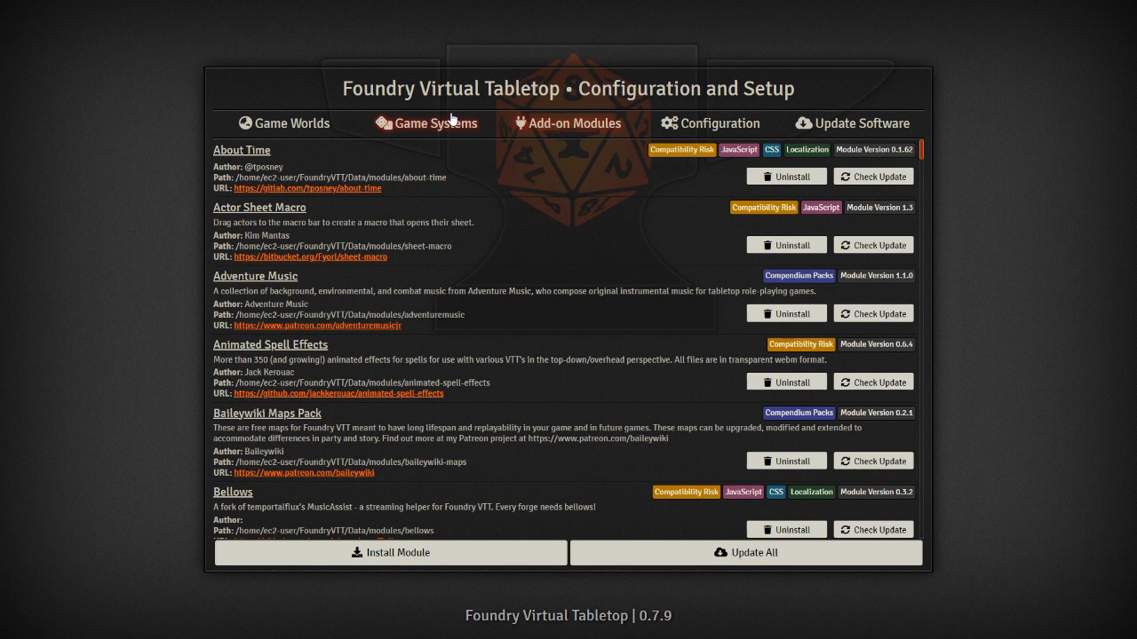
pyautogui.moveTo(446, 130)
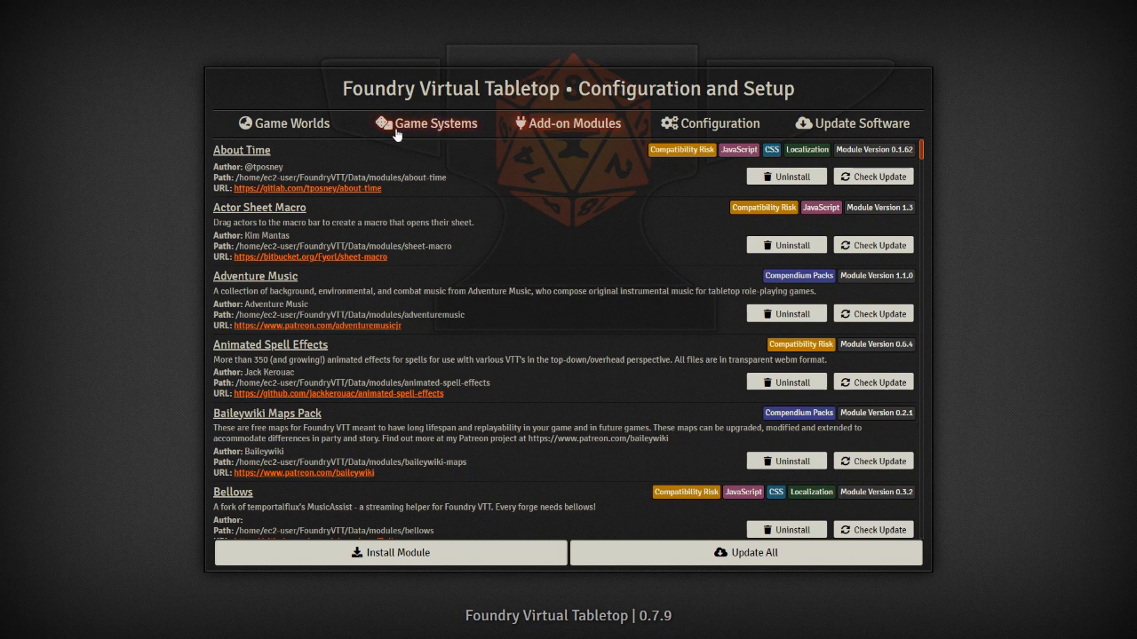
# From the Game Worlds list, start a new world titled 'Automation'.
pyautogui.click(291, 123)
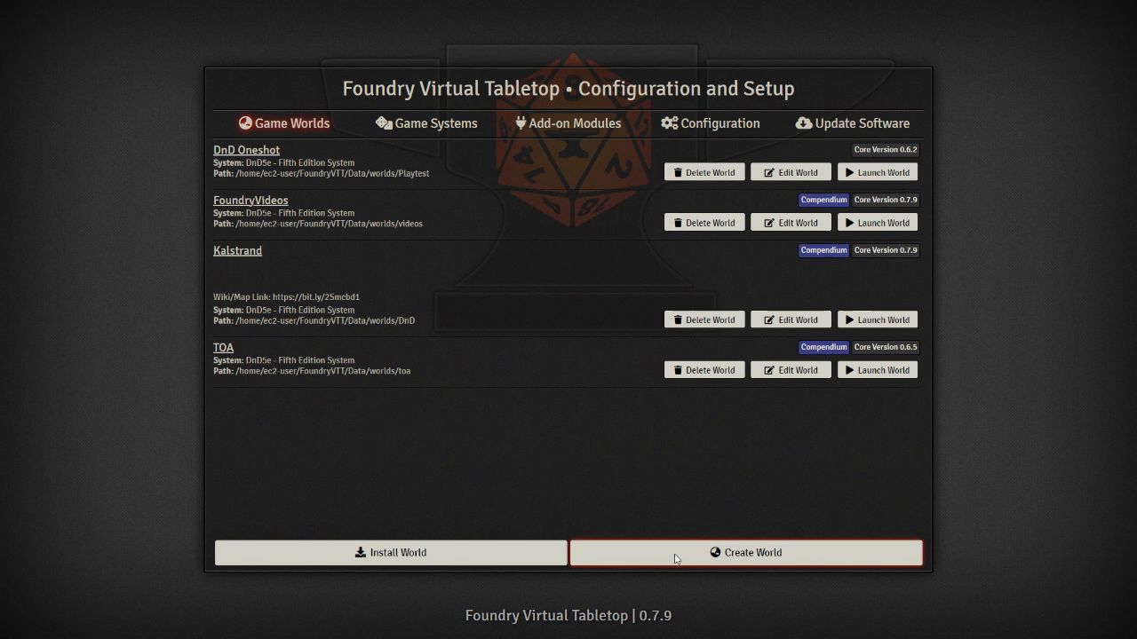
pyautogui.click(749, 553)
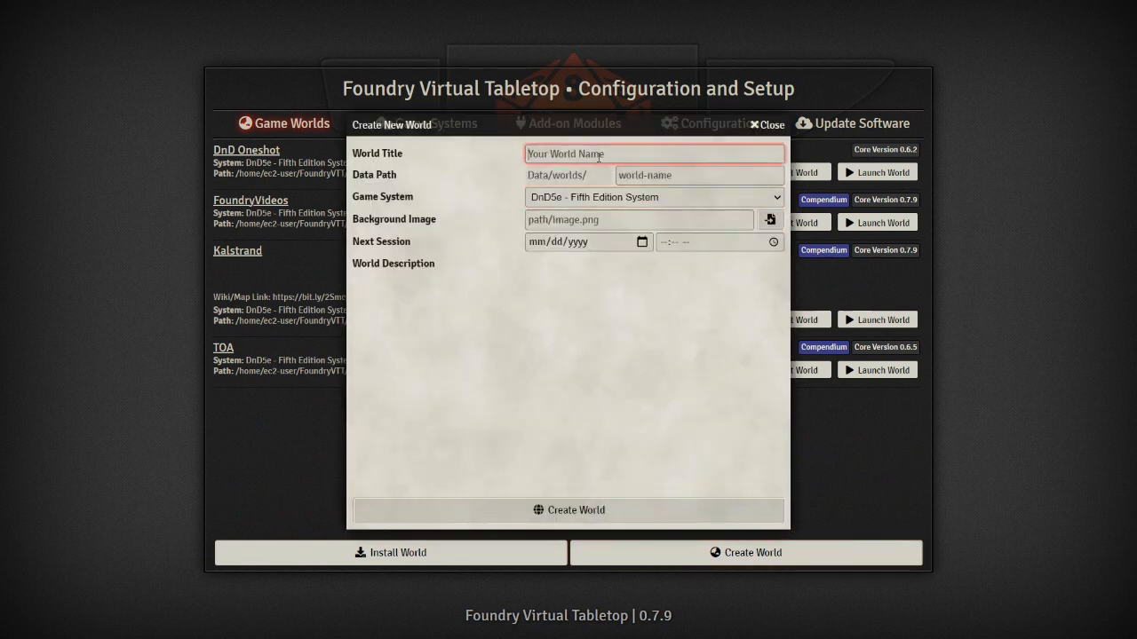
pyautogui.write('Automation')
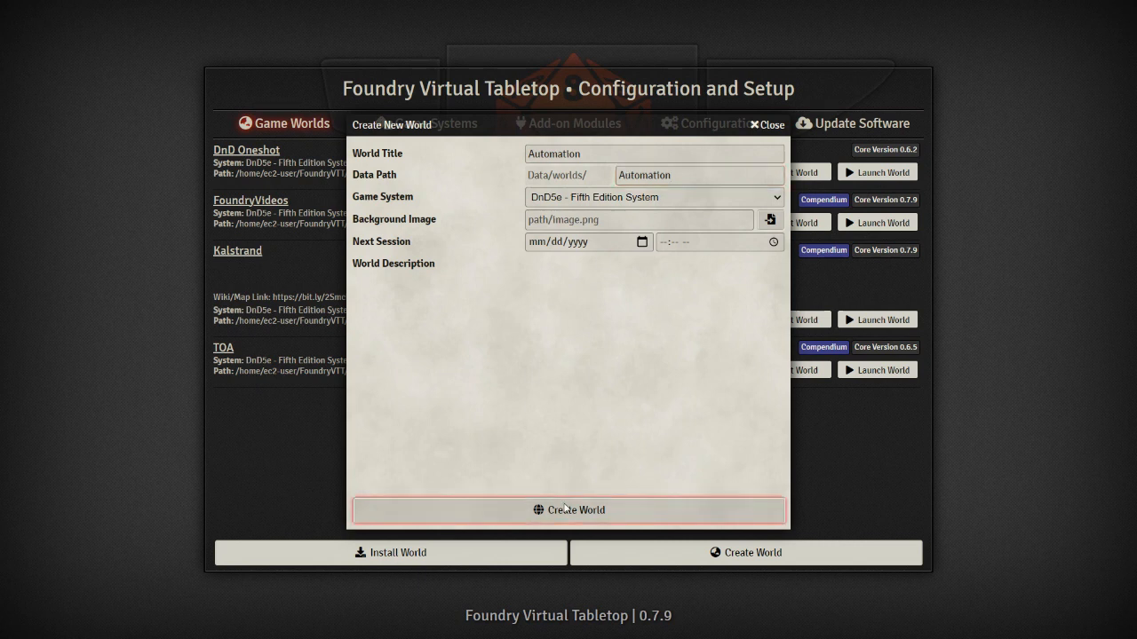
pyautogui.moveTo(655, 208)
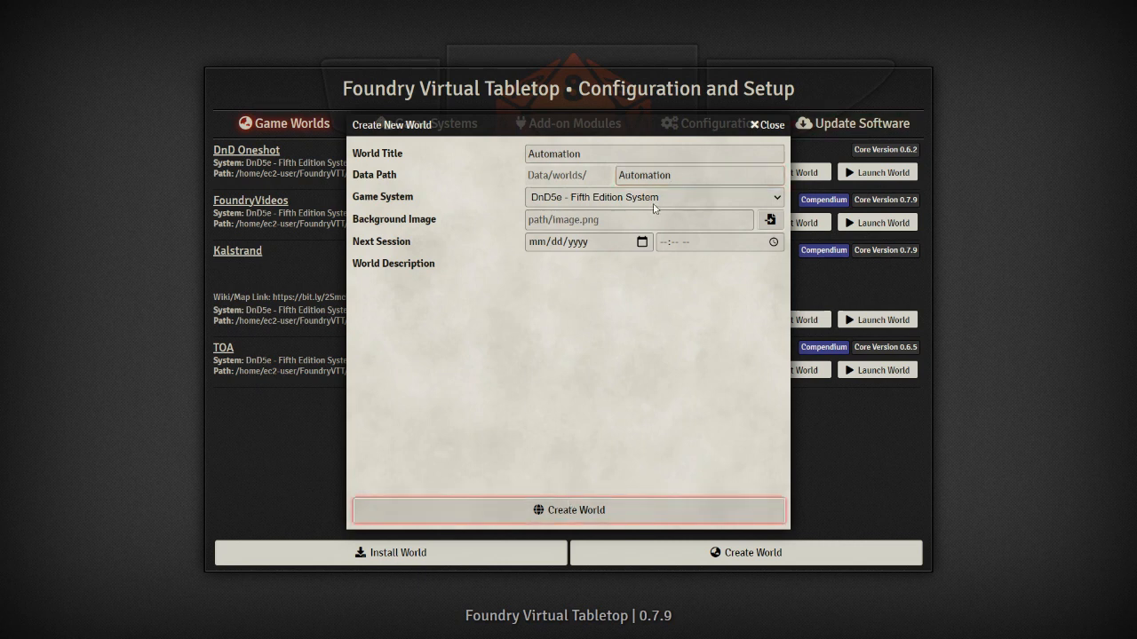
pyautogui.moveTo(636, 472)
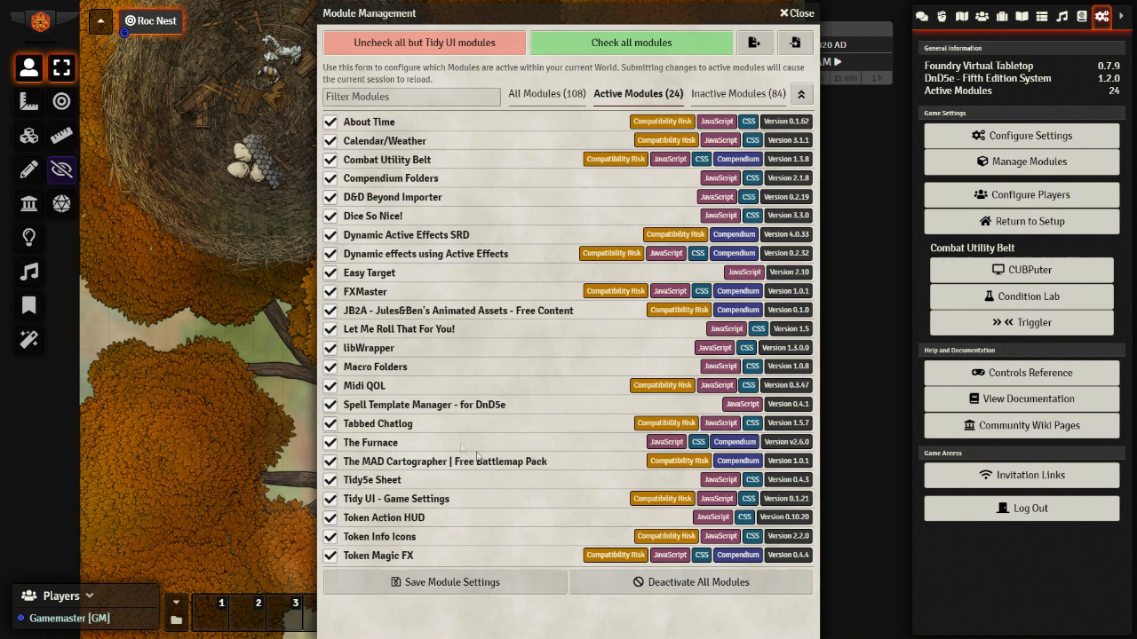
pyautogui.moveTo(564, 426)
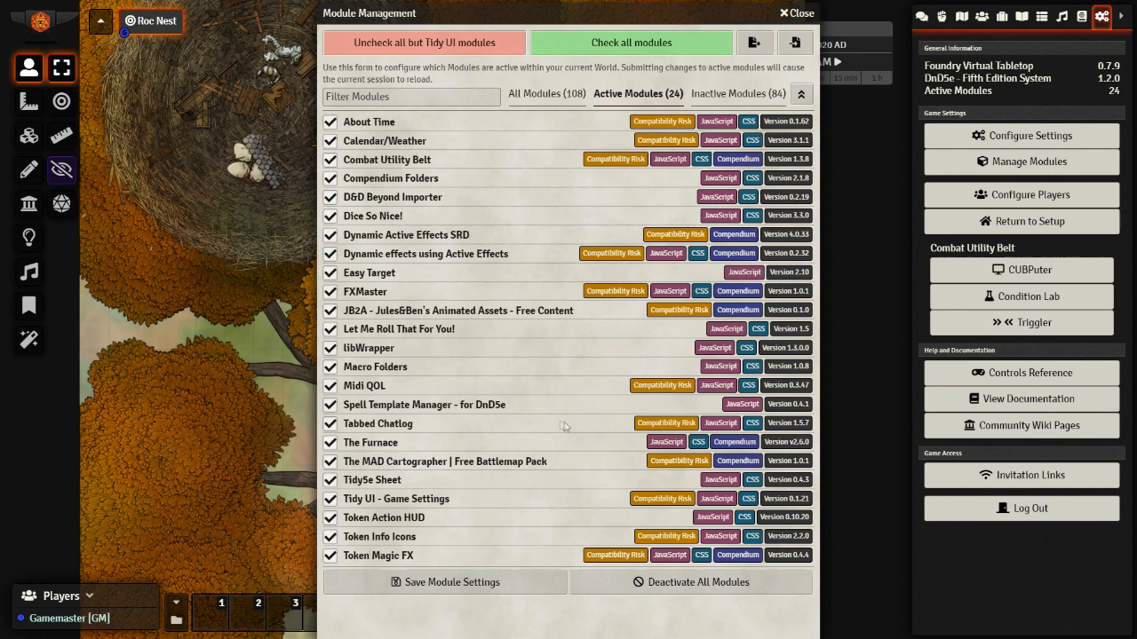
pyautogui.moveTo(504, 461)
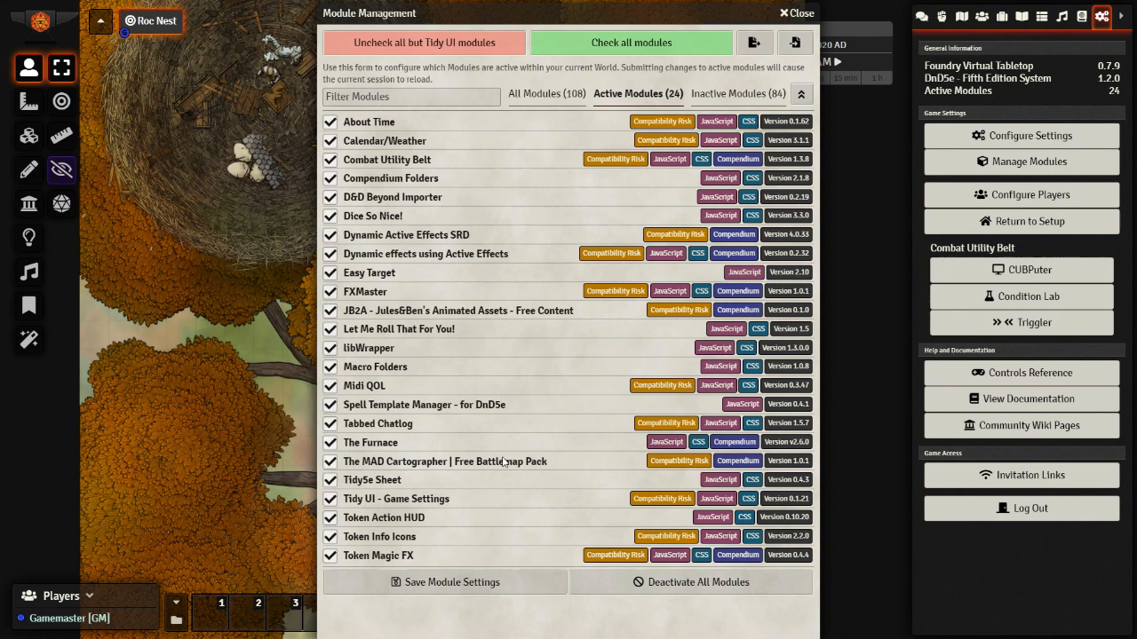
pyautogui.moveTo(505, 463)
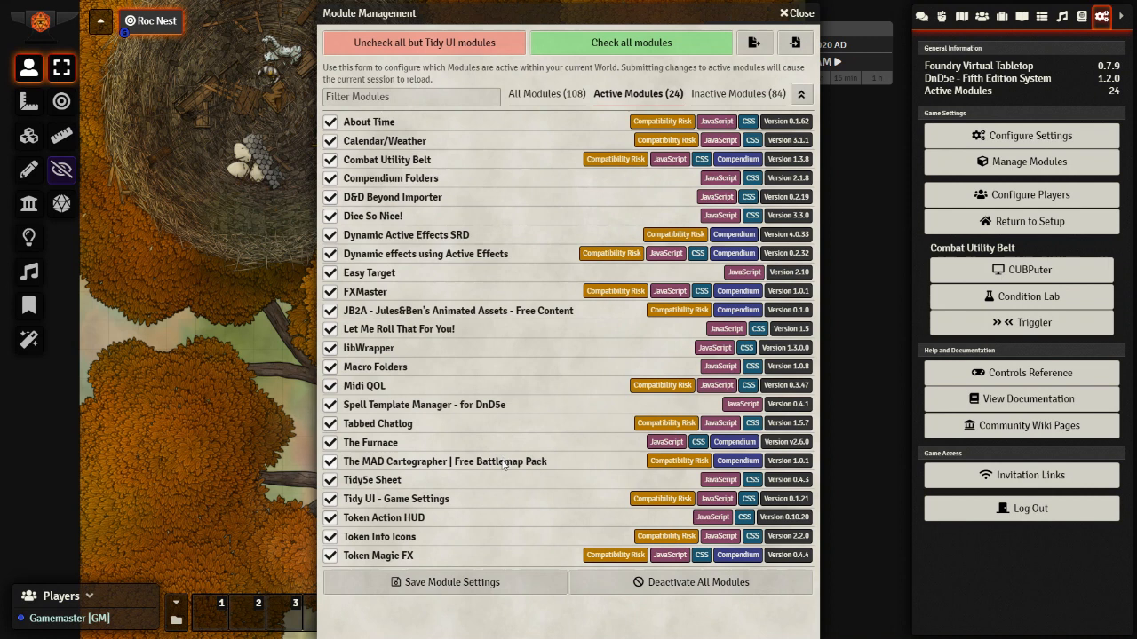
pyautogui.moveTo(466, 464)
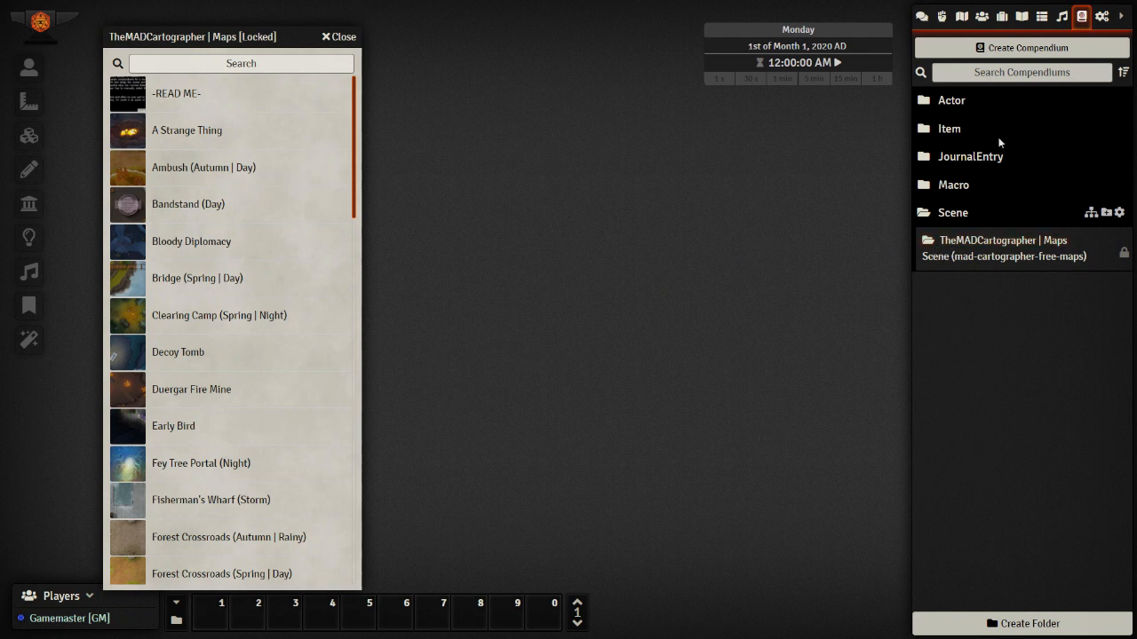
pyautogui.moveTo(354, 206)
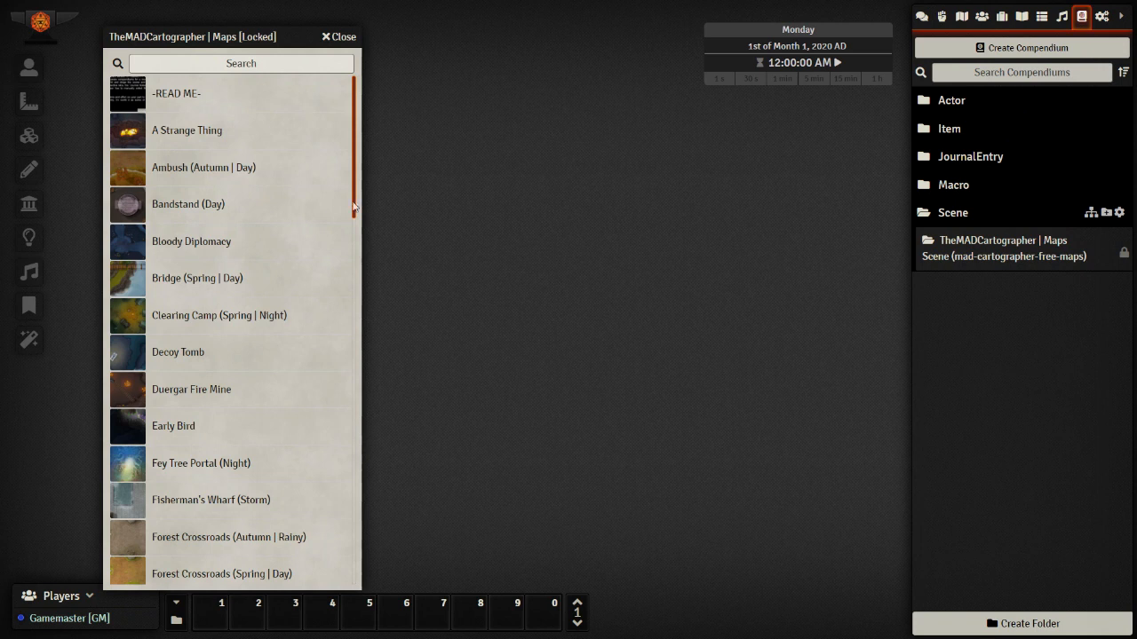
pyautogui.moveTo(365, 154)
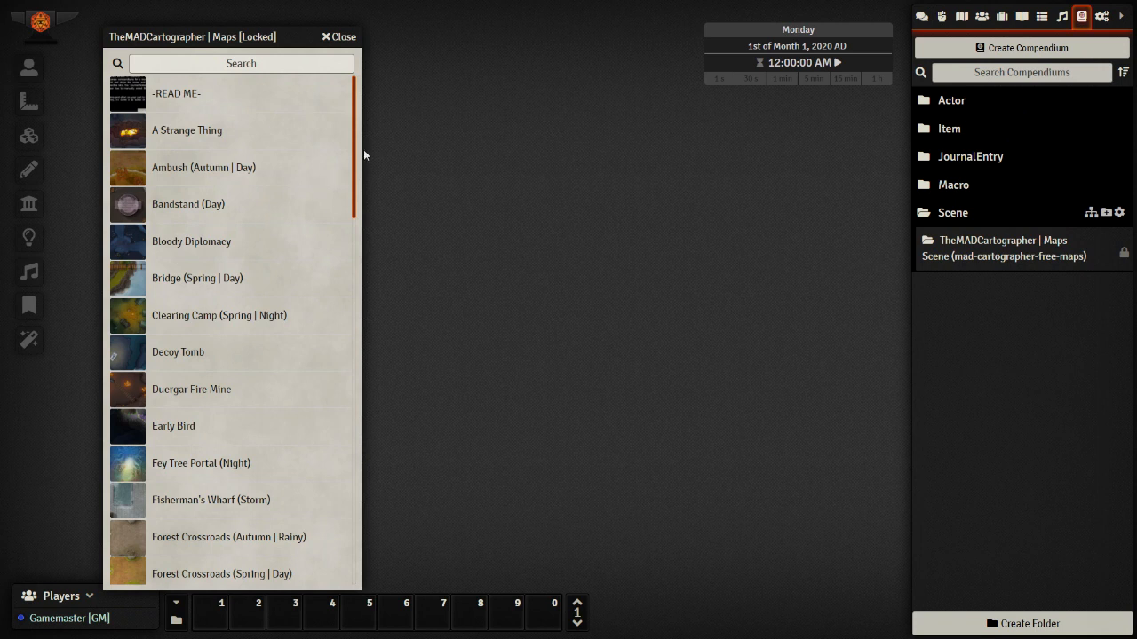
# Import Roc Nest from TheMADCartographer Maps compendium and load it on the canvas.
pyautogui.scroll(-3)
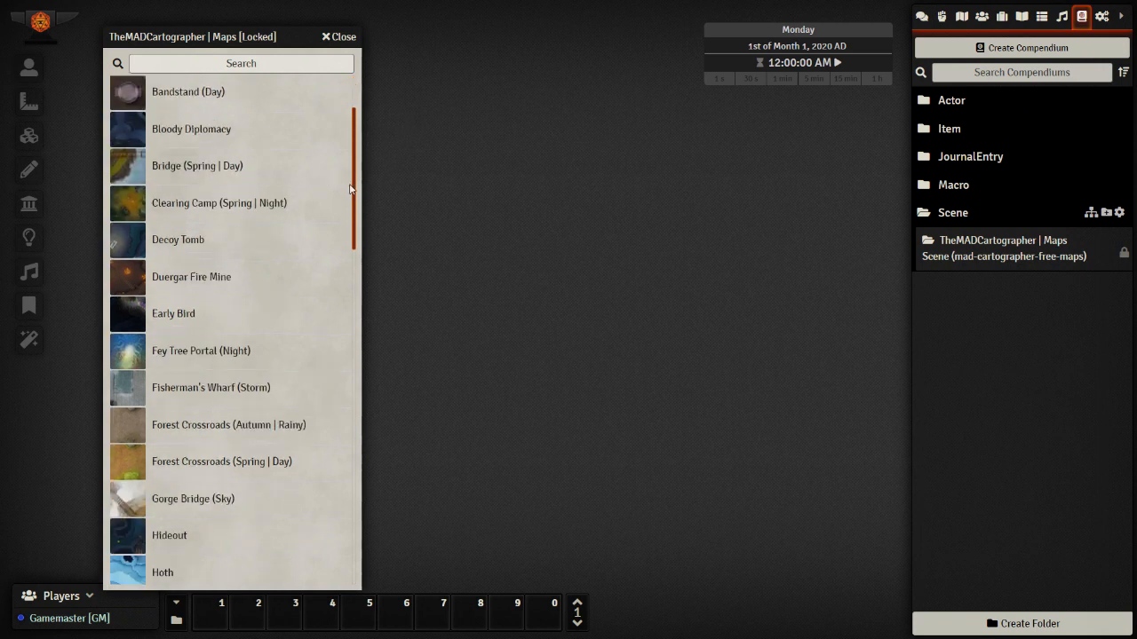
pyautogui.scroll(-3)
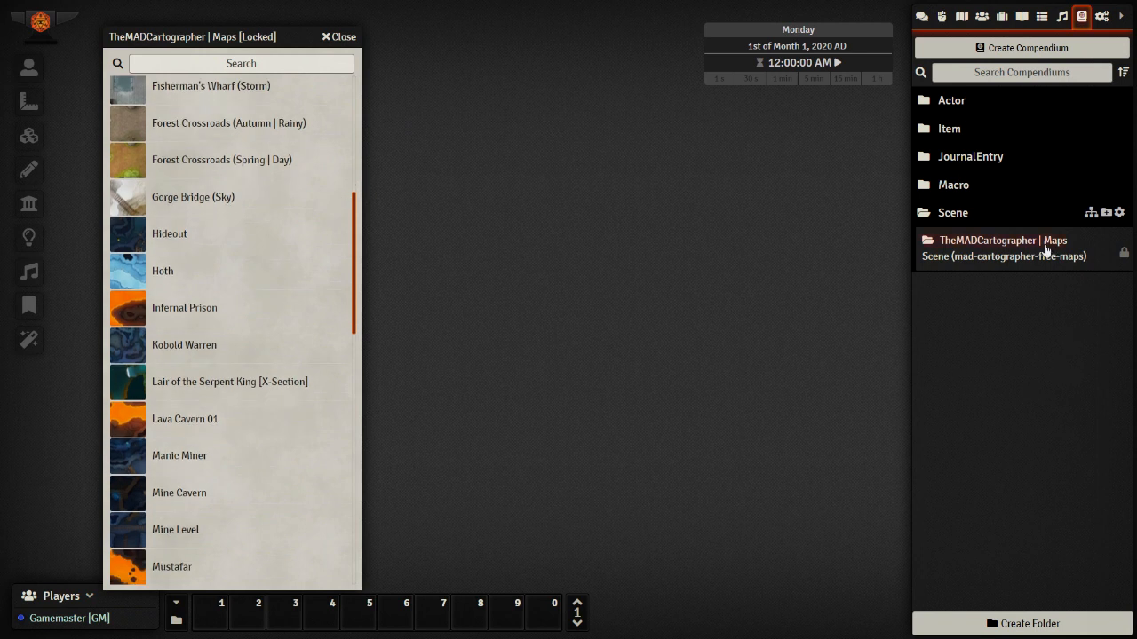
pyautogui.scroll(-3)
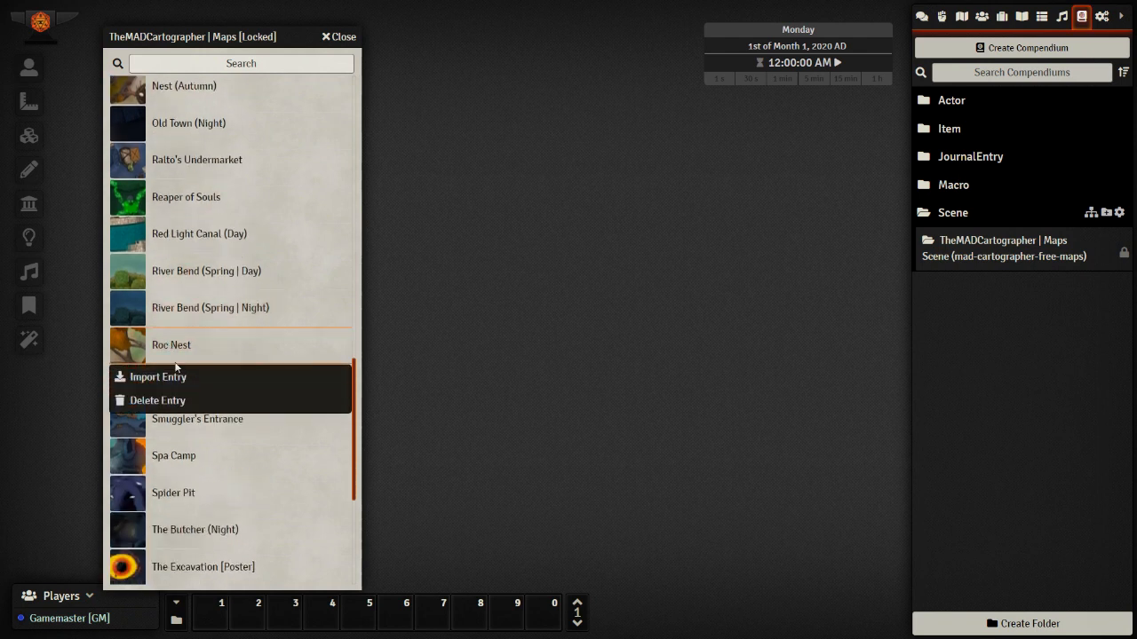
pyautogui.click(958, 18)
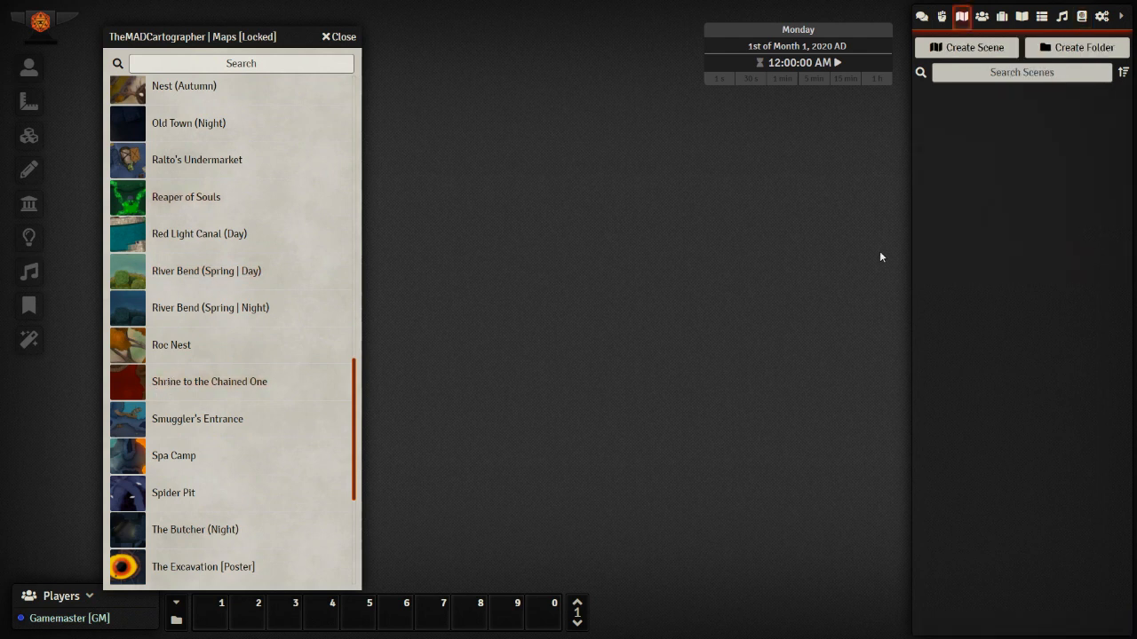
pyautogui.moveTo(658, 271)
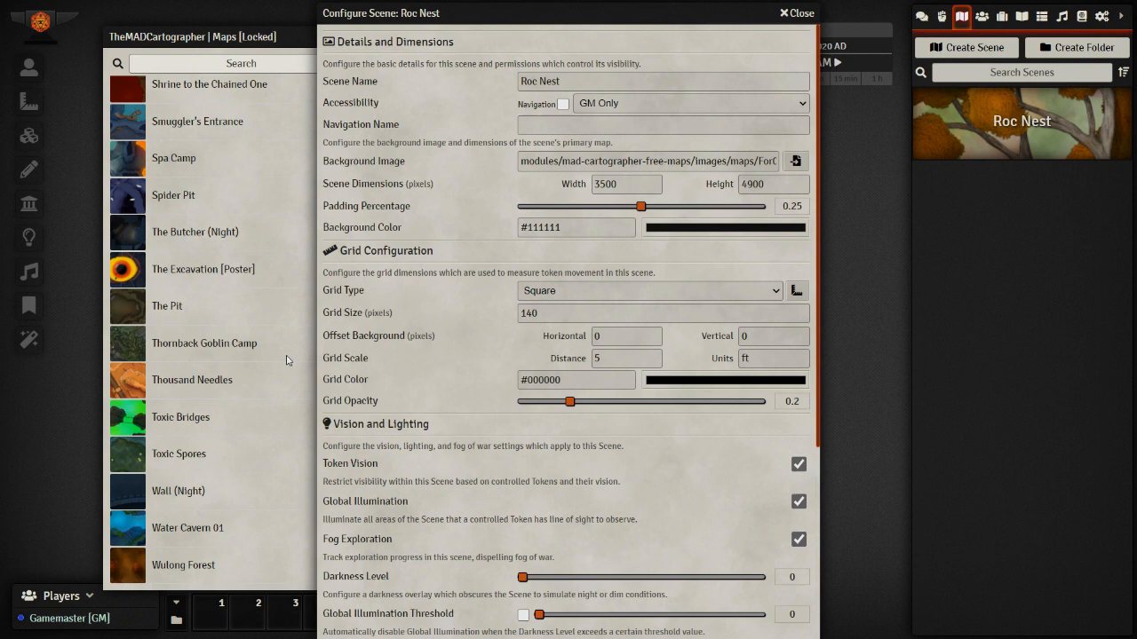
pyautogui.moveTo(806, 23)
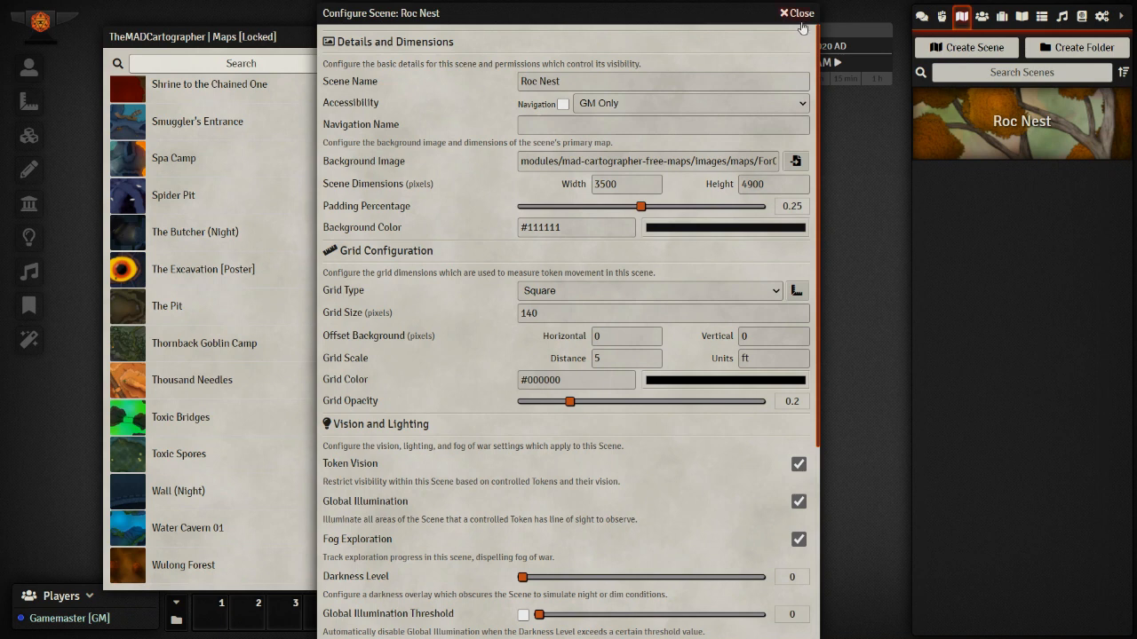
pyautogui.click(791, 13)
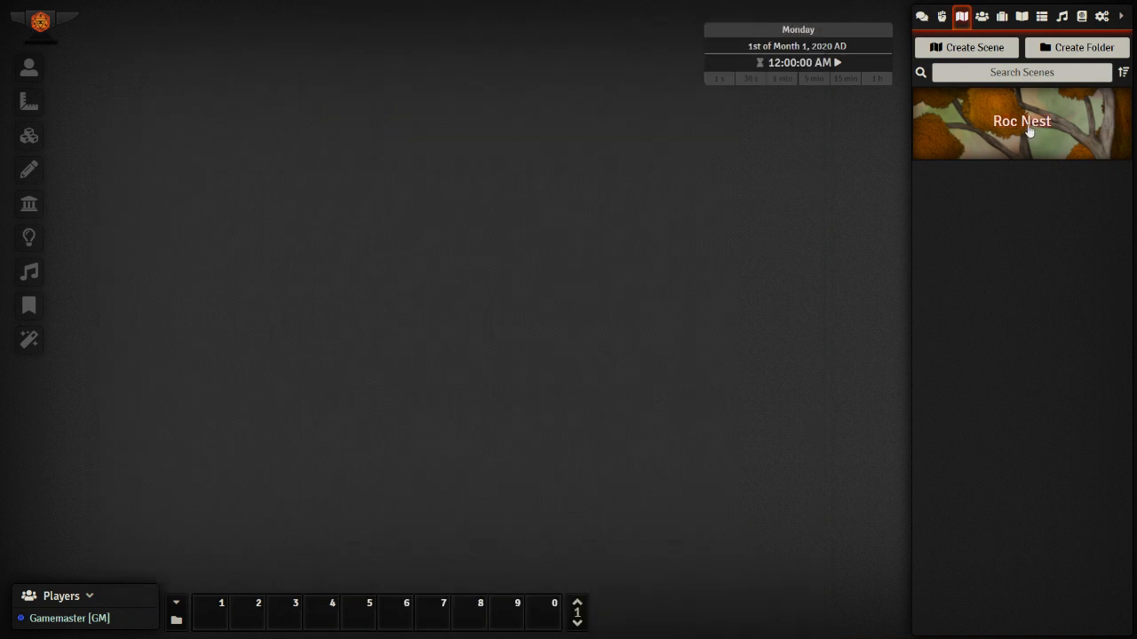
pyautogui.doubleClick(1021, 122)
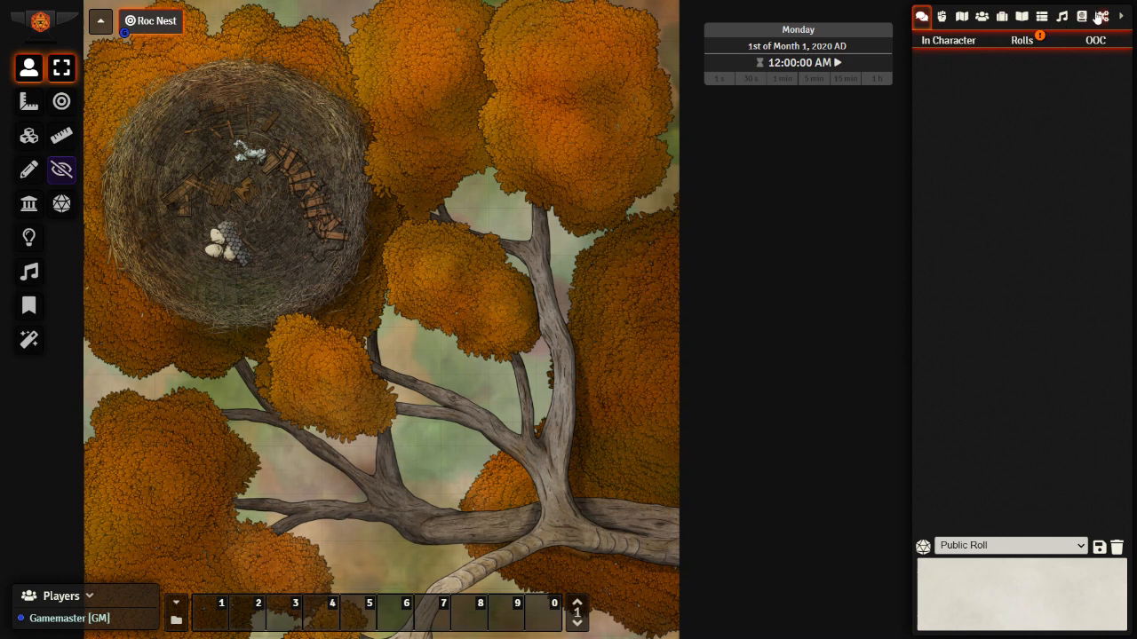
# Go to Configure Settings > Module Settings and scroll through the Midi QOL options.
pyautogui.click(1103, 16)
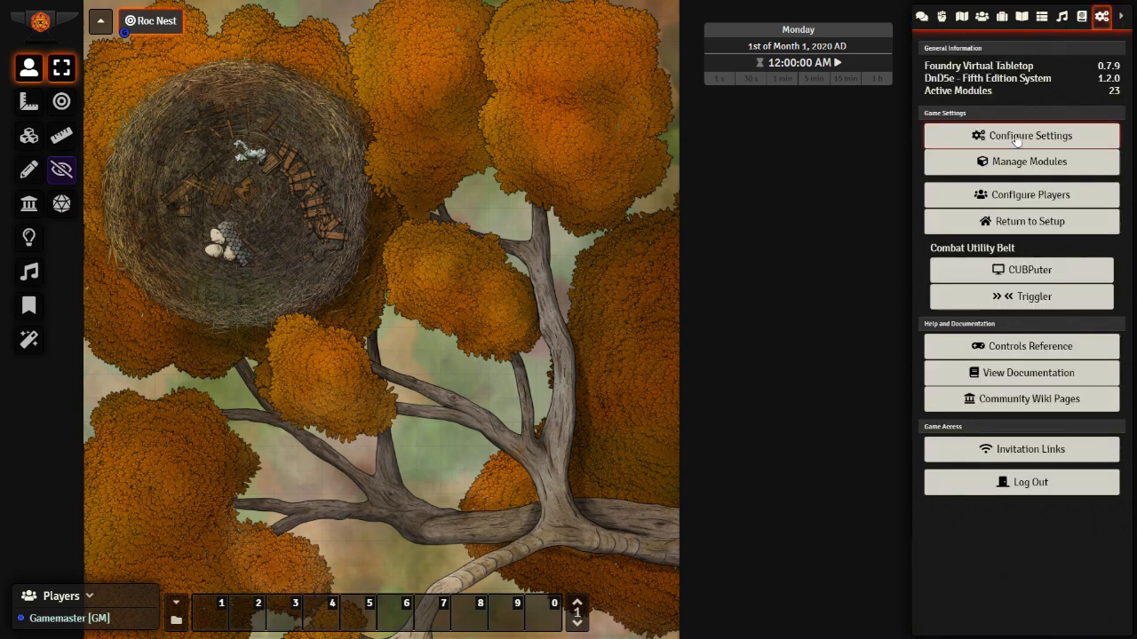
pyautogui.click(1021, 134)
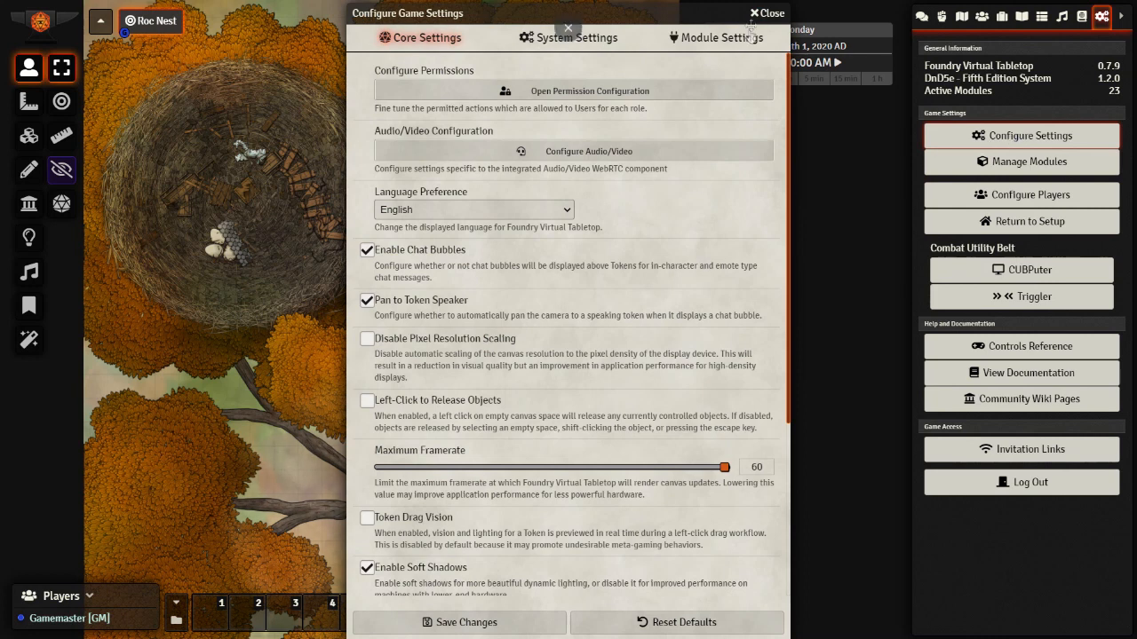
pyautogui.click(724, 37)
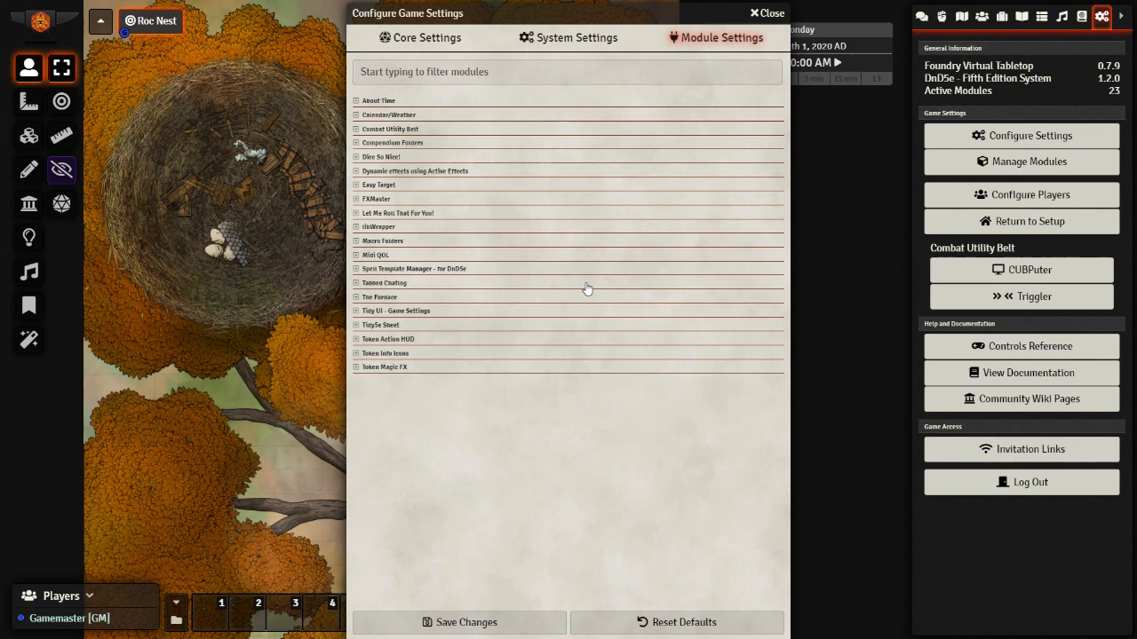
pyautogui.moveTo(407, 241)
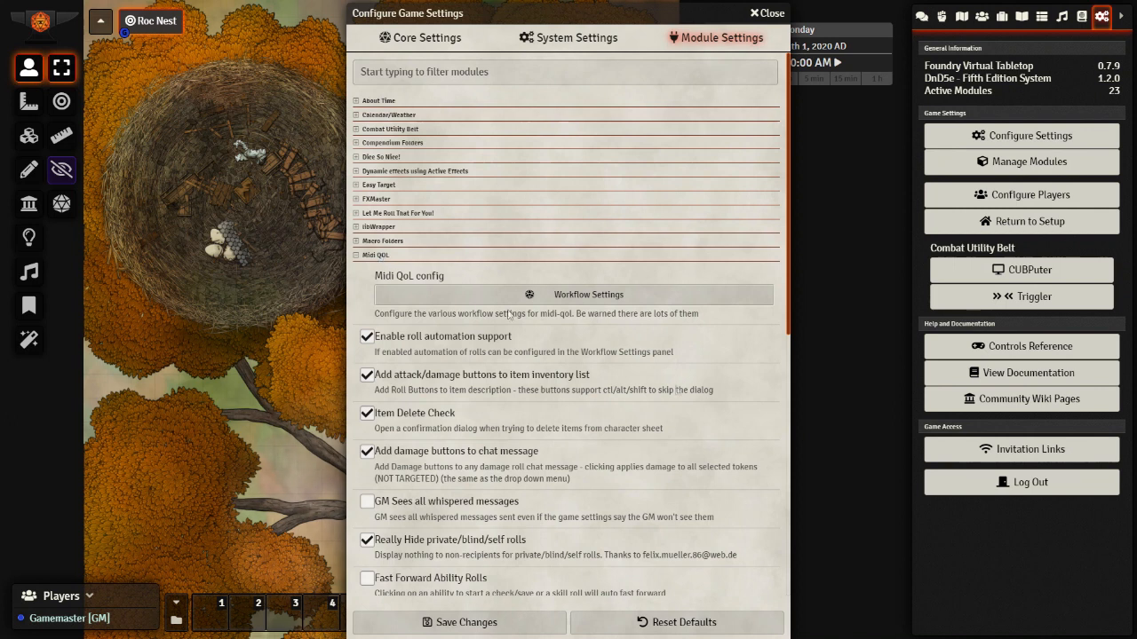
pyautogui.scroll(-3)
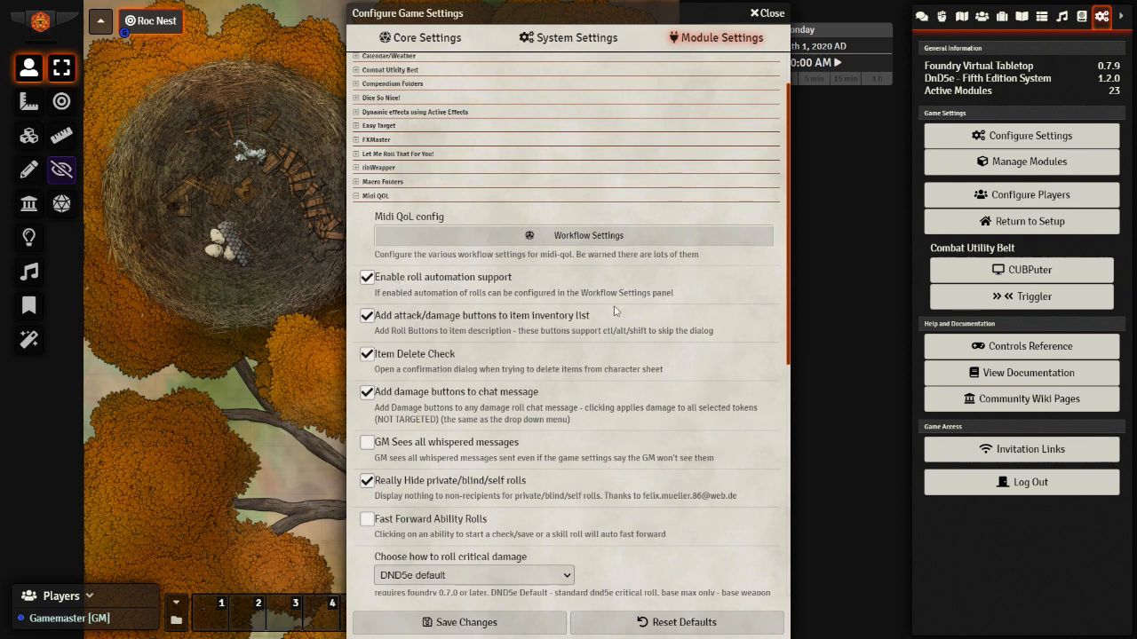
pyautogui.moveTo(627, 235)
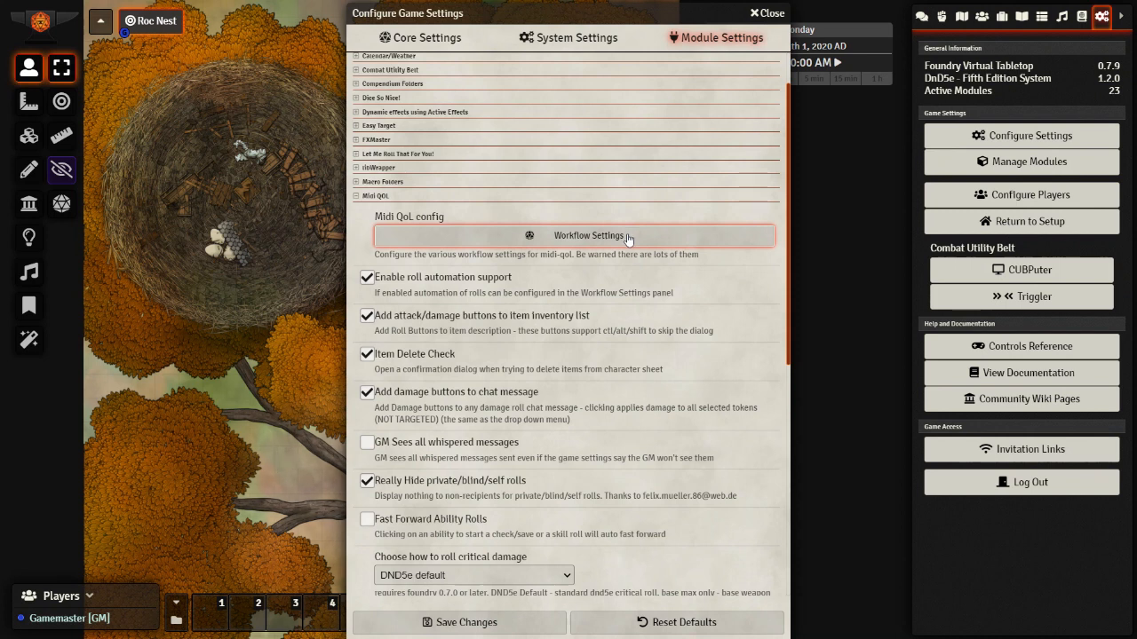
pyautogui.scroll(-3)
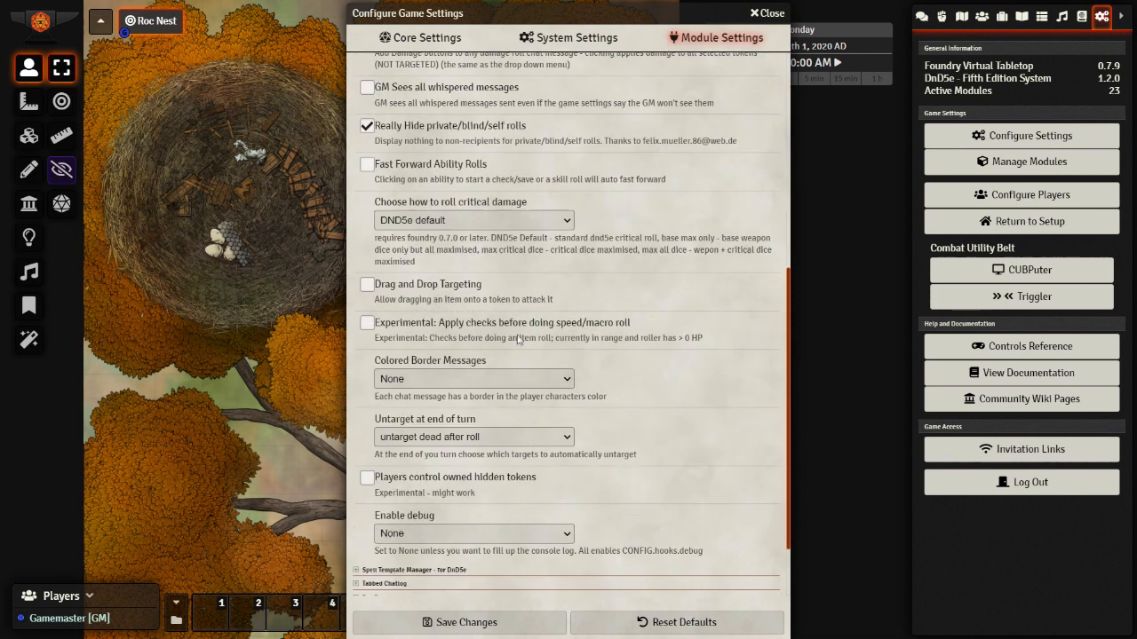
pyautogui.scroll(-3)
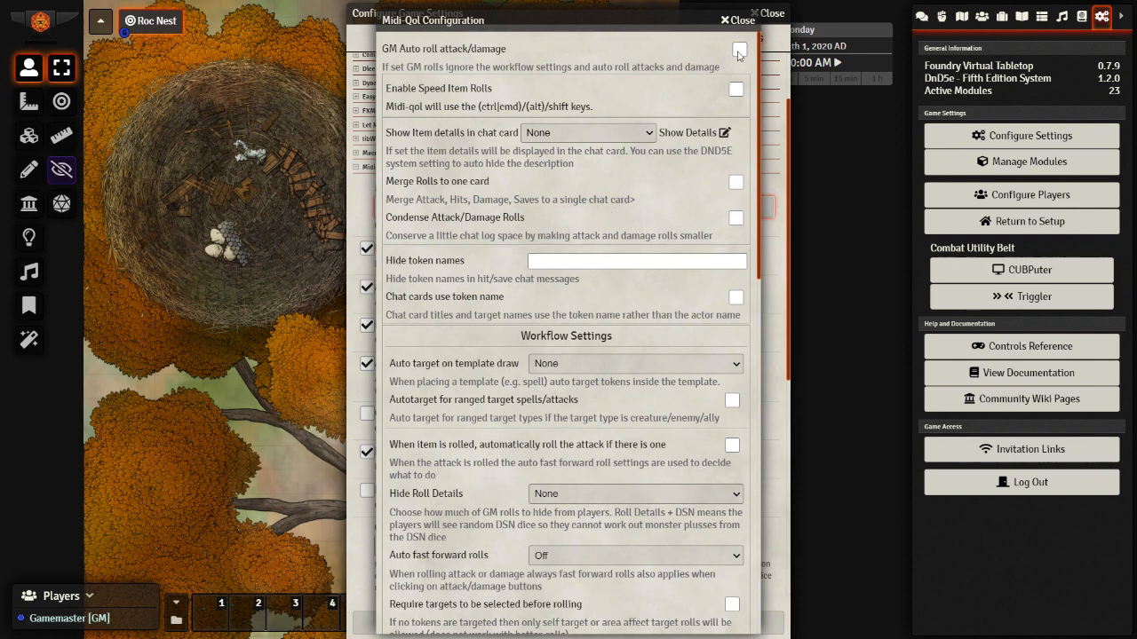
# Enable speed item rolls and set template auto-targeting to Always.
pyautogui.click(738, 49)
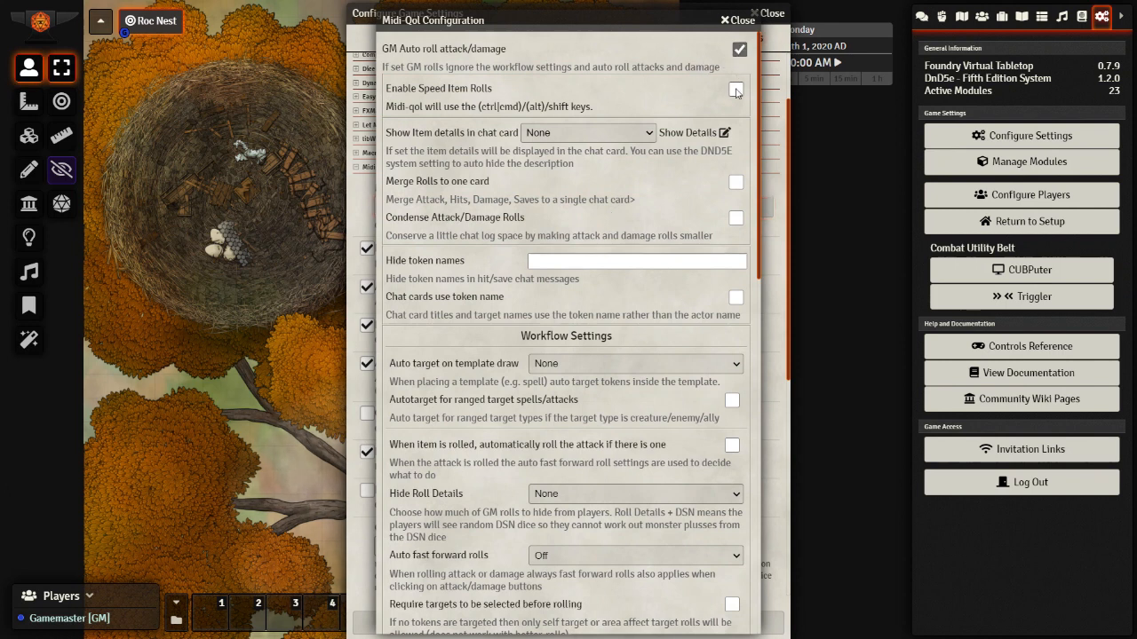
pyautogui.click(736, 91)
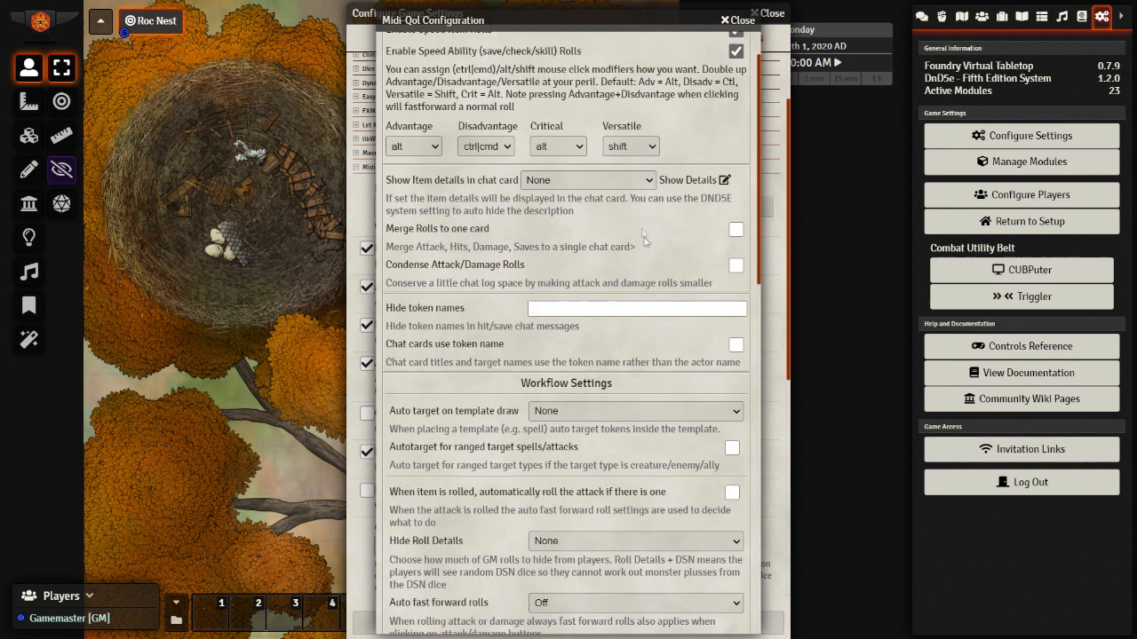
pyautogui.scroll(-3)
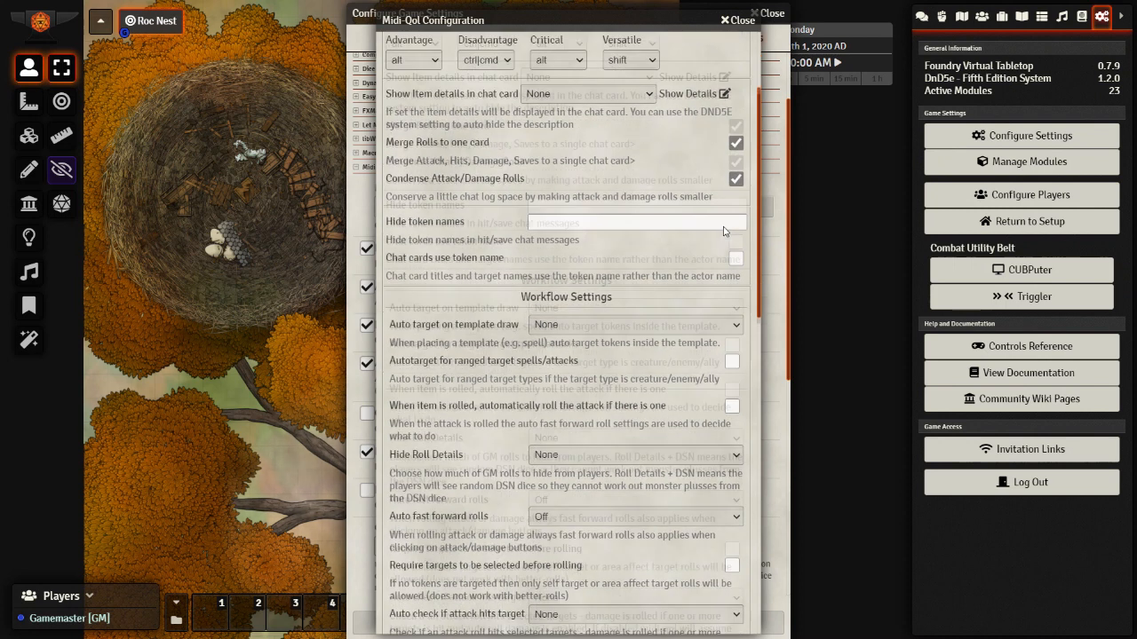
pyautogui.scroll(-3)
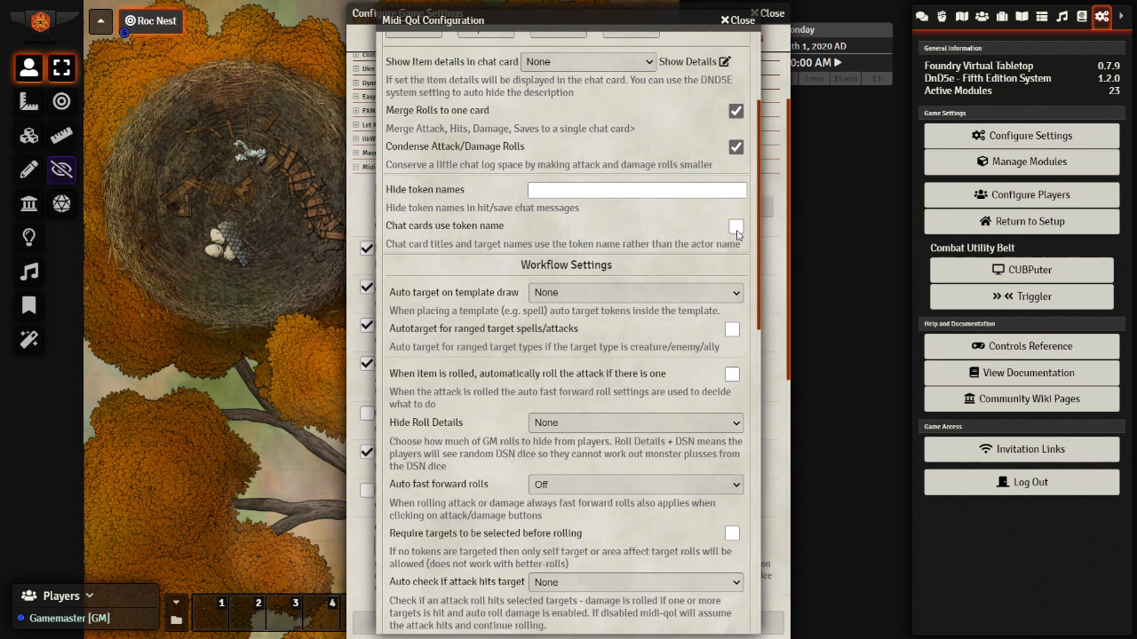
pyautogui.click(635, 234)
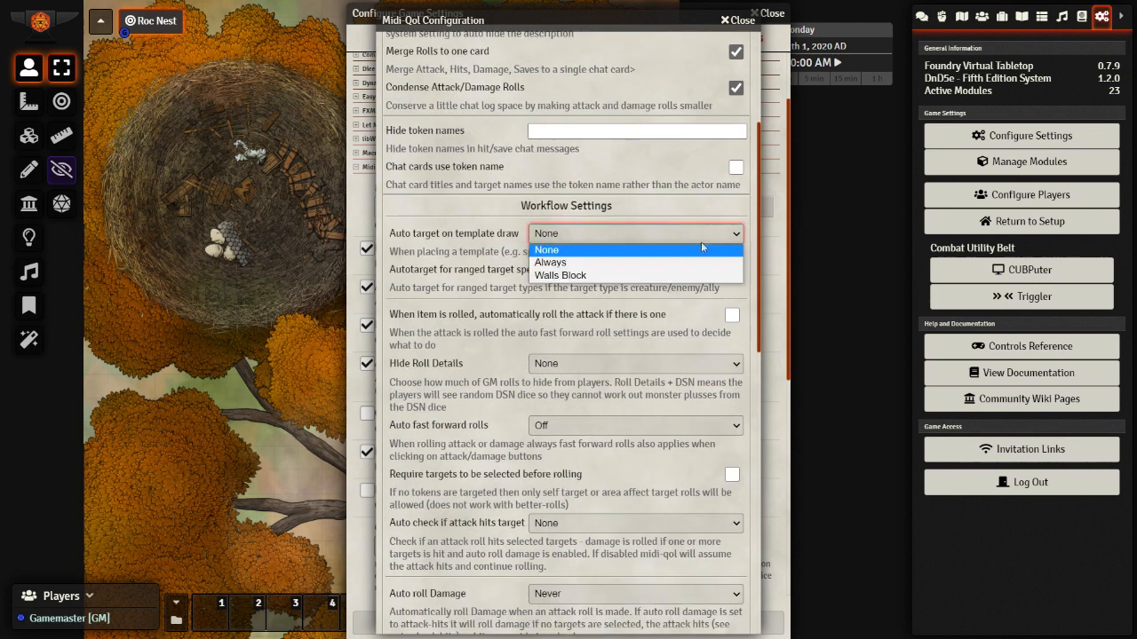
pyautogui.click(549, 262)
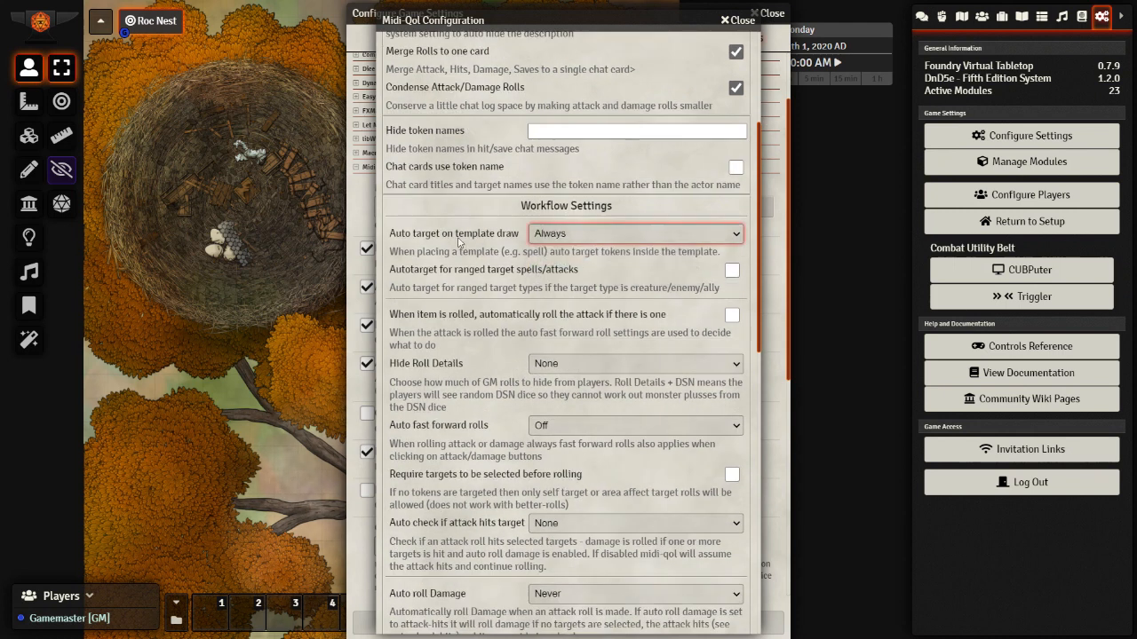
pyautogui.moveTo(446, 240)
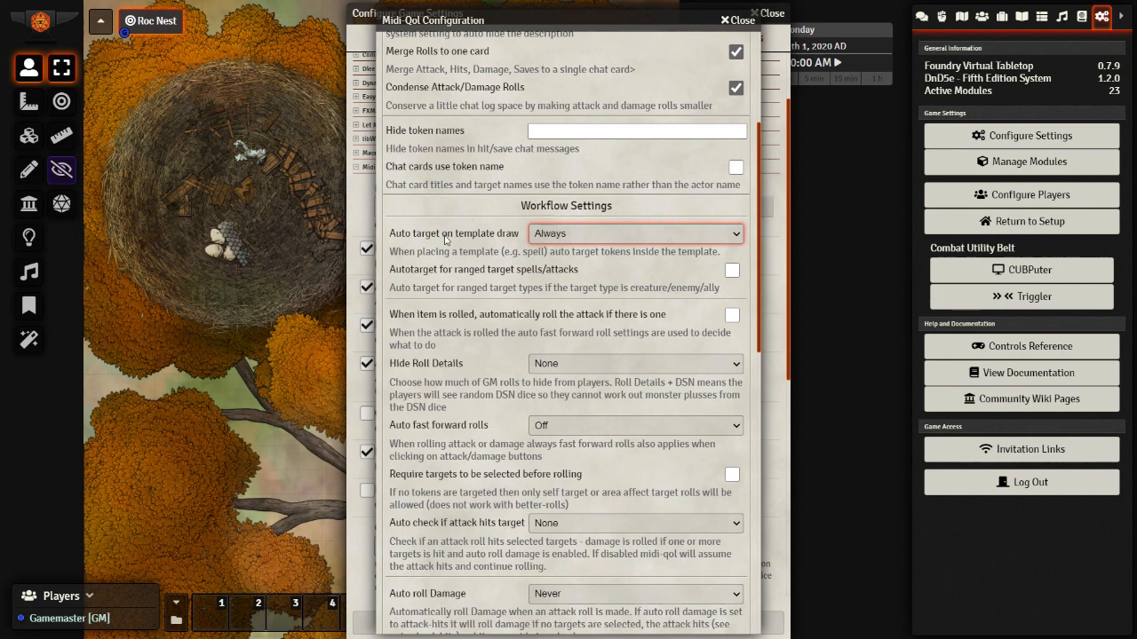
pyautogui.moveTo(489, 242)
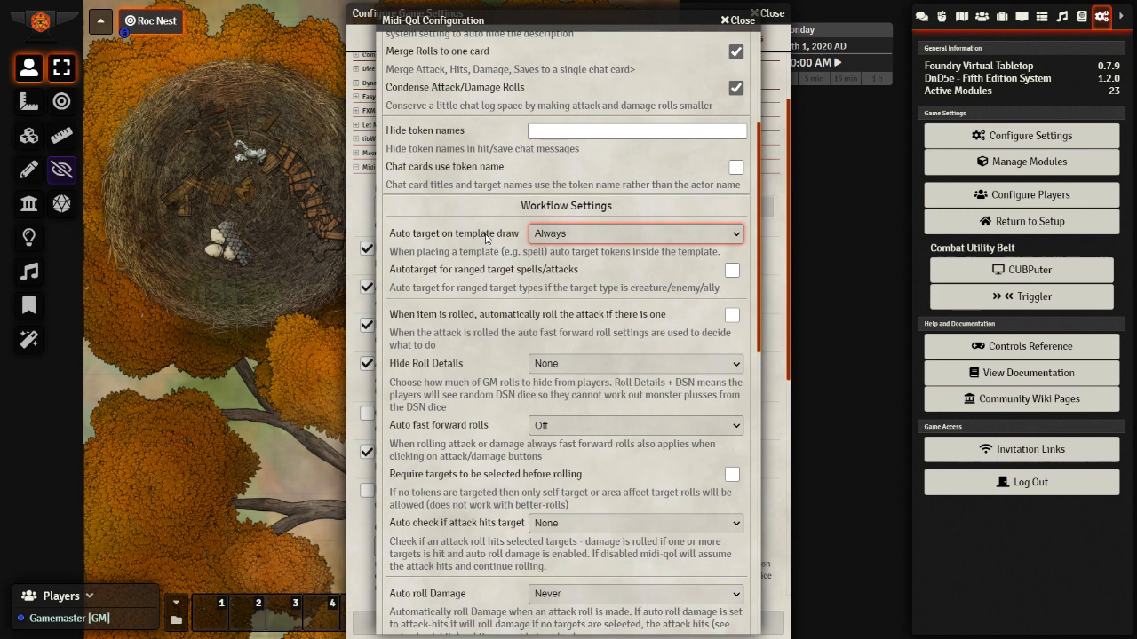
# Turn on auto attack rolls and fast-forward both attack and damage rolls.
pyautogui.scroll(-3)
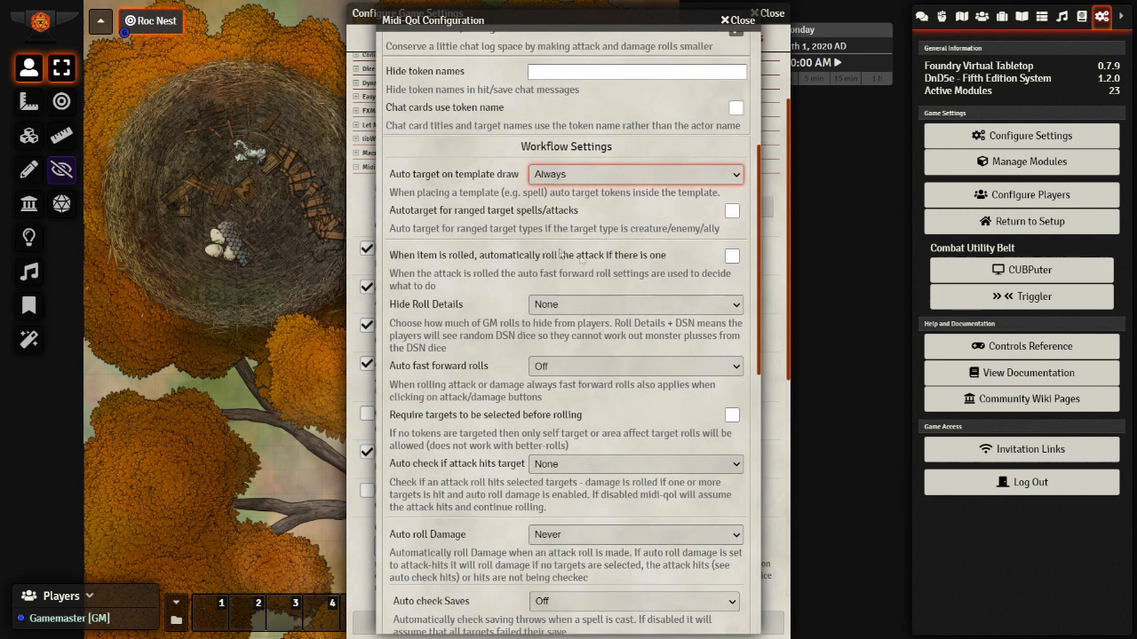
pyautogui.click(731, 255)
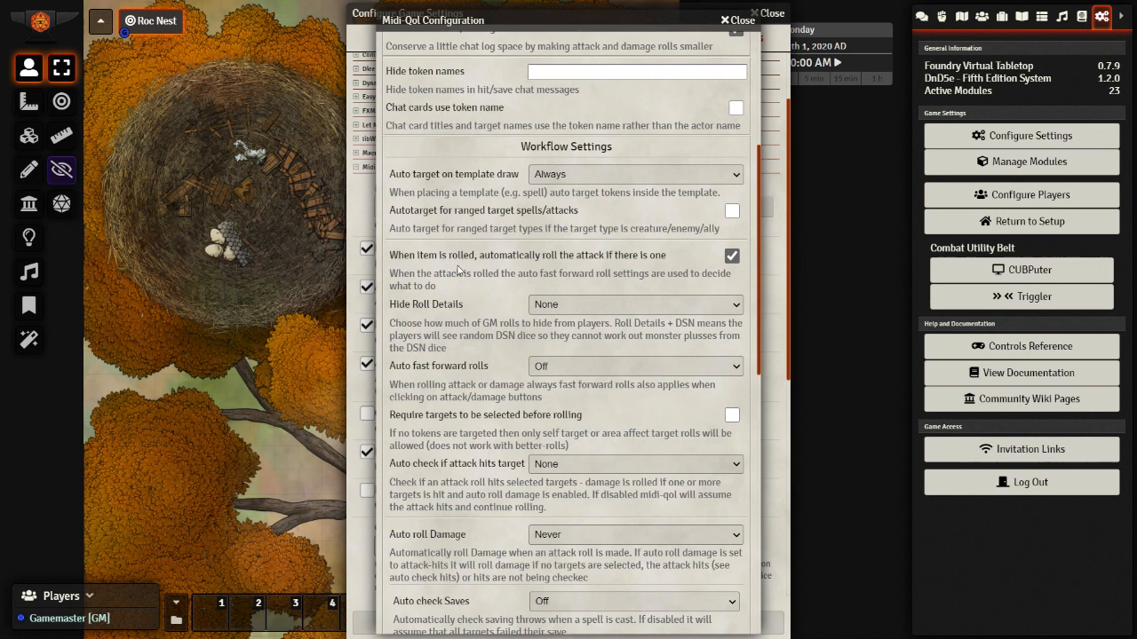
pyautogui.scroll(-3)
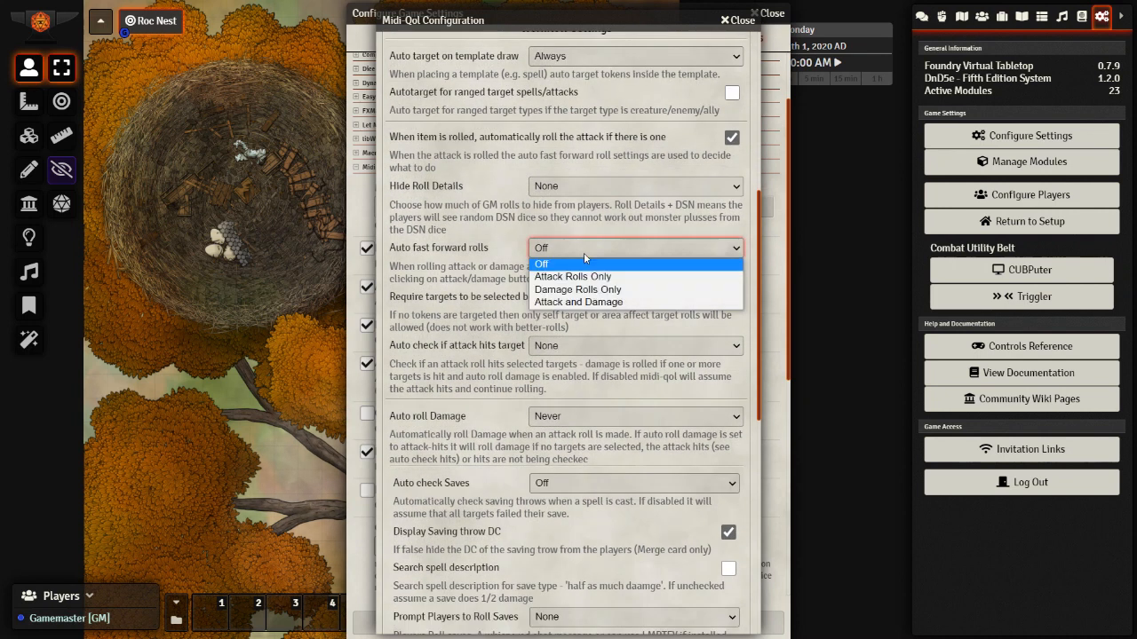
pyautogui.click(578, 302)
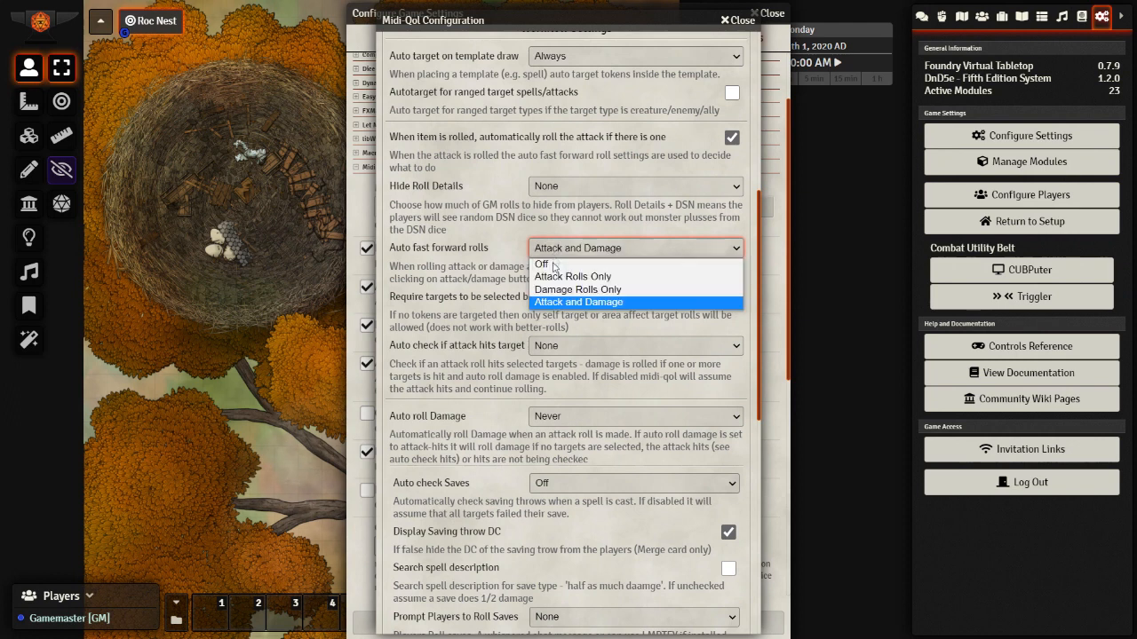
pyautogui.moveTo(573, 276)
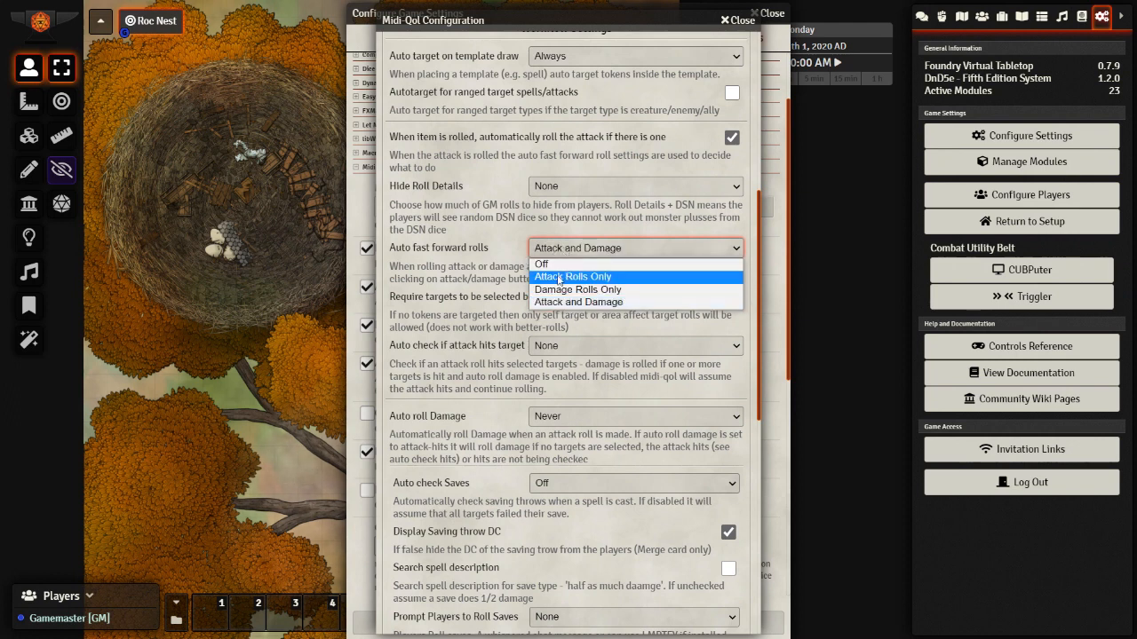
pyautogui.click(578, 301)
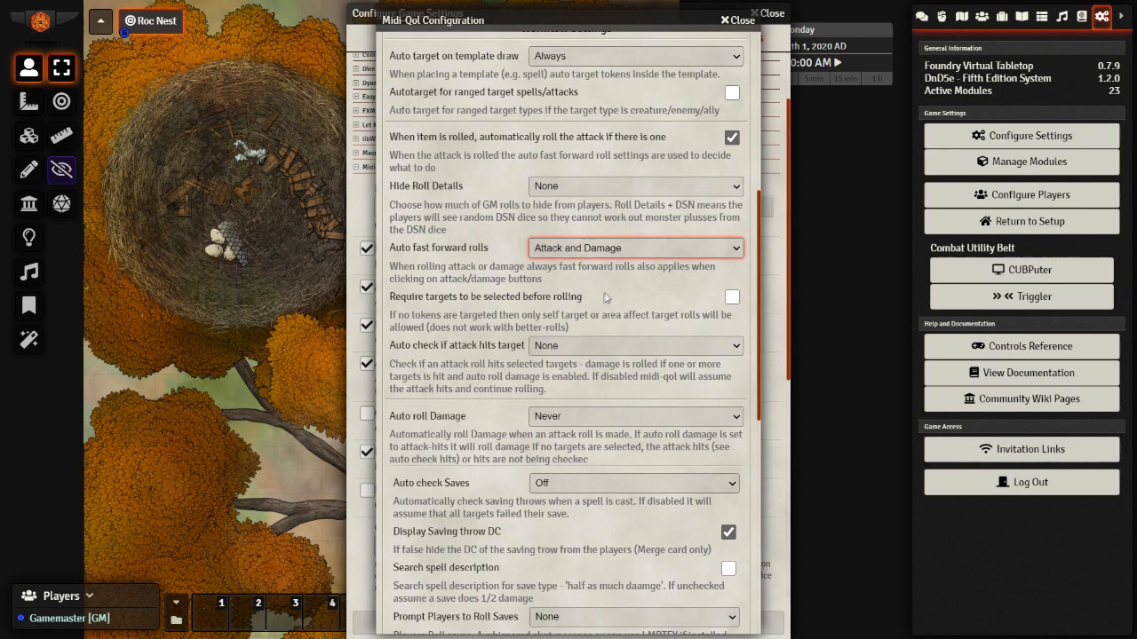
pyautogui.click(634, 126)
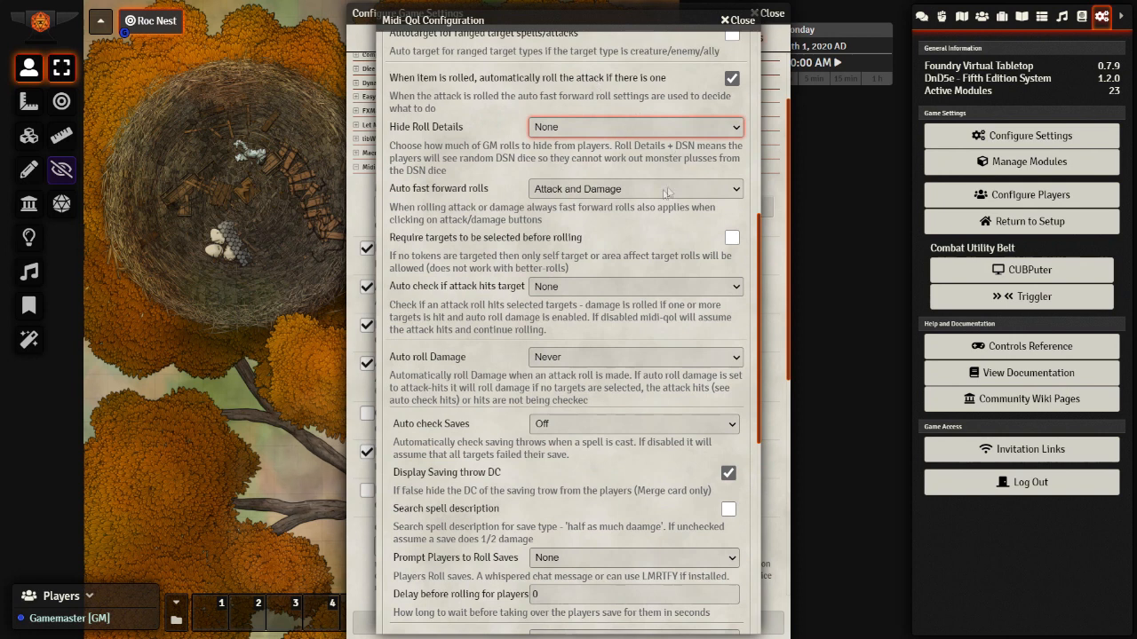
pyautogui.moveTo(584, 127)
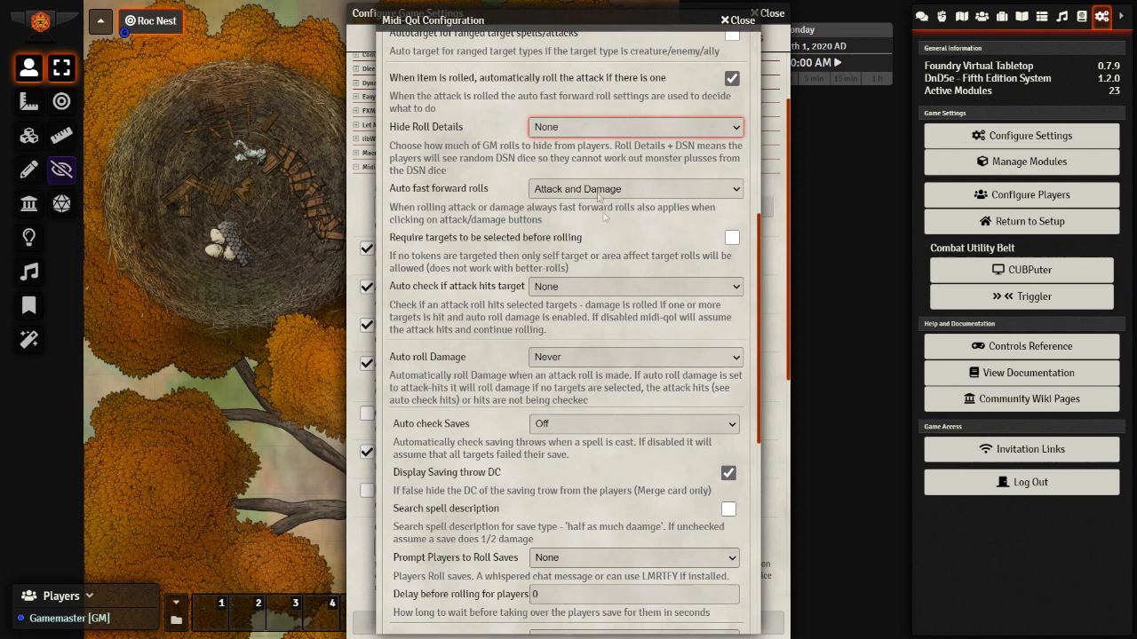
# Toggle Require targets off again; auto-roll damage on Attack Hits, saves visible to all.
pyautogui.scroll(-3)
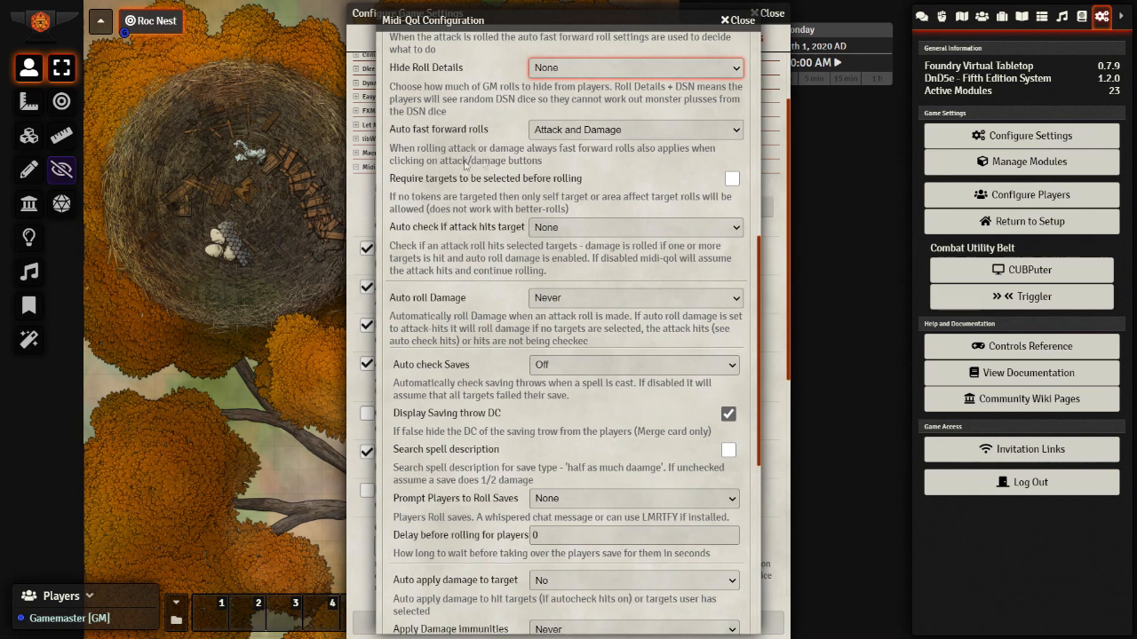
pyautogui.moveTo(564, 179)
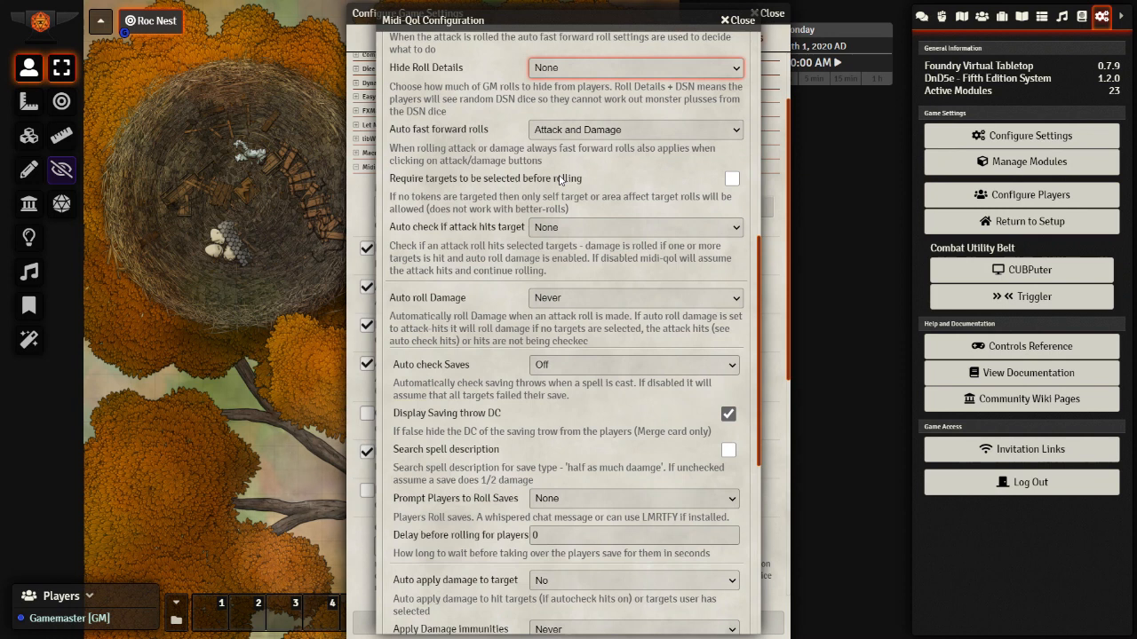
pyautogui.click(729, 178)
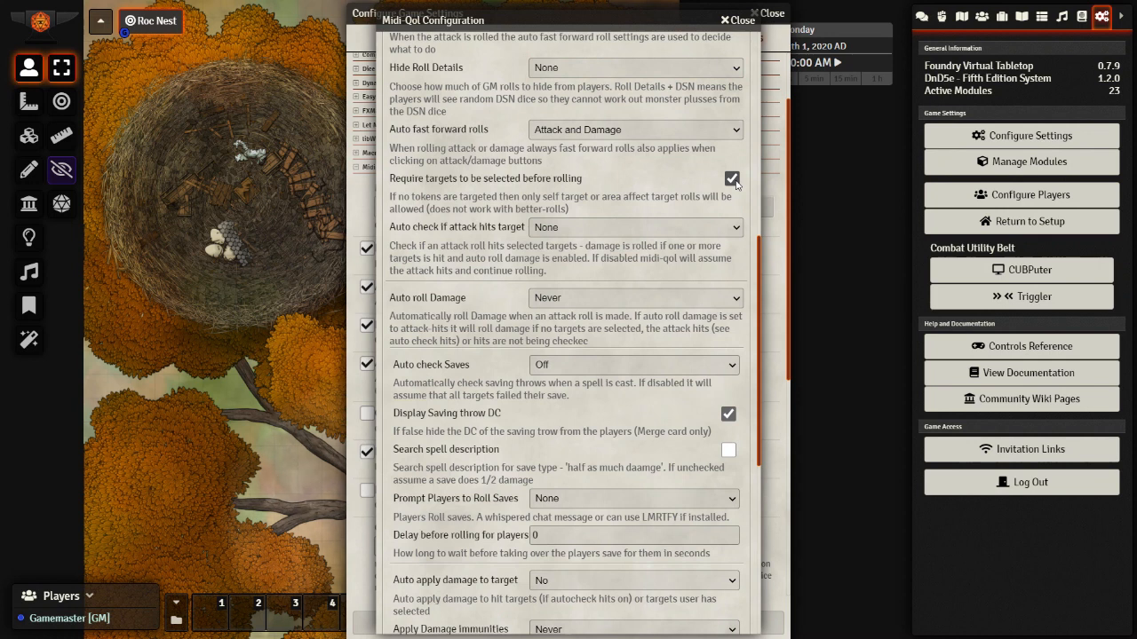
pyautogui.click(729, 179)
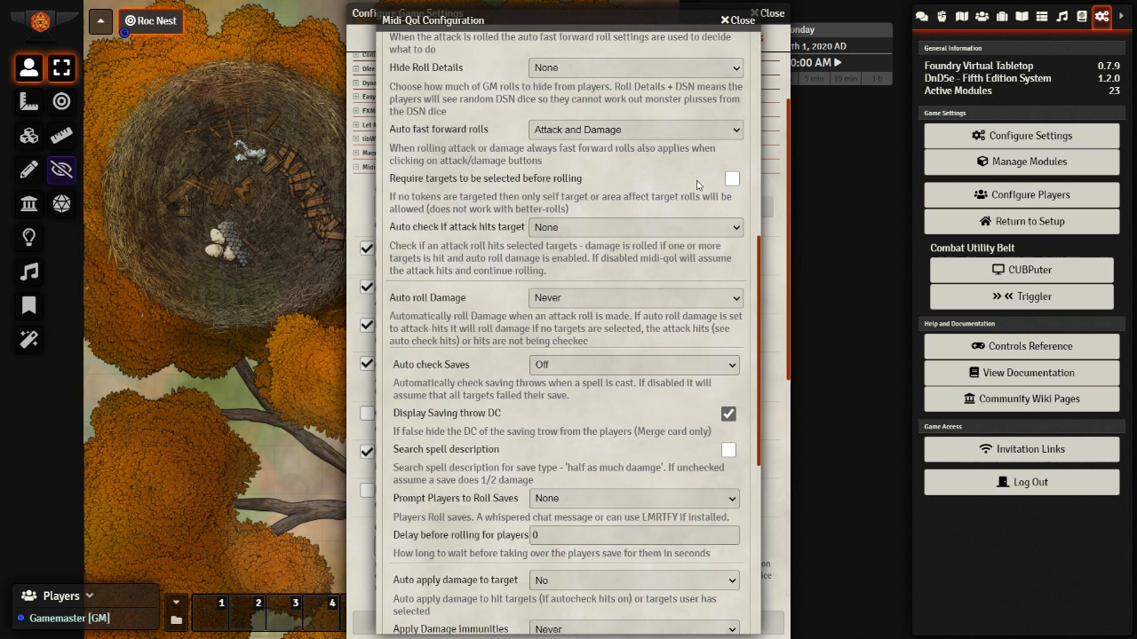
pyautogui.moveTo(684, 168)
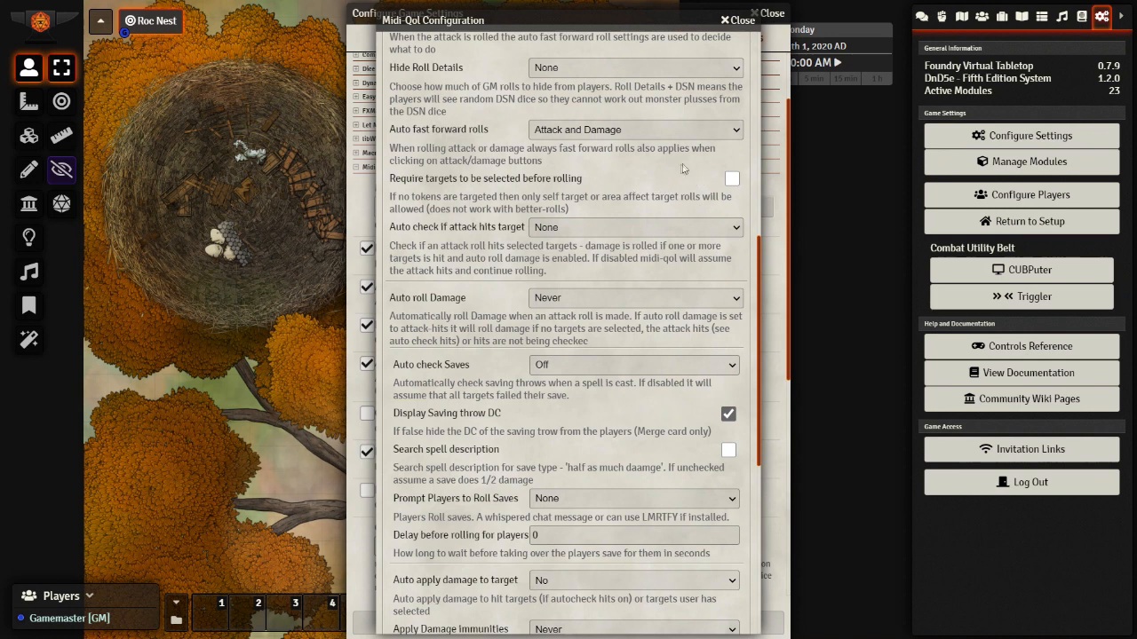
pyautogui.moveTo(697, 168)
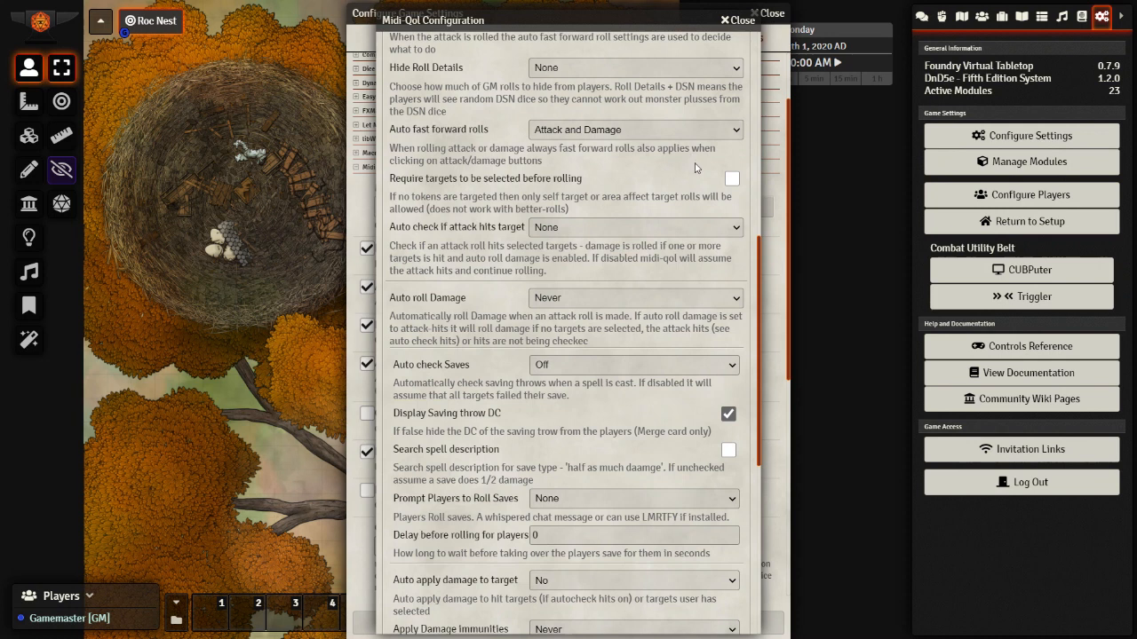
pyautogui.scroll(-3)
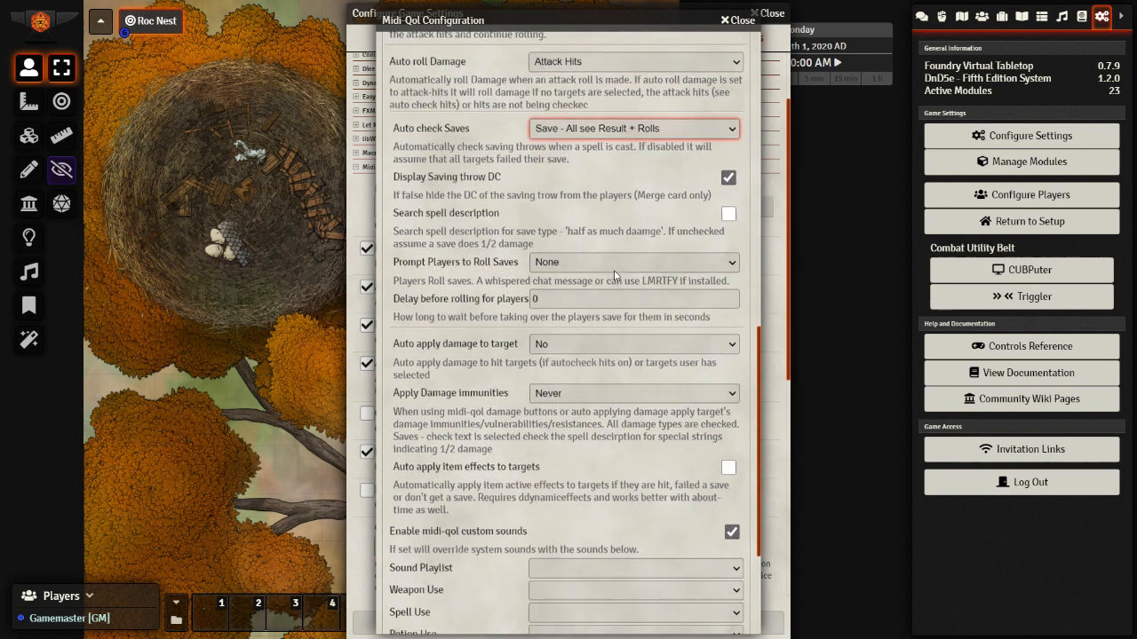
# Prompt saves via Let Me Roll That For You, apply immunities plus physical, auto-apply damage with card.
pyautogui.scroll(-3)
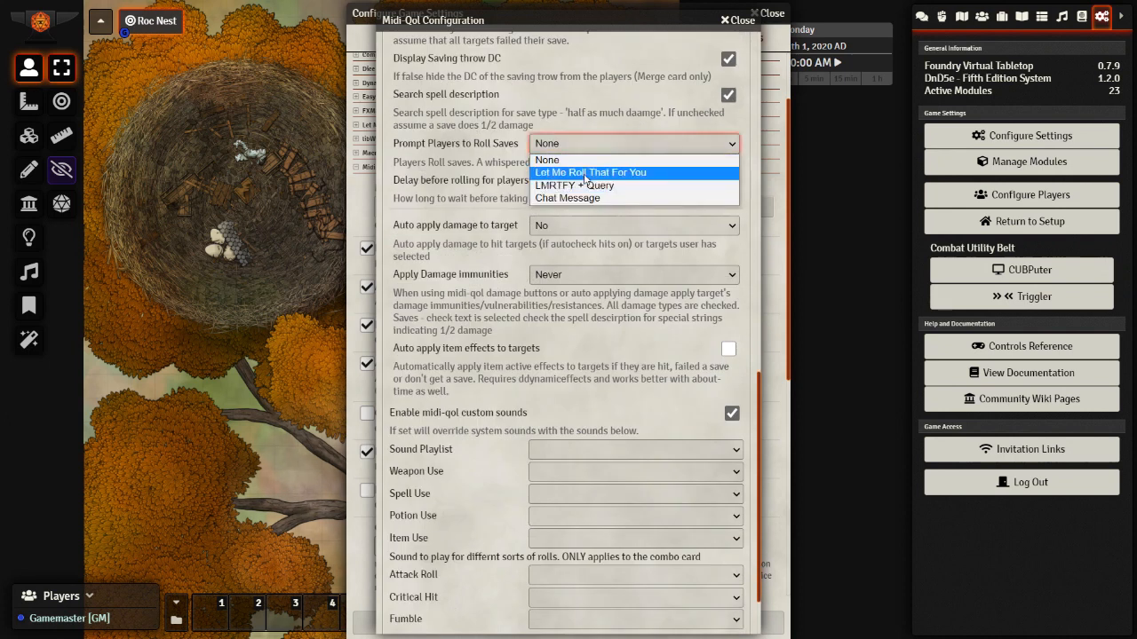
pyautogui.click(589, 172)
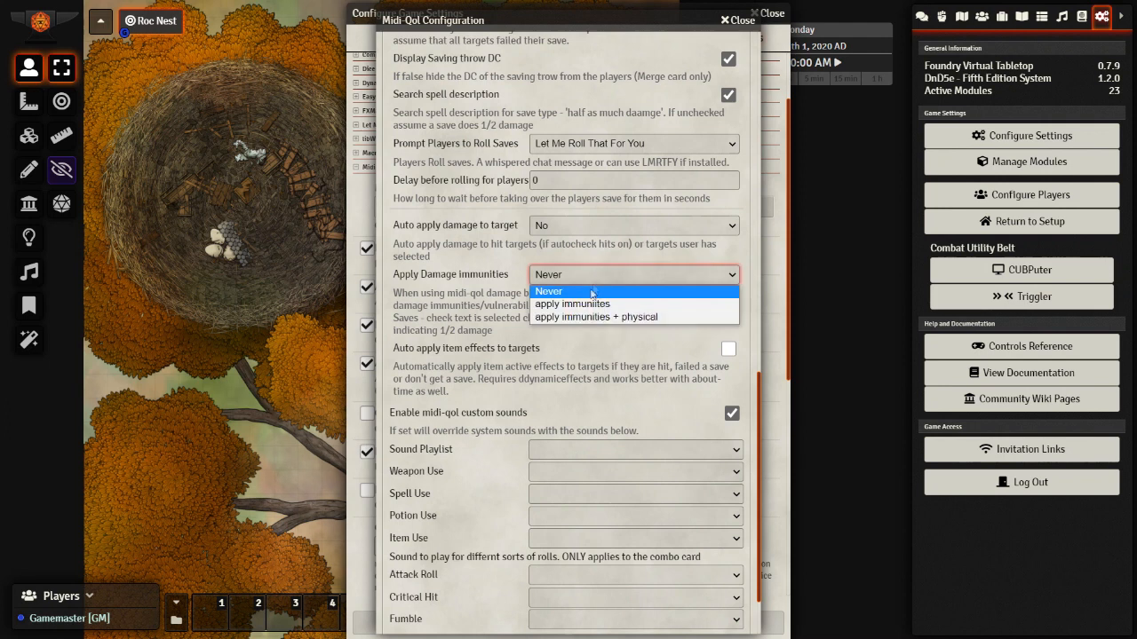
pyautogui.click(596, 316)
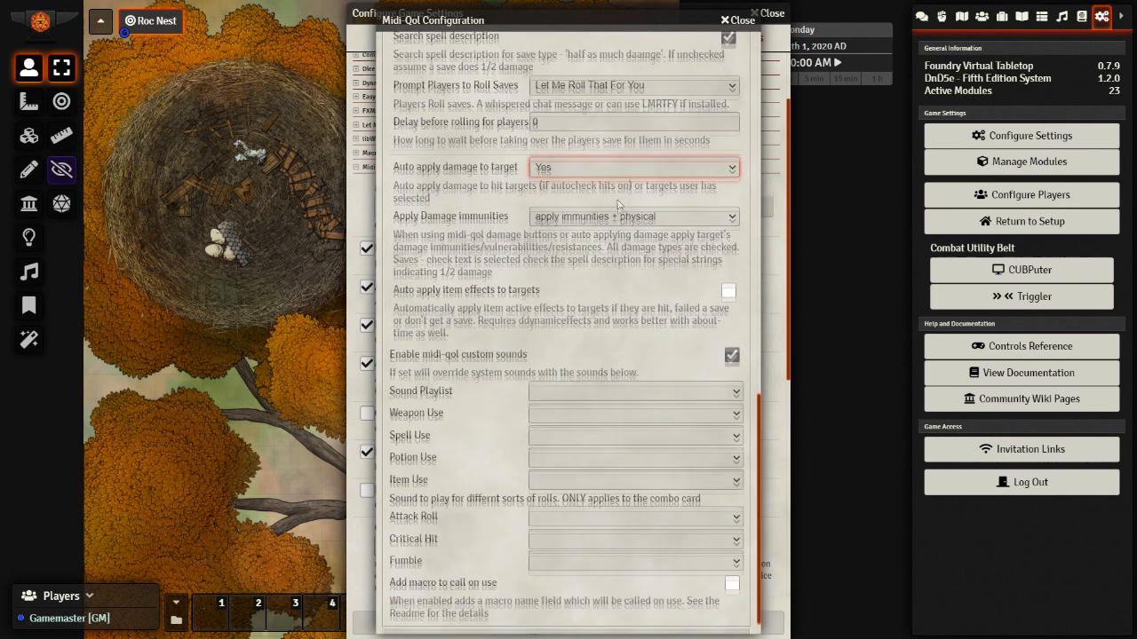
pyautogui.click(634, 167)
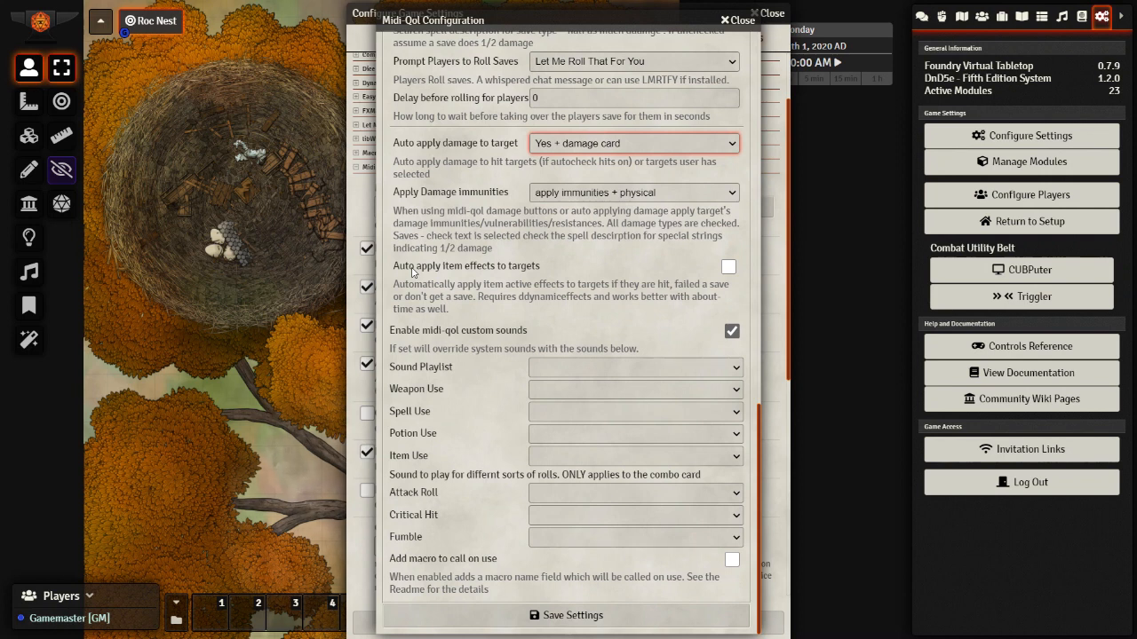
pyautogui.moveTo(432, 277)
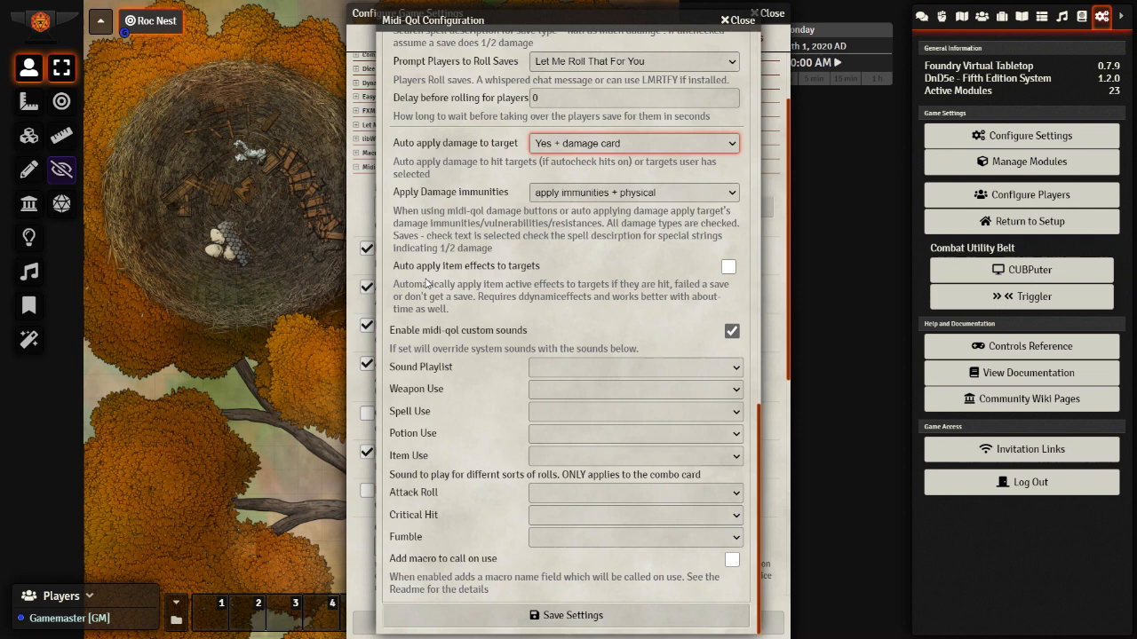
pyautogui.moveTo(437, 268)
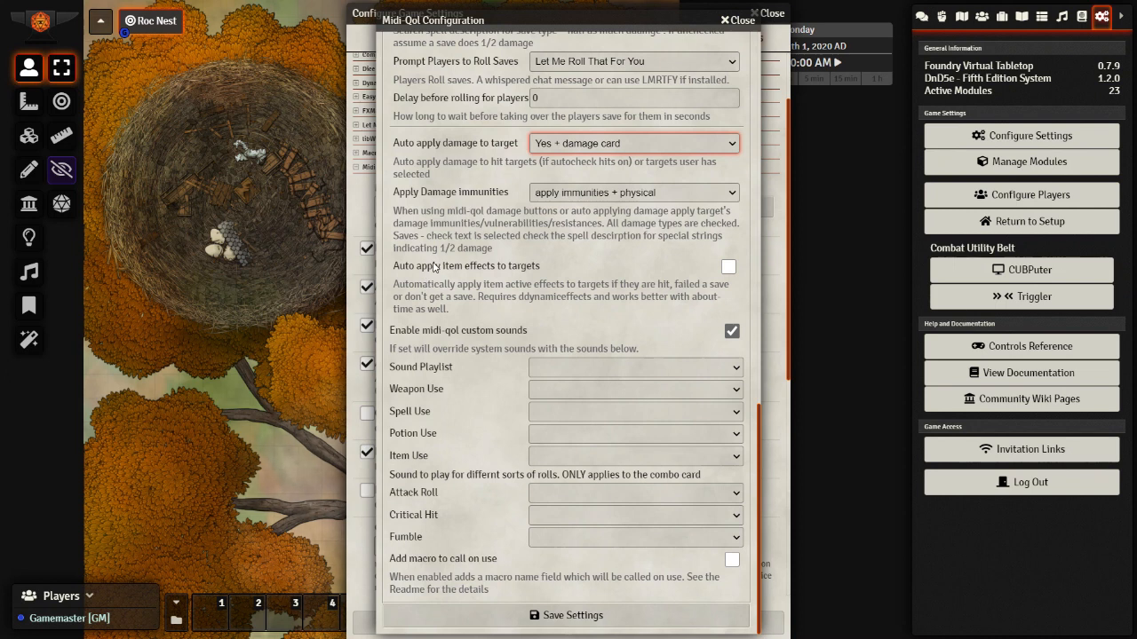
pyautogui.moveTo(430, 269)
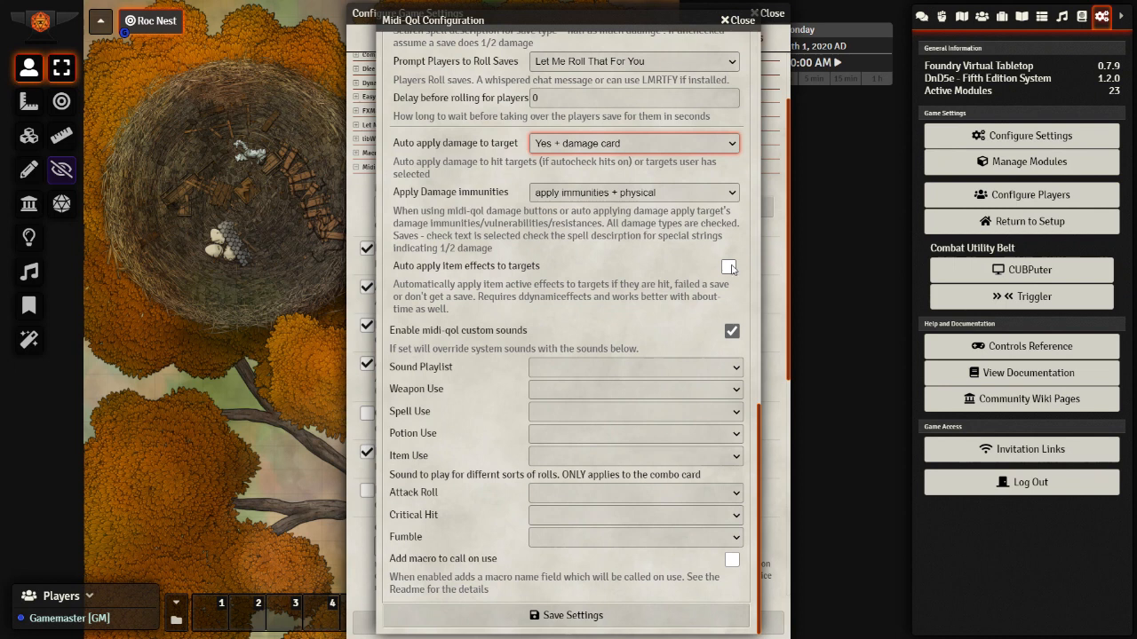
# Tick the 'Add macro to call on use' option in Midi-QOL workflow settings.
pyautogui.click(729, 267)
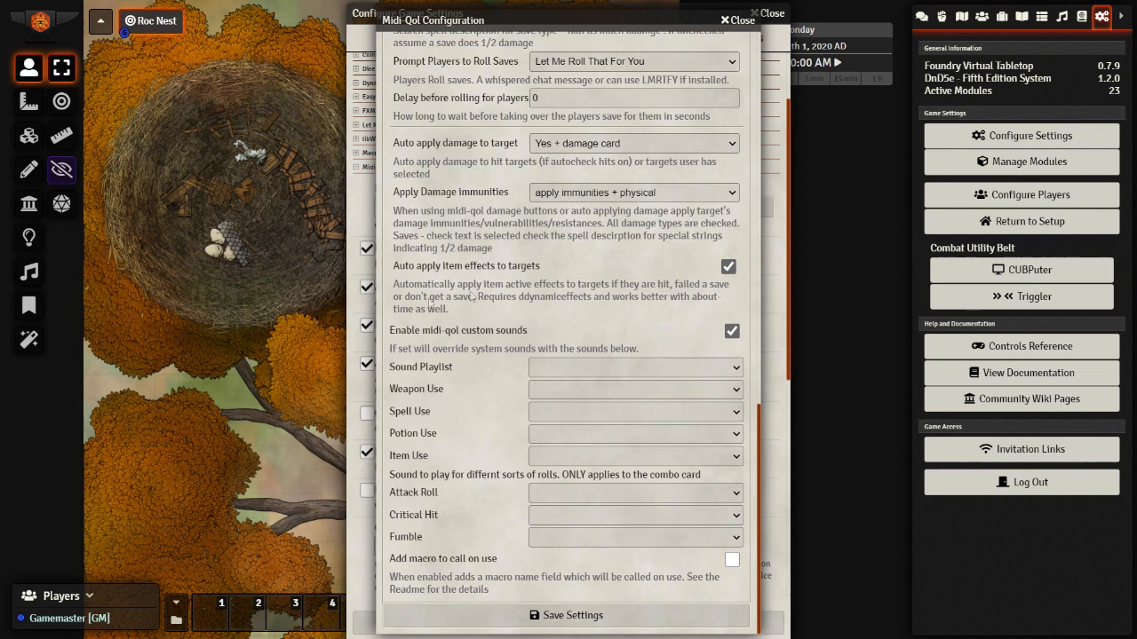
pyautogui.moveTo(505, 273)
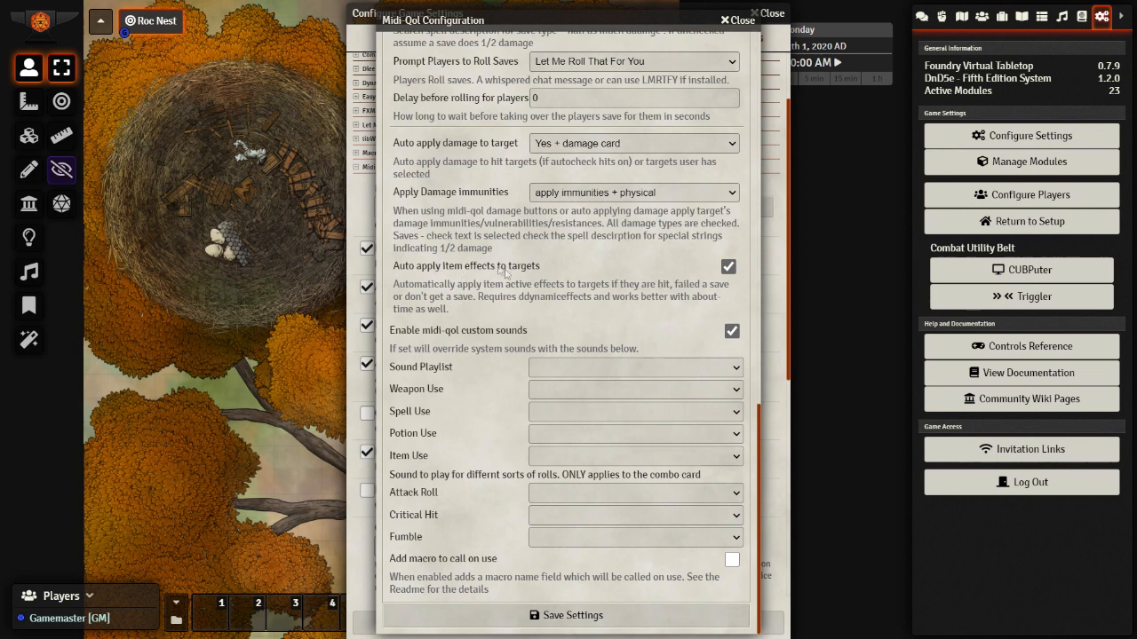
pyautogui.moveTo(615, 386)
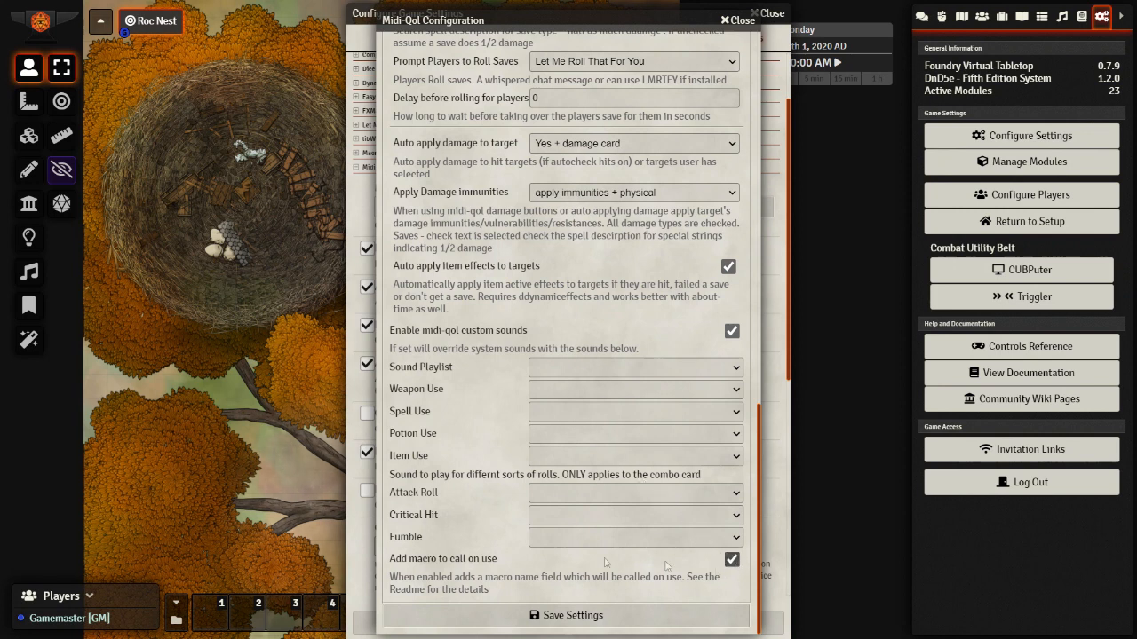
pyautogui.moveTo(513, 568)
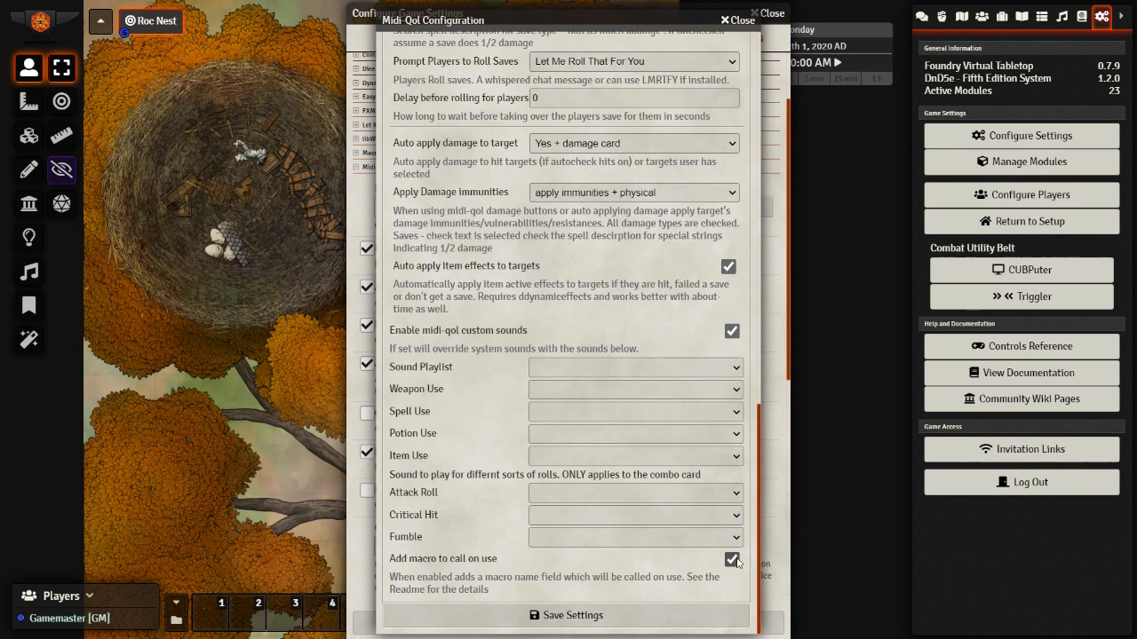
pyautogui.moveTo(683, 551)
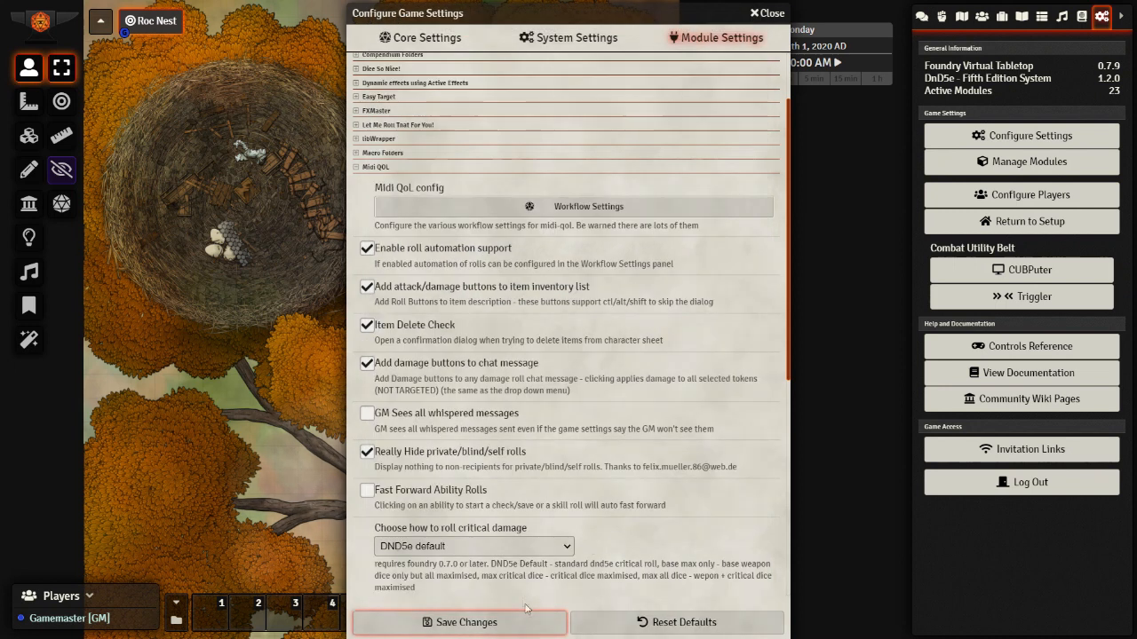
# Scroll the module settings and expand the Combat Utility Belt section.
pyautogui.scroll(-3)
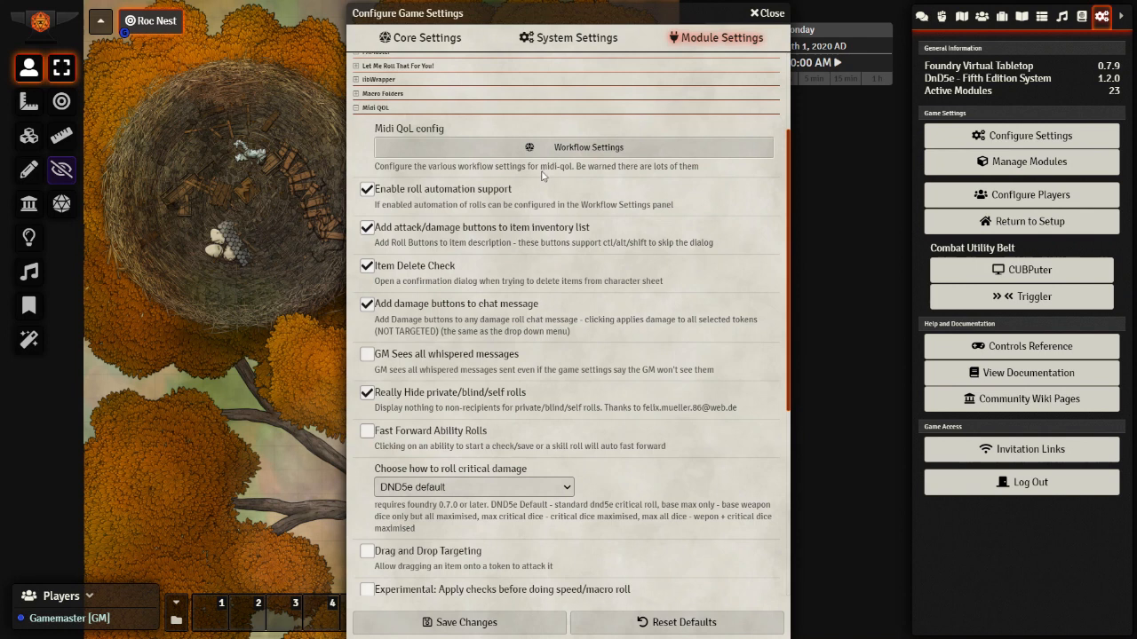
pyautogui.moveTo(380, 117)
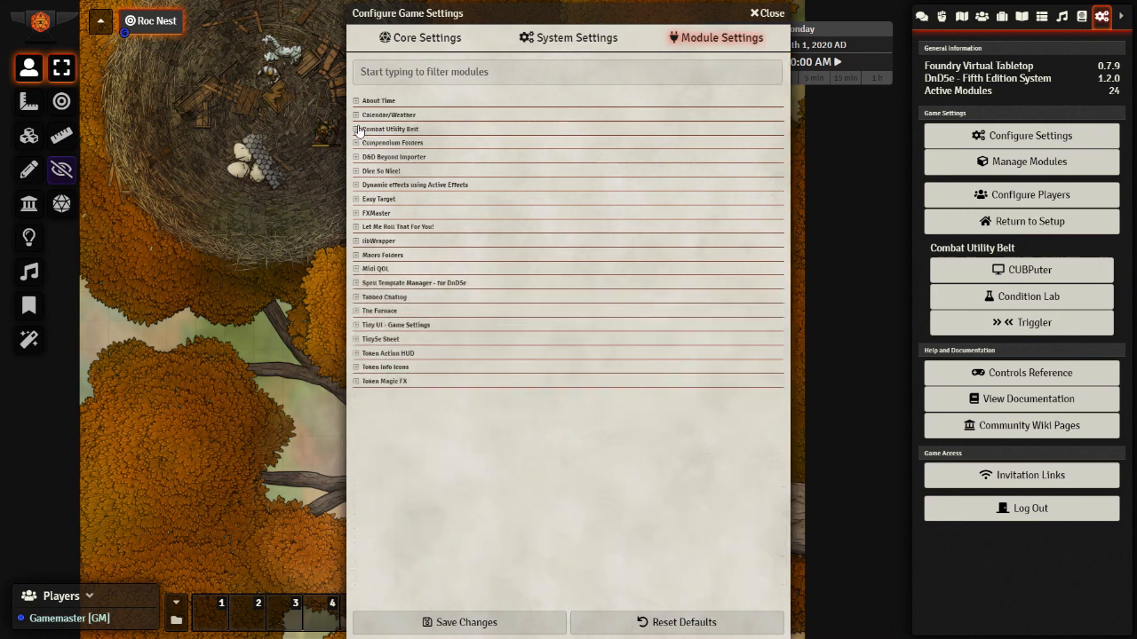
pyautogui.click(391, 129)
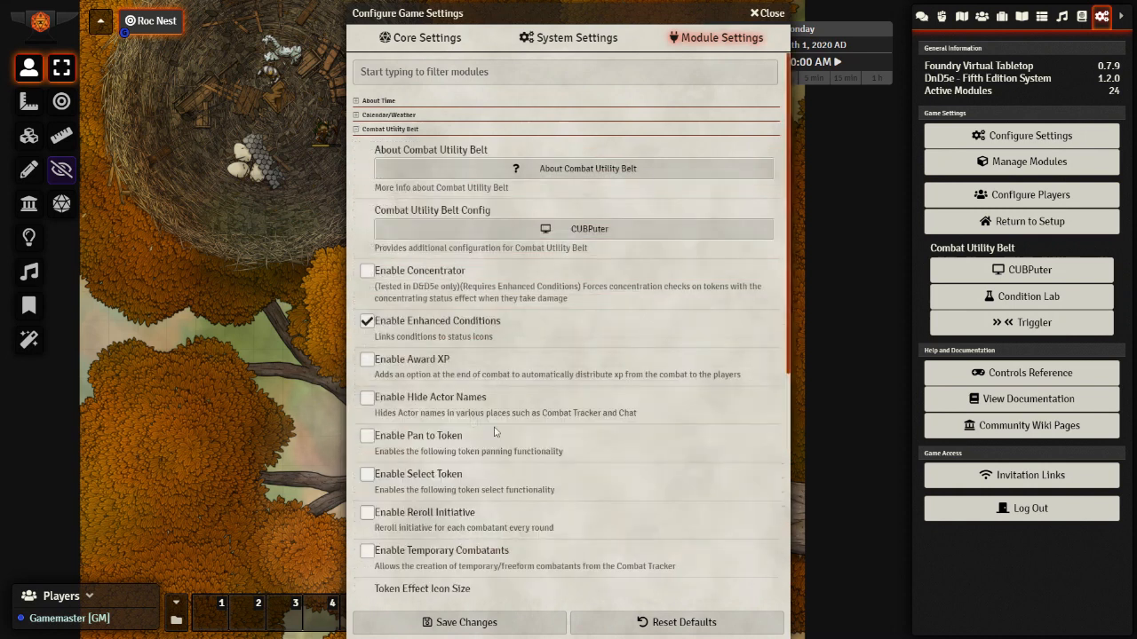
pyautogui.scroll(-3)
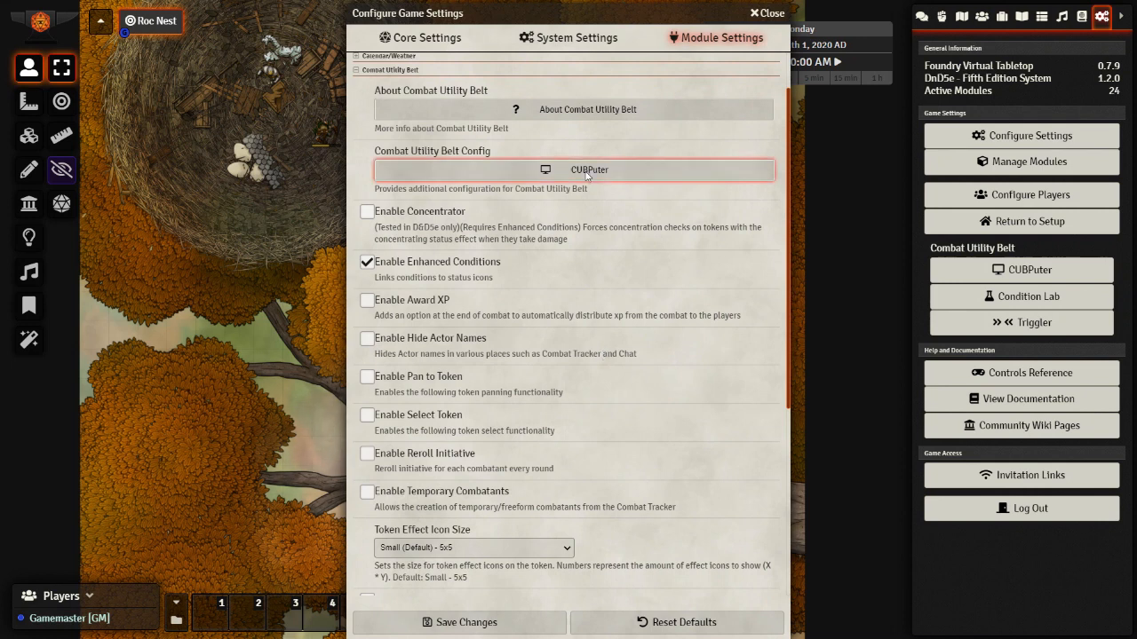
# Open CUBPuter and Condition Lab, and select the Enhanced Conditions gadget.
pyautogui.click(575, 170)
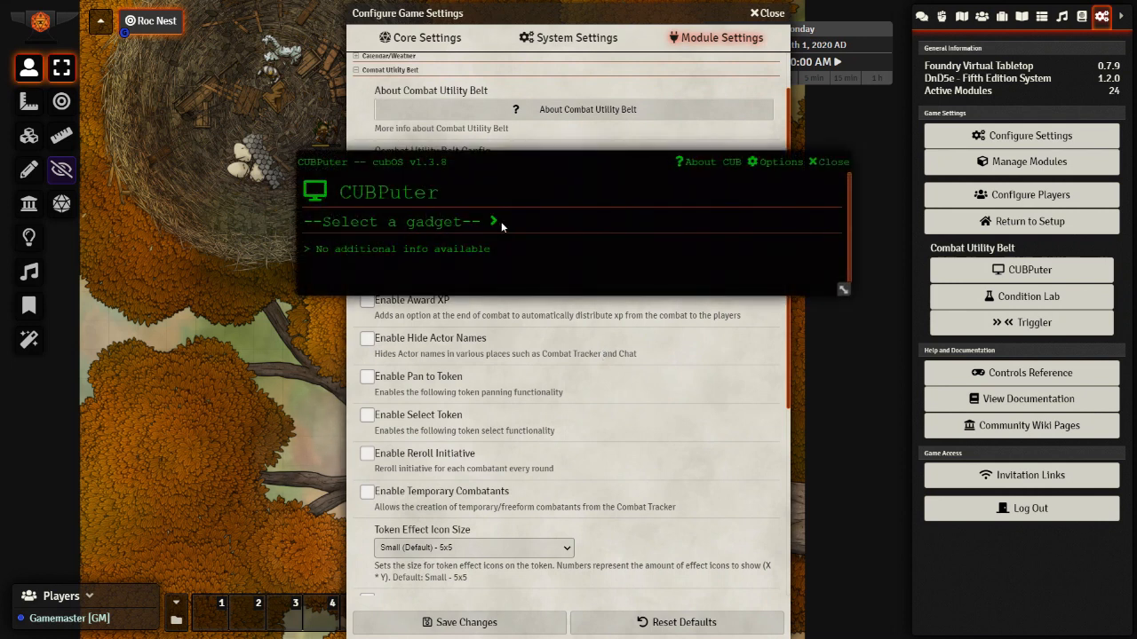
pyautogui.click(1022, 297)
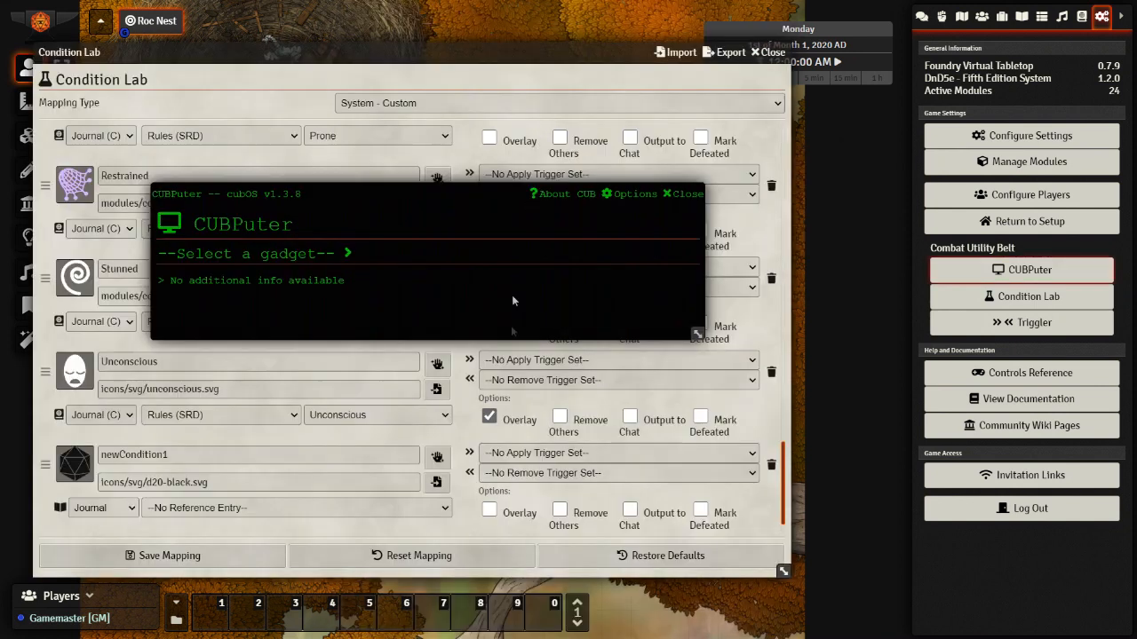
pyautogui.moveTo(346, 254)
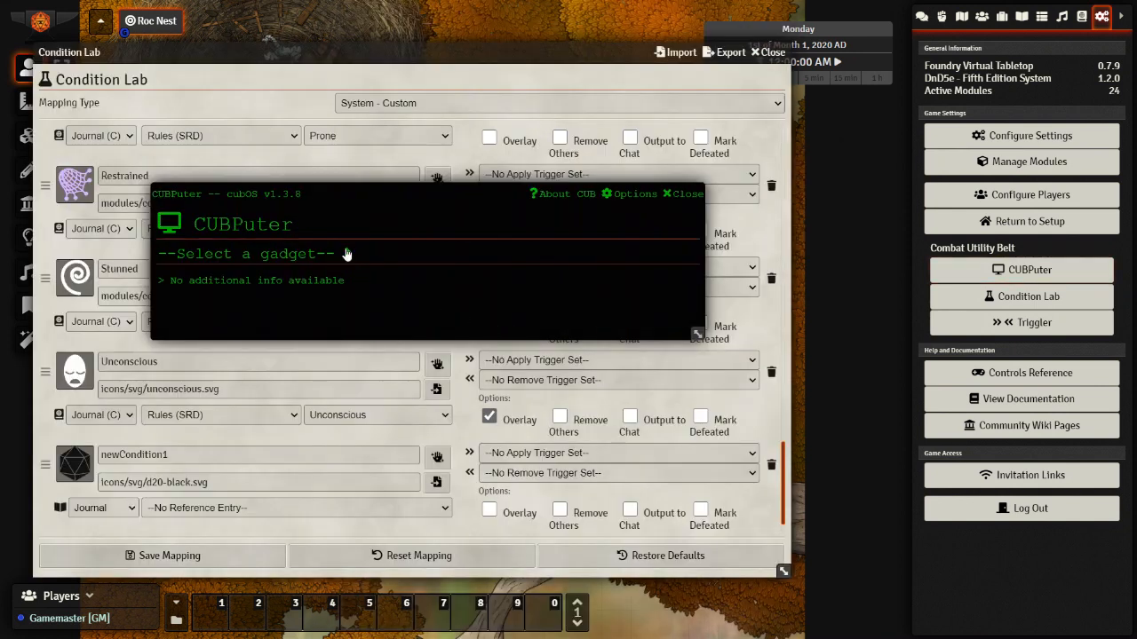
pyautogui.click(253, 253)
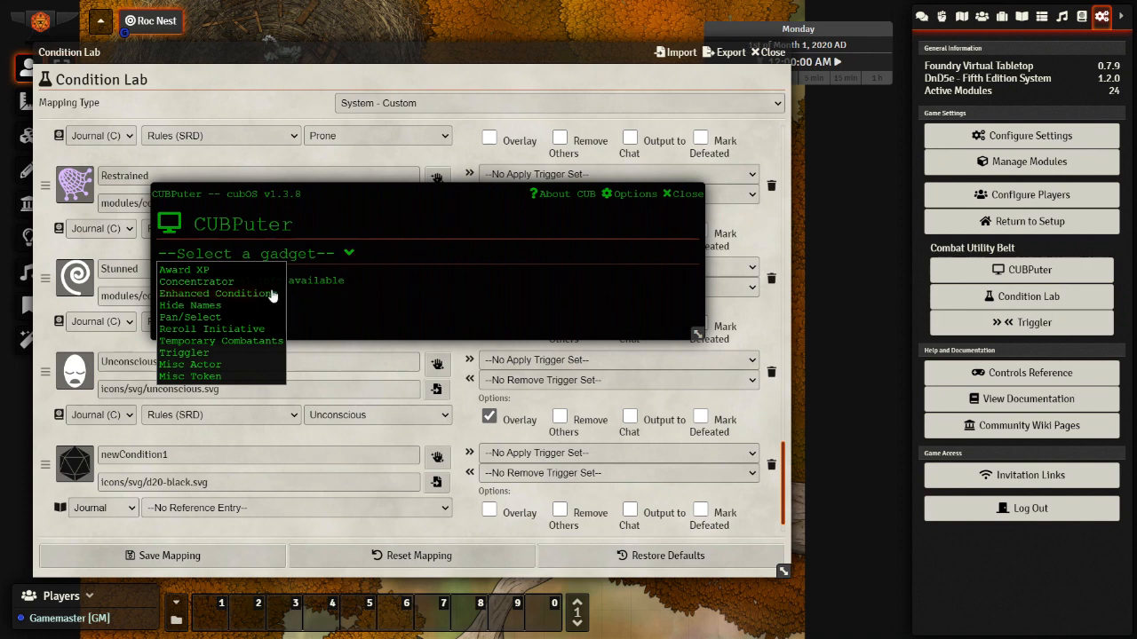
pyautogui.click(216, 293)
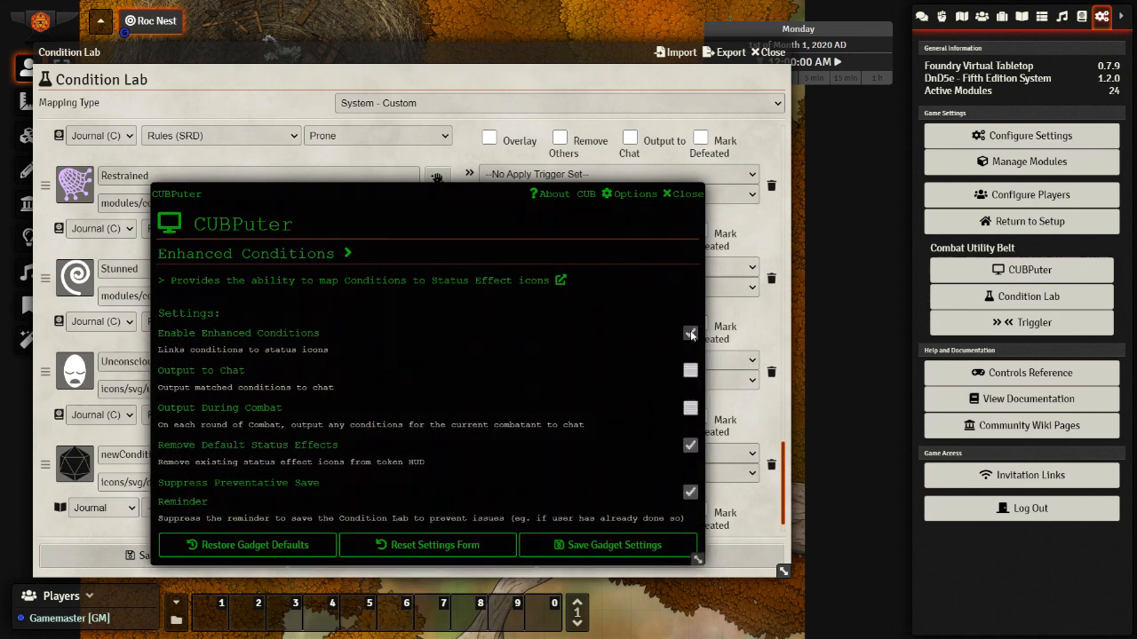
pyautogui.click(689, 333)
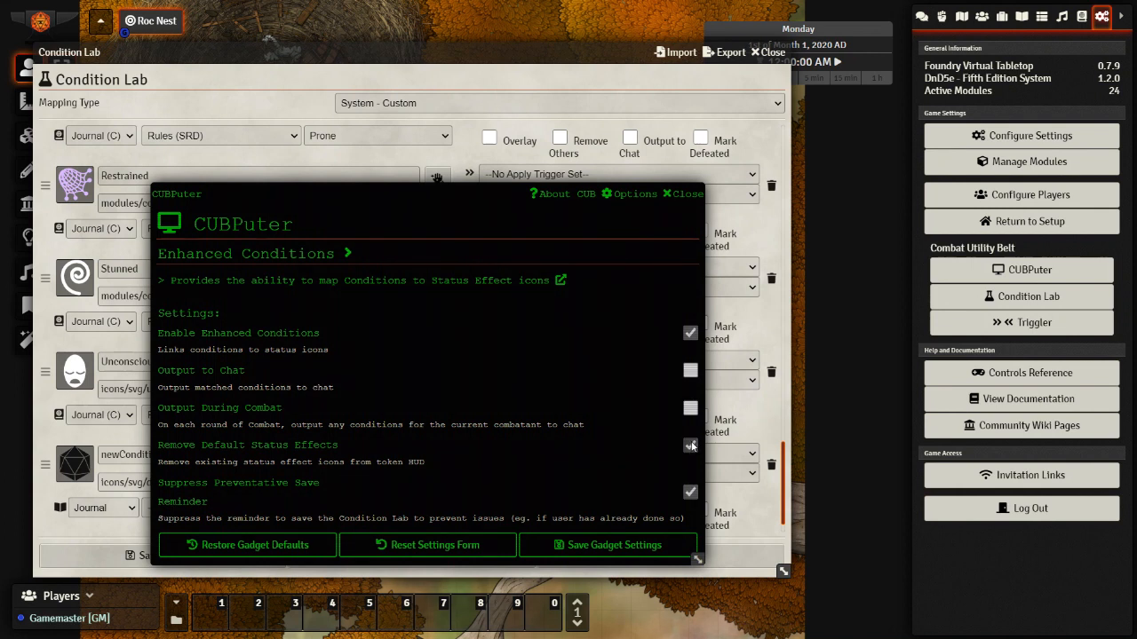
pyautogui.click(690, 445)
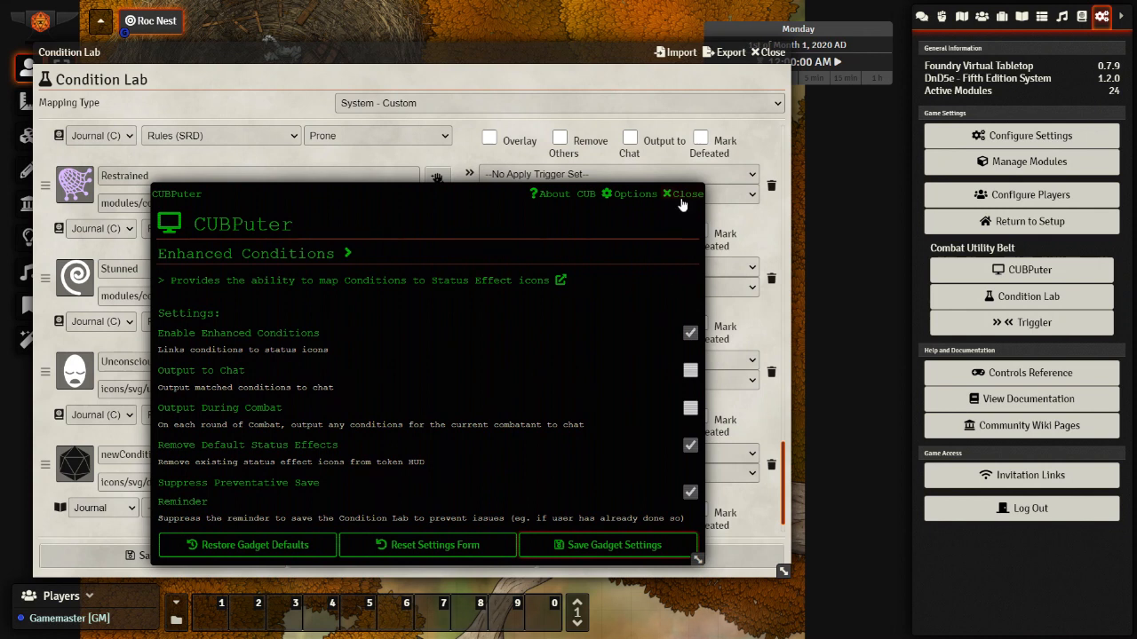
# Close CUBPuter and scroll through the Condition Lab's System - Custom condition mappings.
pyautogui.click(683, 194)
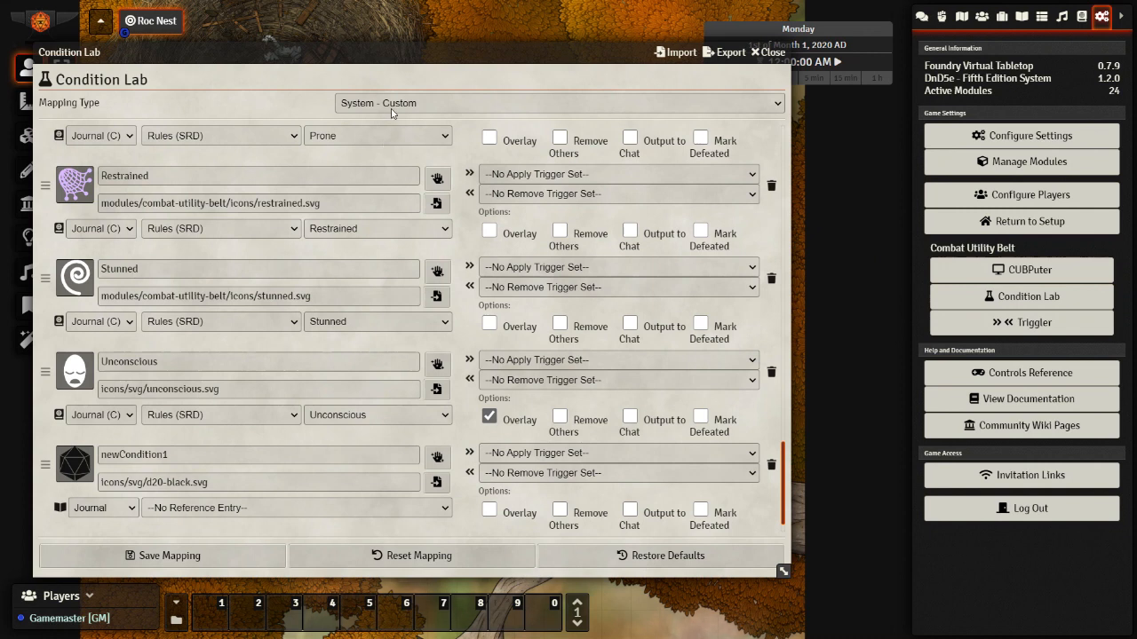
pyautogui.click(558, 103)
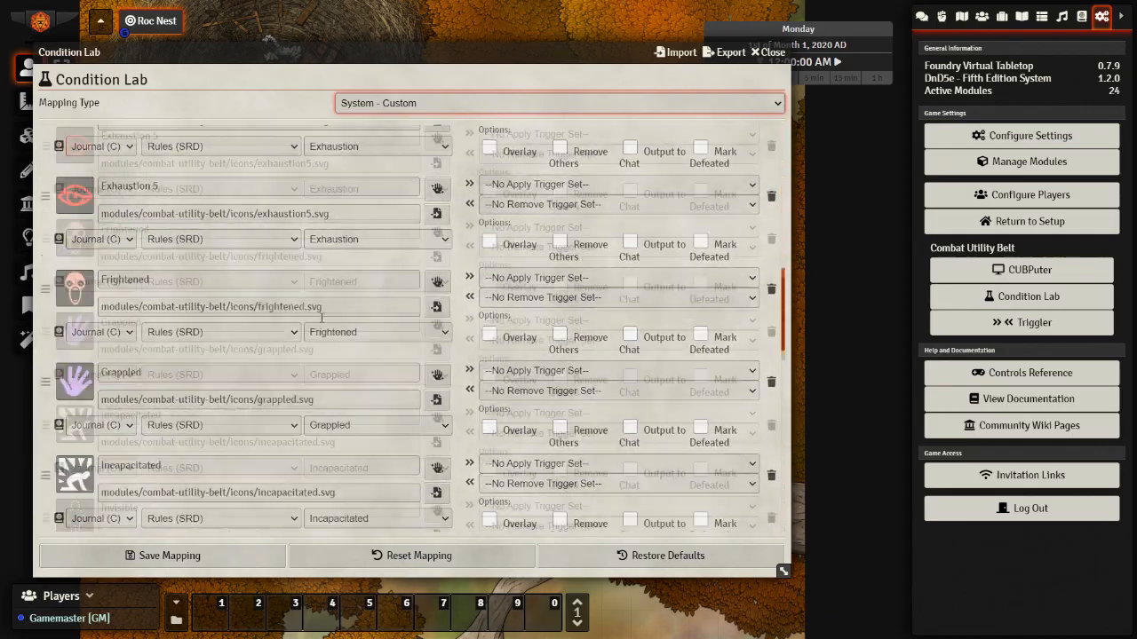
pyautogui.scroll(-3)
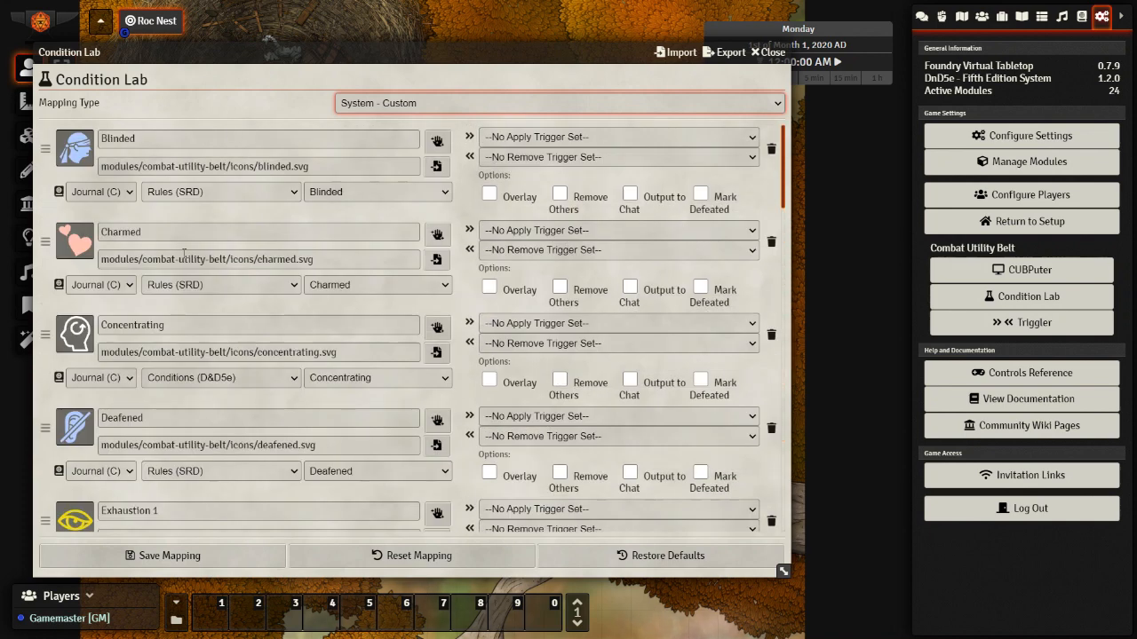
pyautogui.moveTo(291, 426)
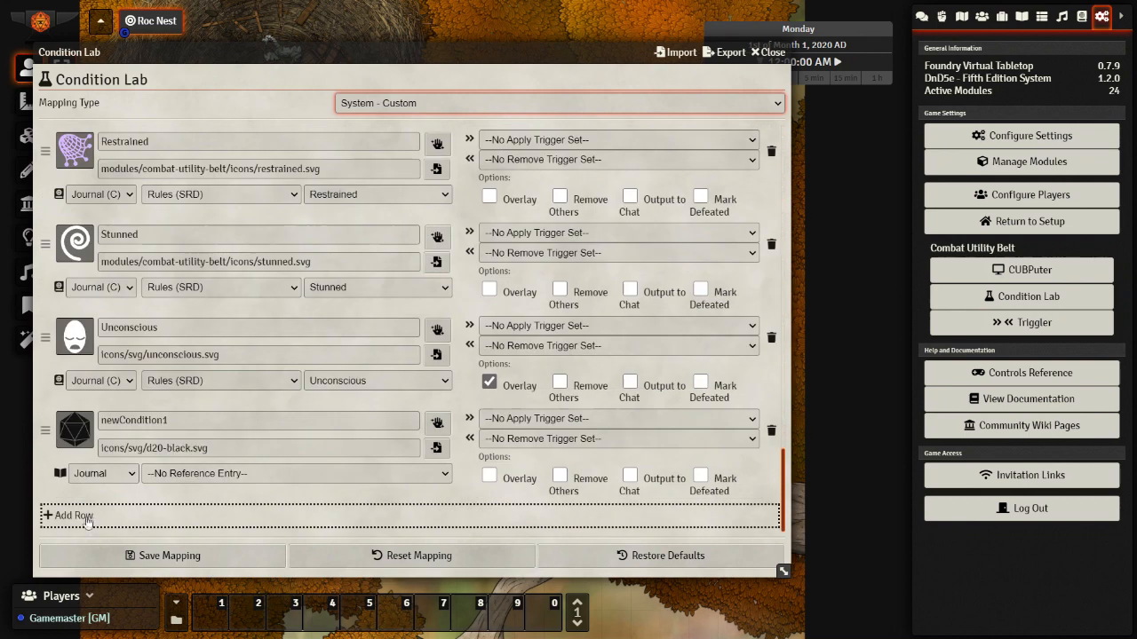
pyautogui.moveTo(74, 516)
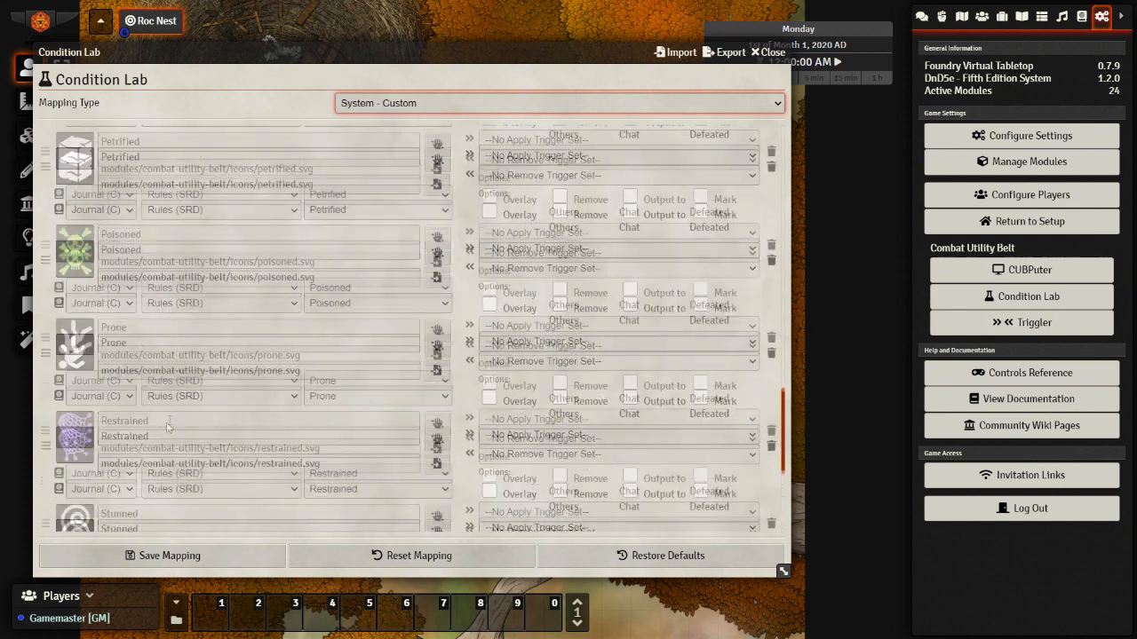
pyautogui.scroll(-3)
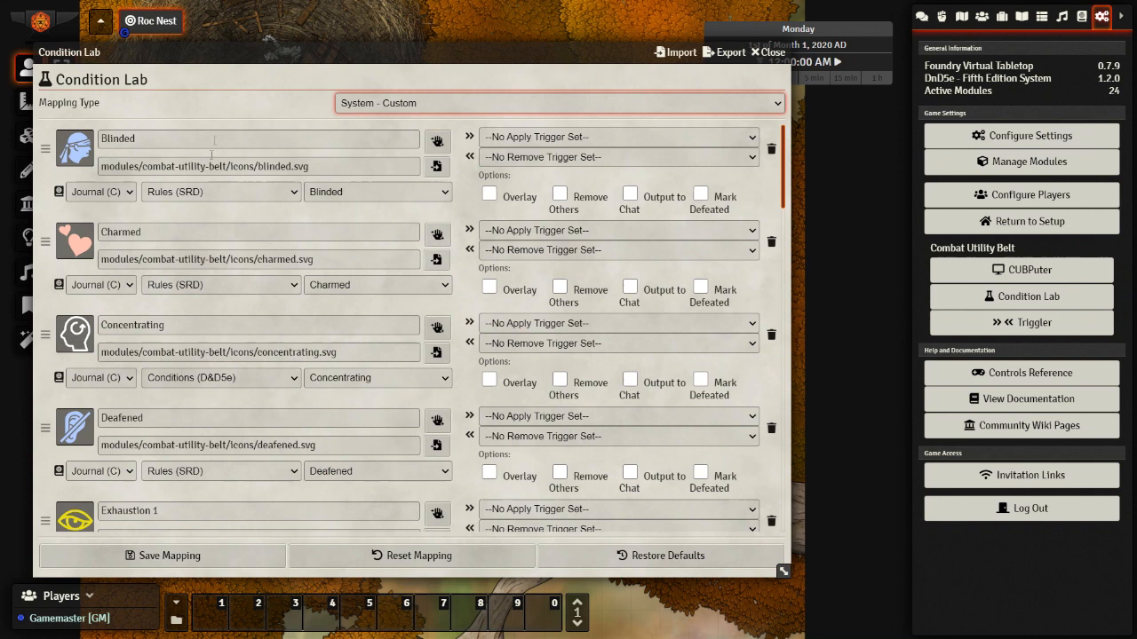
pyautogui.moveTo(209, 132)
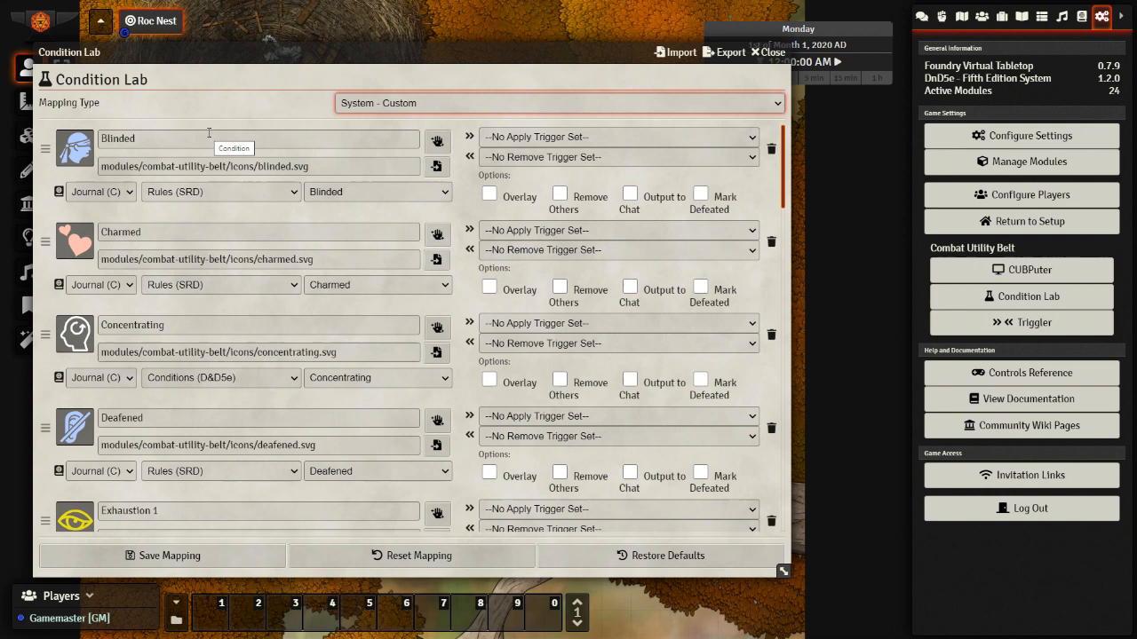
pyautogui.moveTo(436, 140)
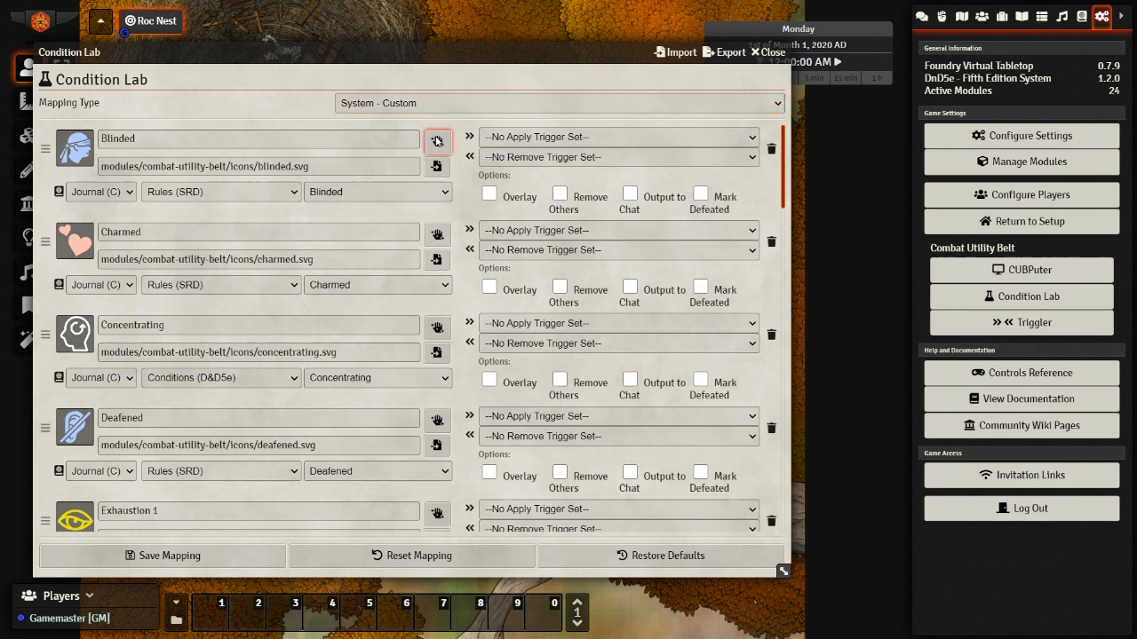
# Inspect the Blinded condition's active effect changes, then close its configuration.
pyautogui.click(437, 142)
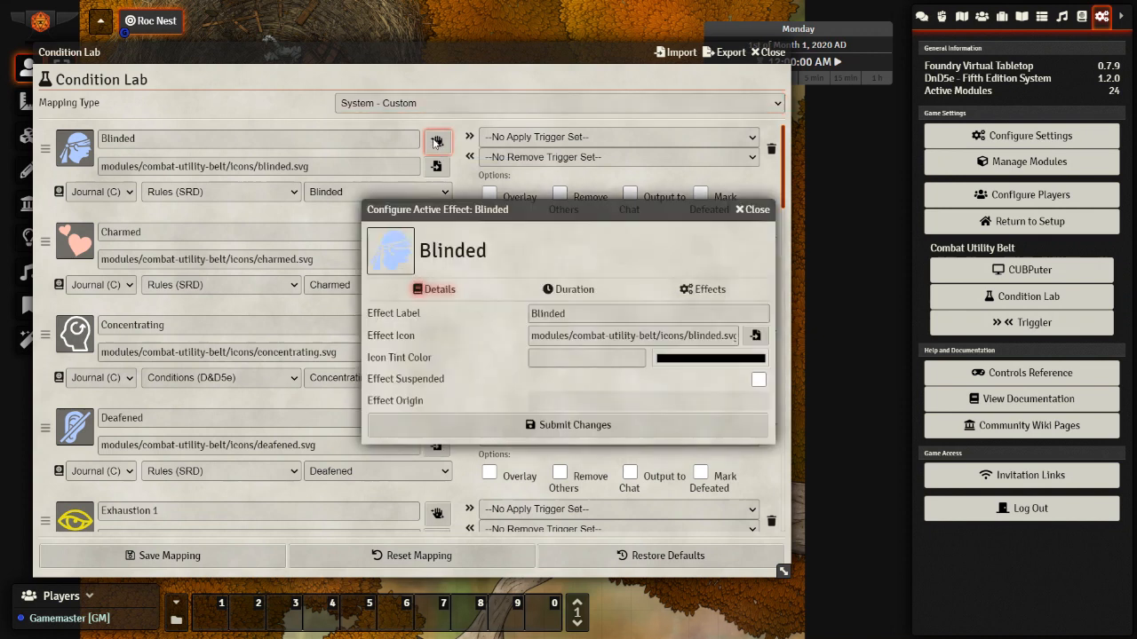
pyautogui.moveTo(569, 228)
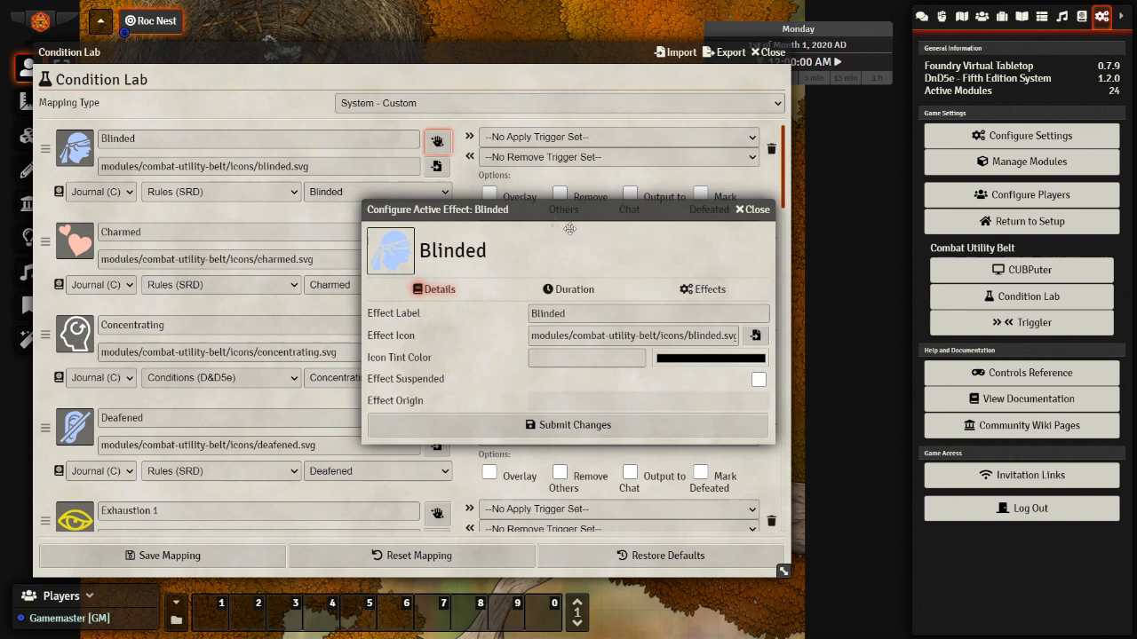
pyautogui.click(706, 289)
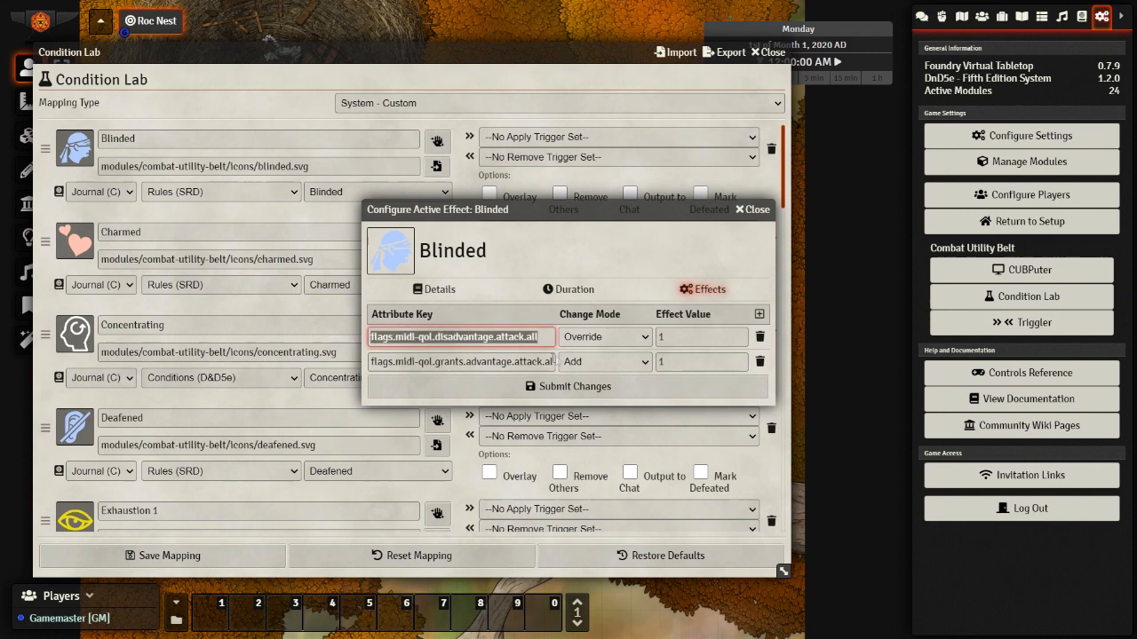
pyautogui.click(461, 362)
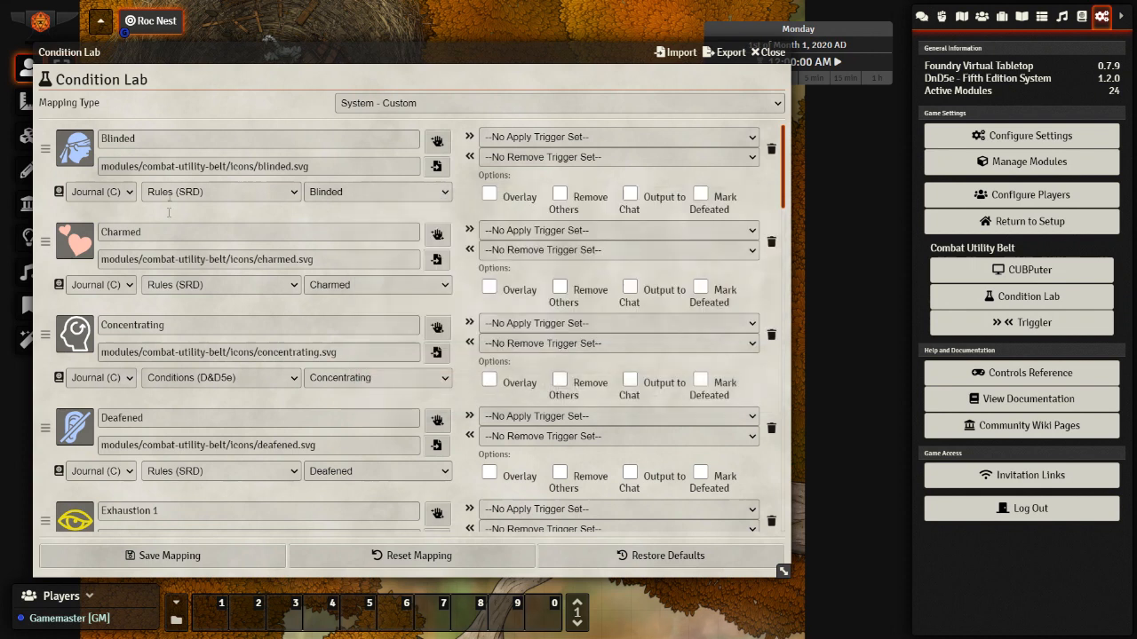
pyautogui.moveTo(383, 344)
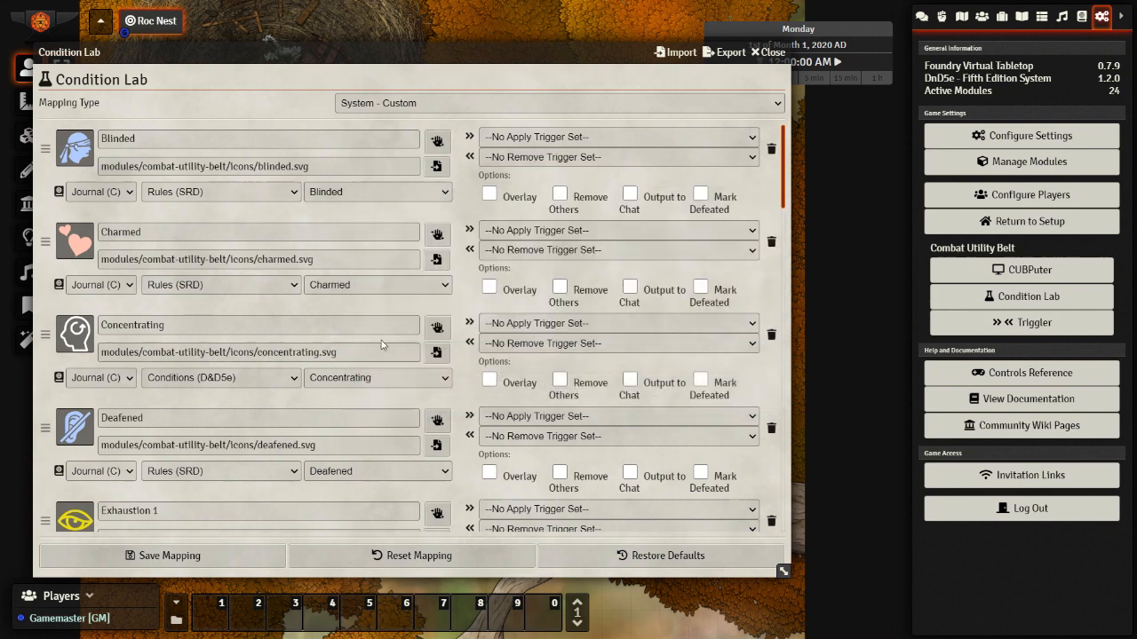
pyautogui.scroll(-3)
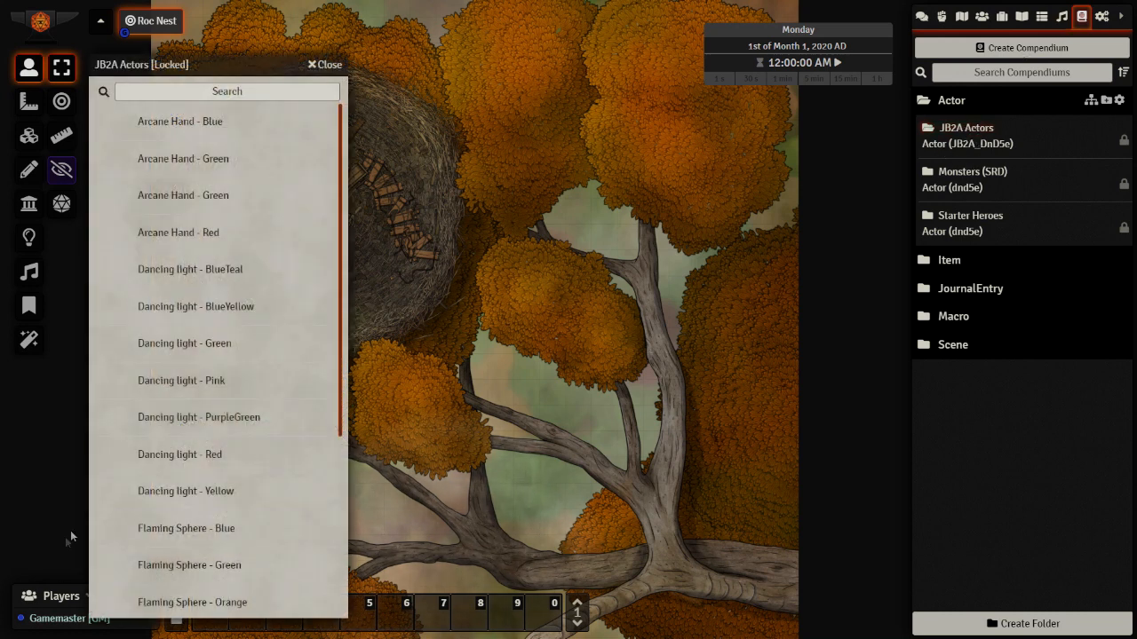
# Import all JB2A actors into the world.
pyautogui.scroll(-3)
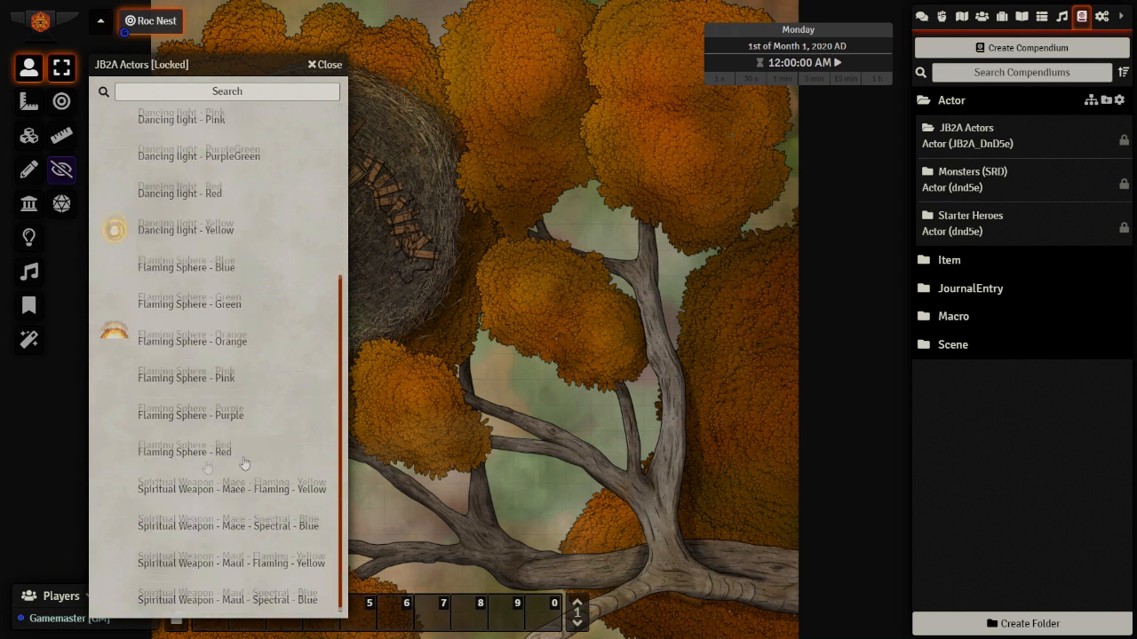
pyautogui.scroll(3)
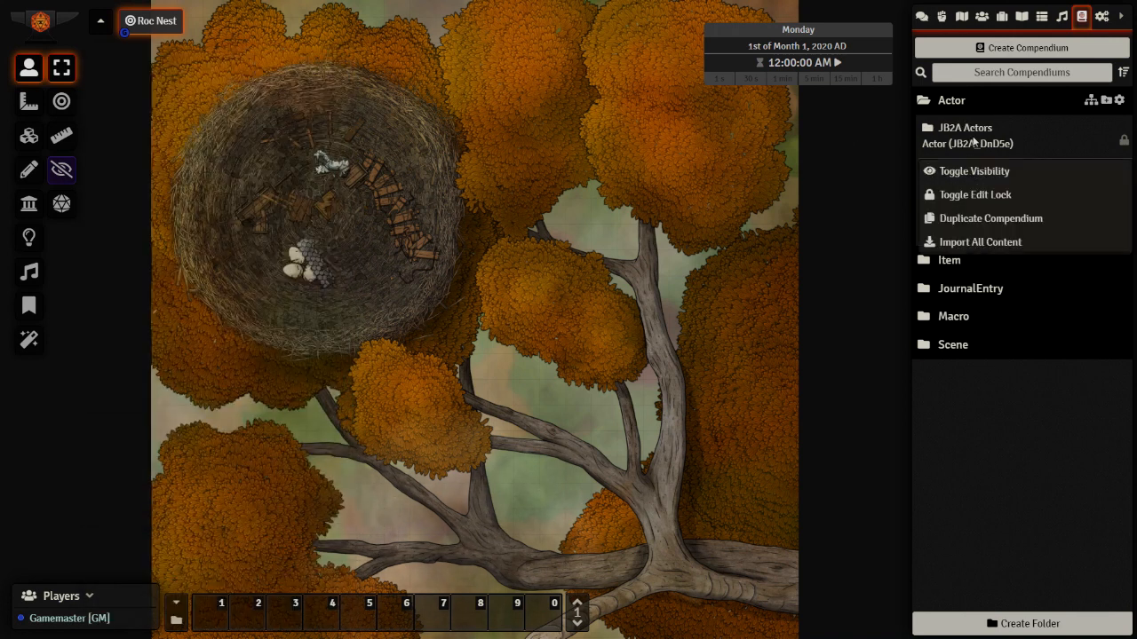
pyautogui.click(979, 241)
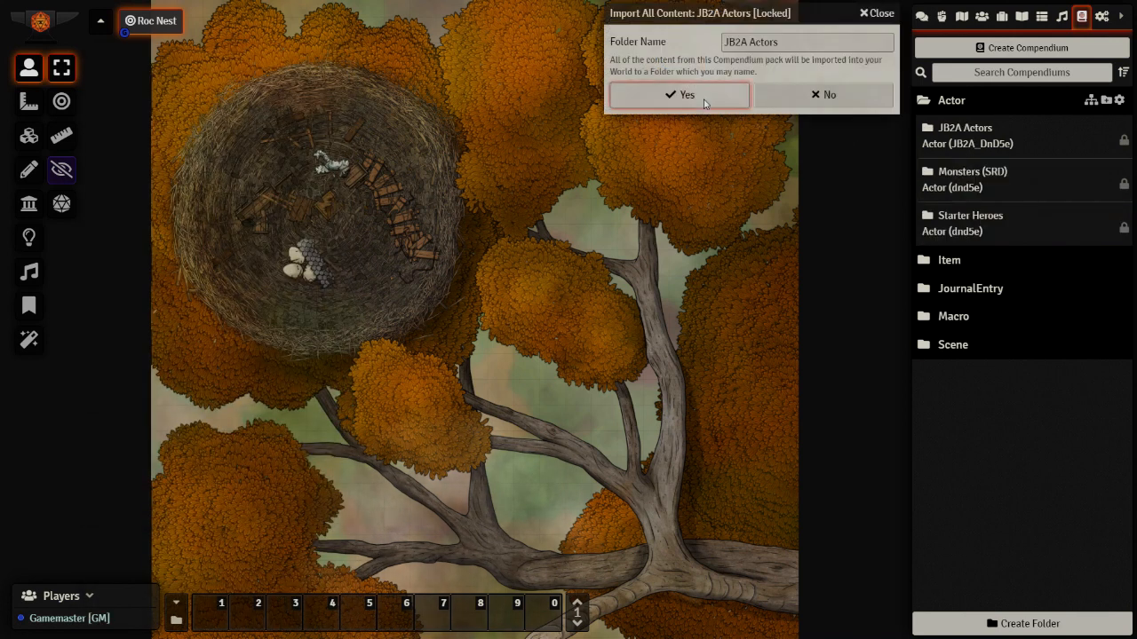
# Open Aoth (Human Druid)'s sheet from the Starter Heroes pack.
pyautogui.click(679, 95)
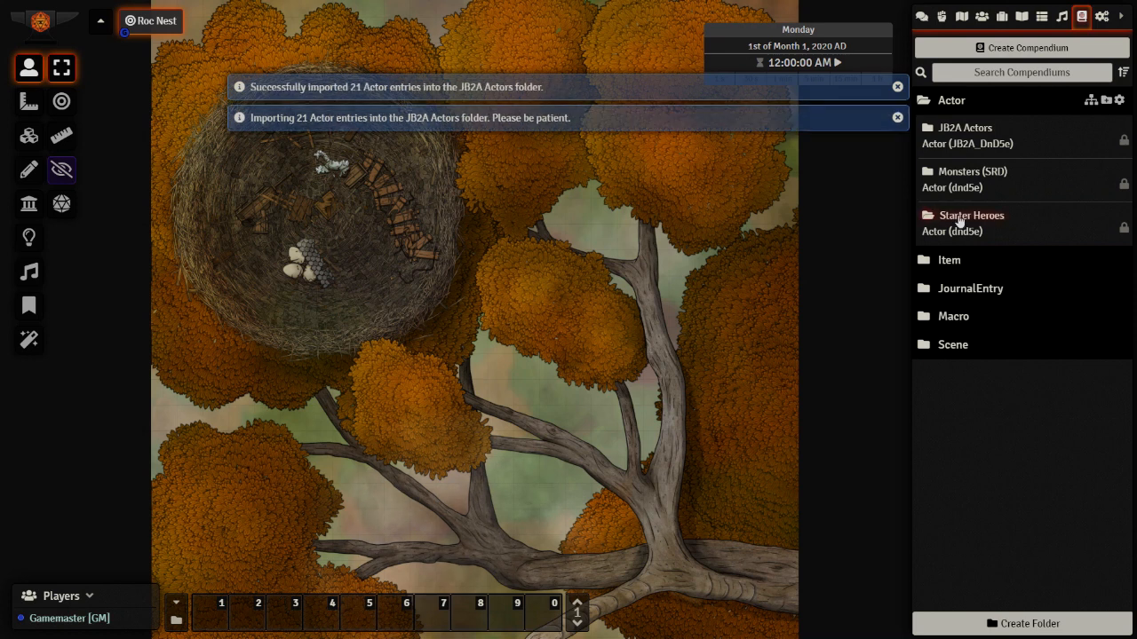
pyautogui.click(971, 215)
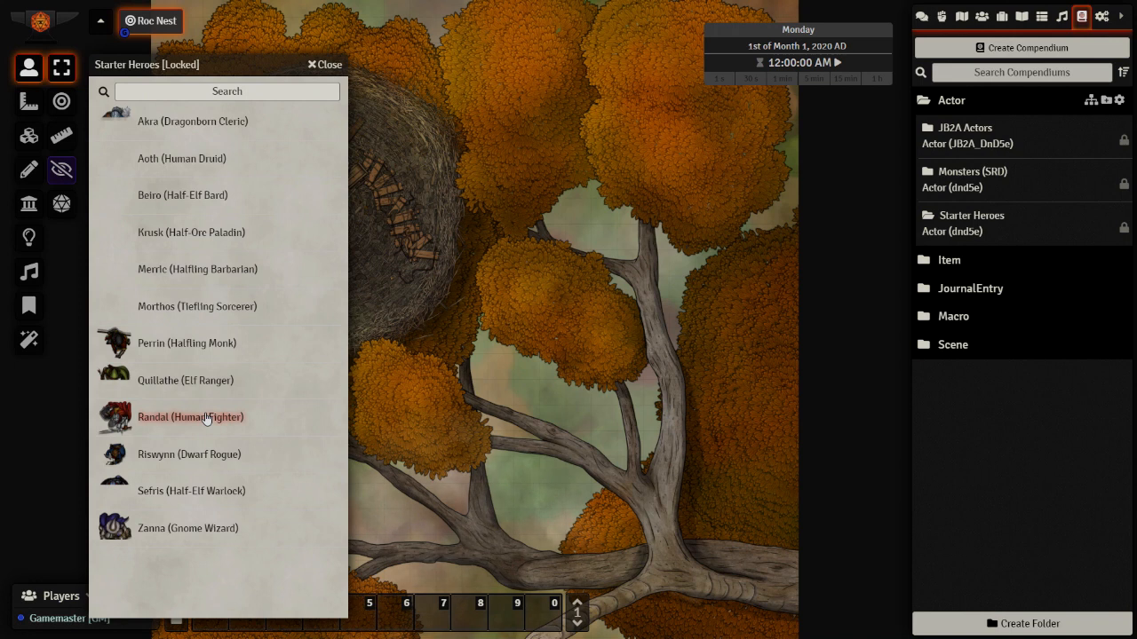
pyautogui.moveTo(213, 345)
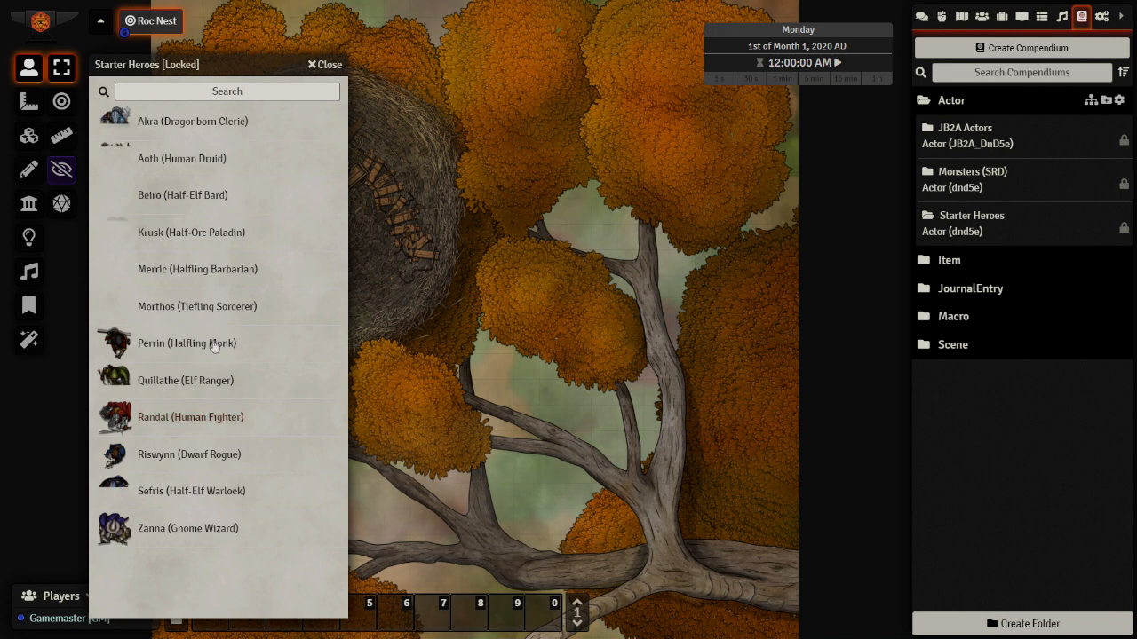
pyautogui.moveTo(202, 186)
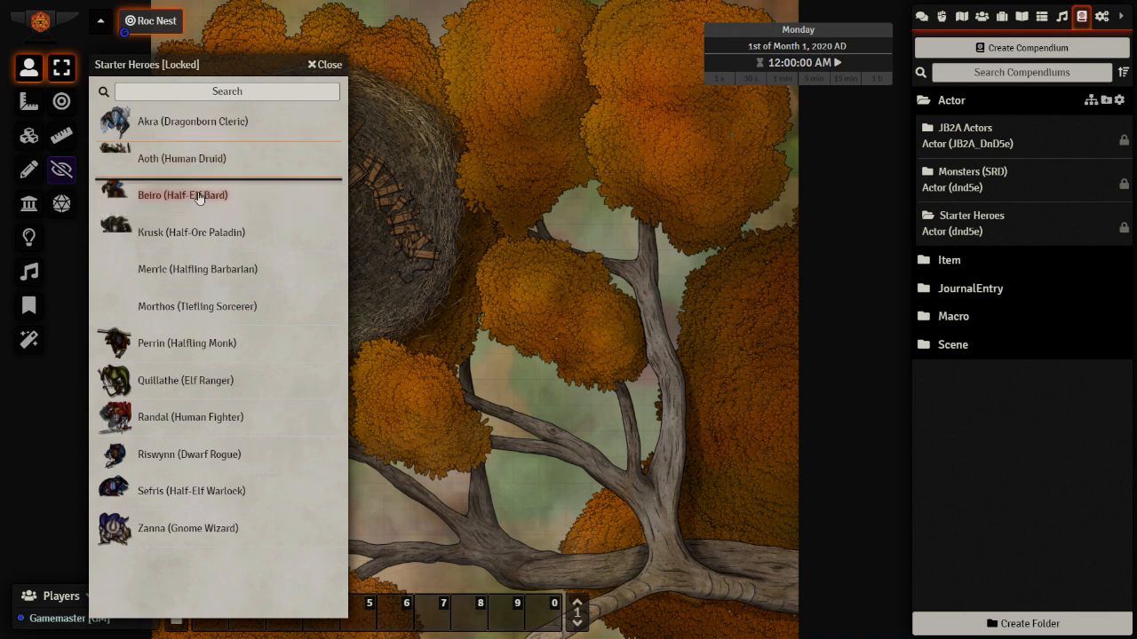
pyautogui.click(984, 15)
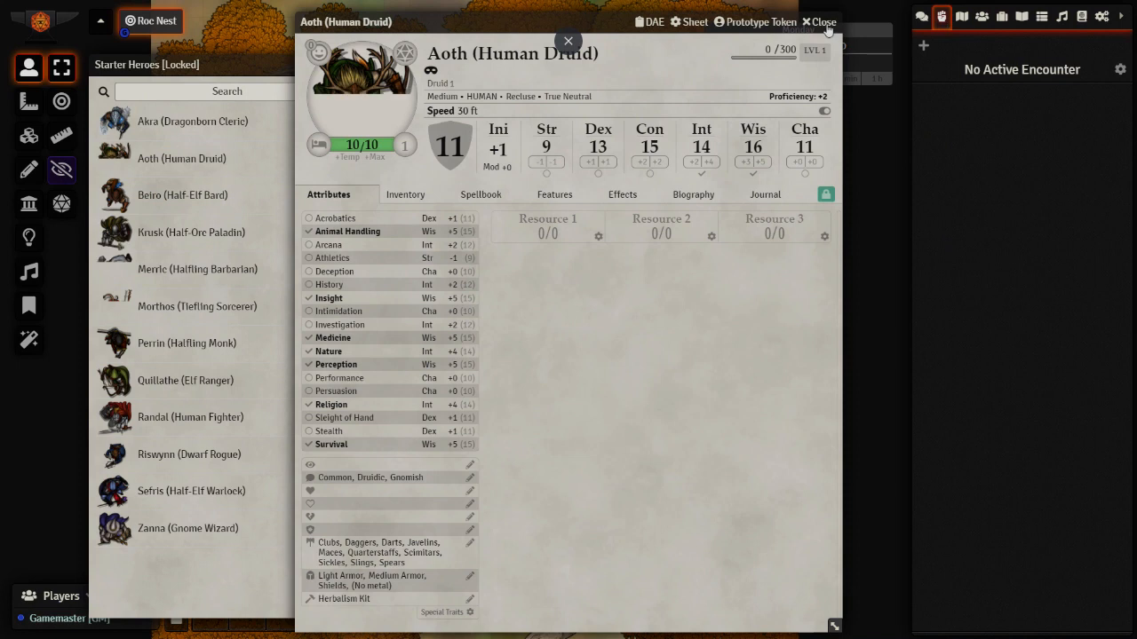
# Open the Bless spell's Effects tab and its DAE summary.
pyautogui.click(813, 21)
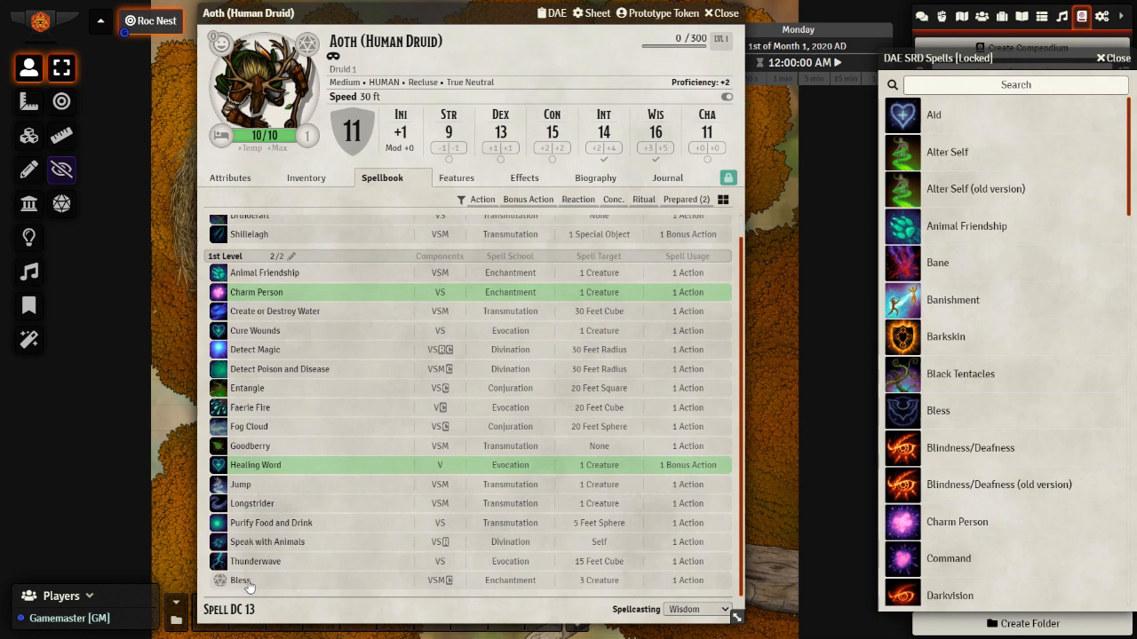
pyautogui.click(240, 580)
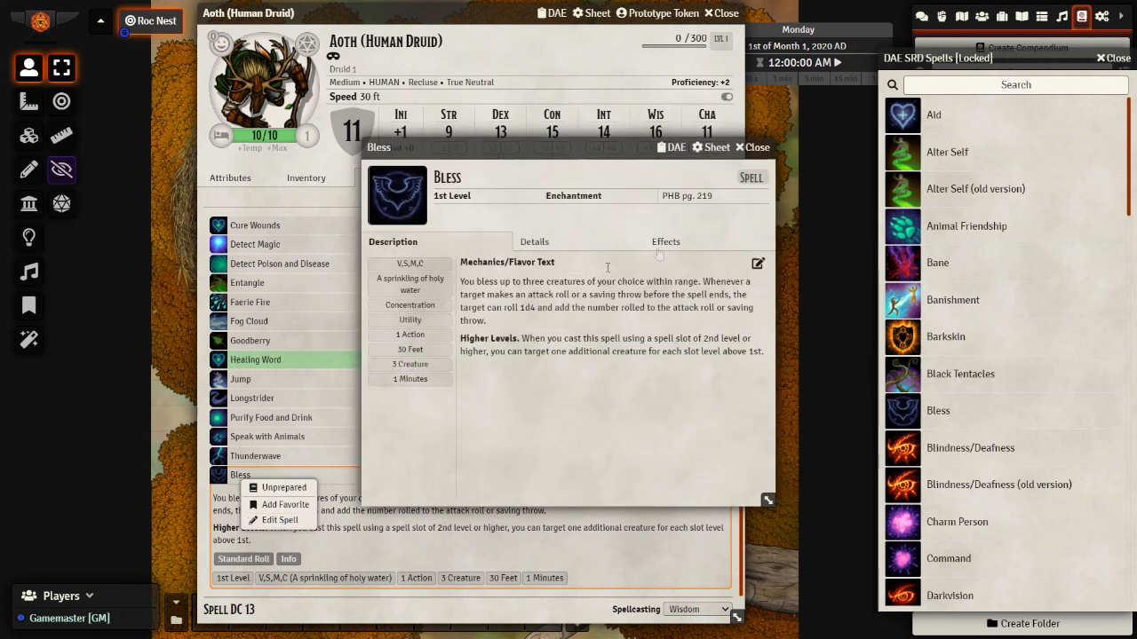
pyautogui.click(665, 242)
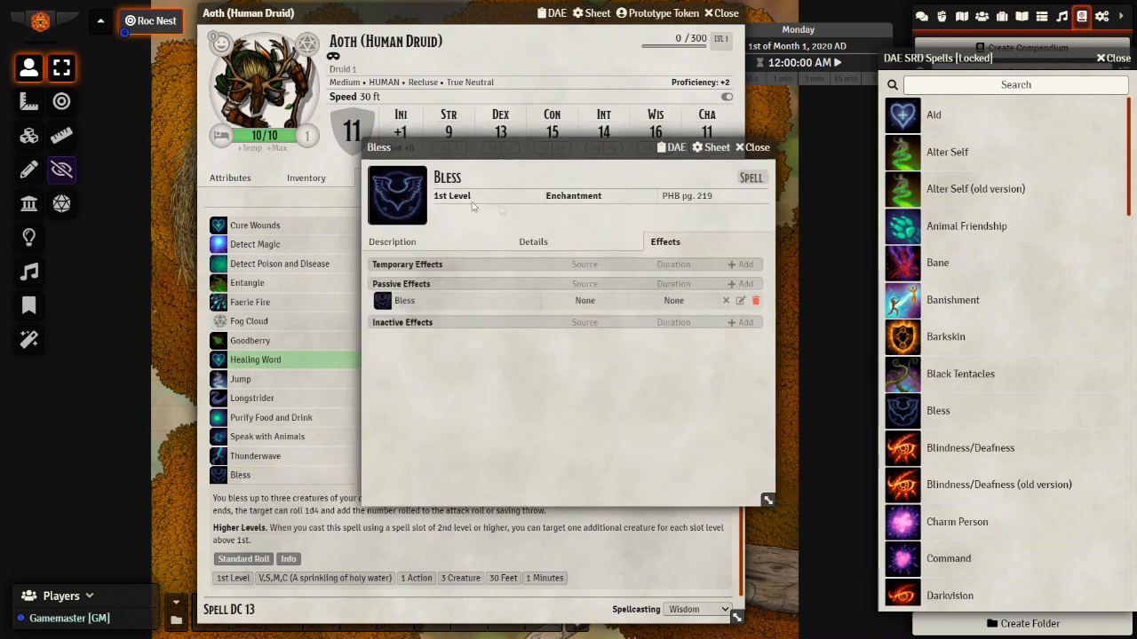
pyautogui.click(742, 300)
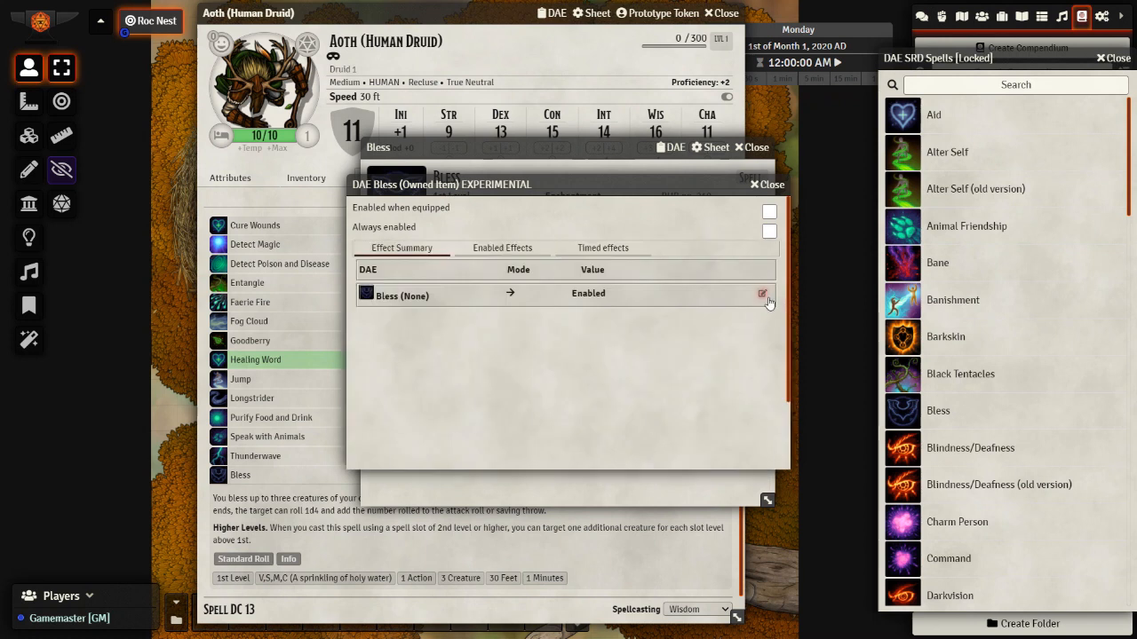
# Review the Bless effect's 1d4 bonus to saves and attacks, then close Bless and DAE SRD Spells.
pyautogui.click(762, 293)
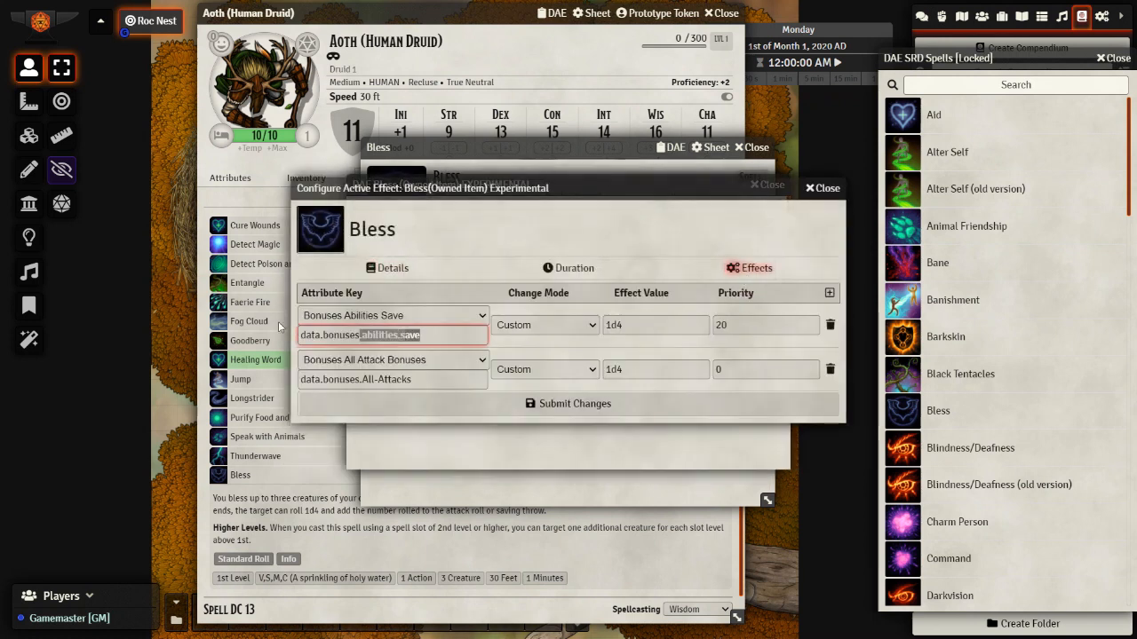
pyautogui.click(655, 324)
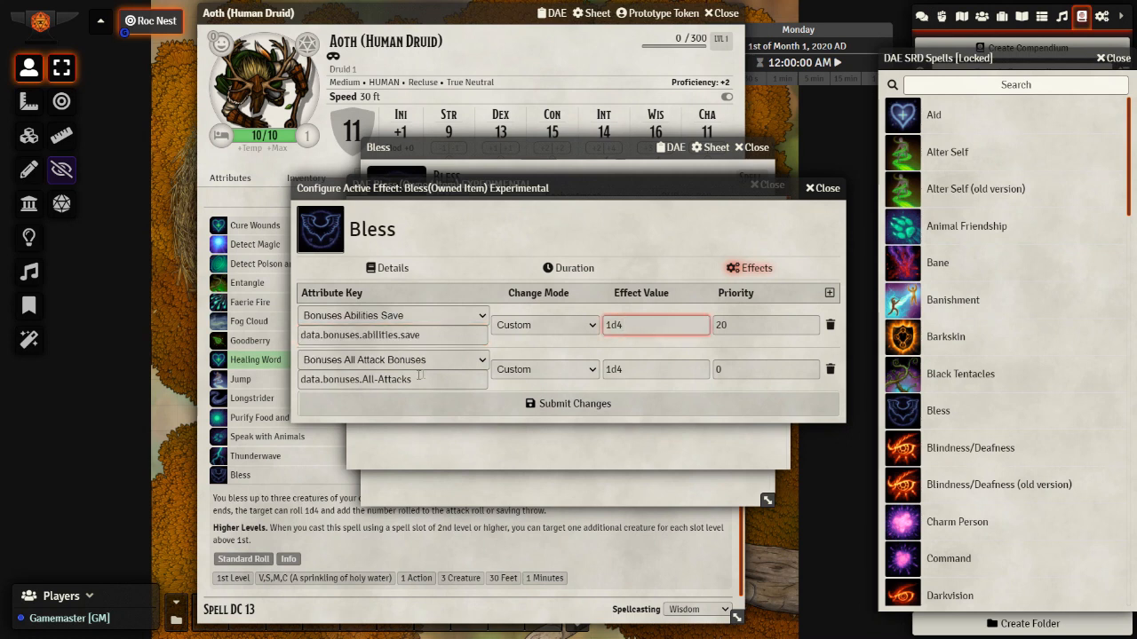
pyautogui.click(391, 379)
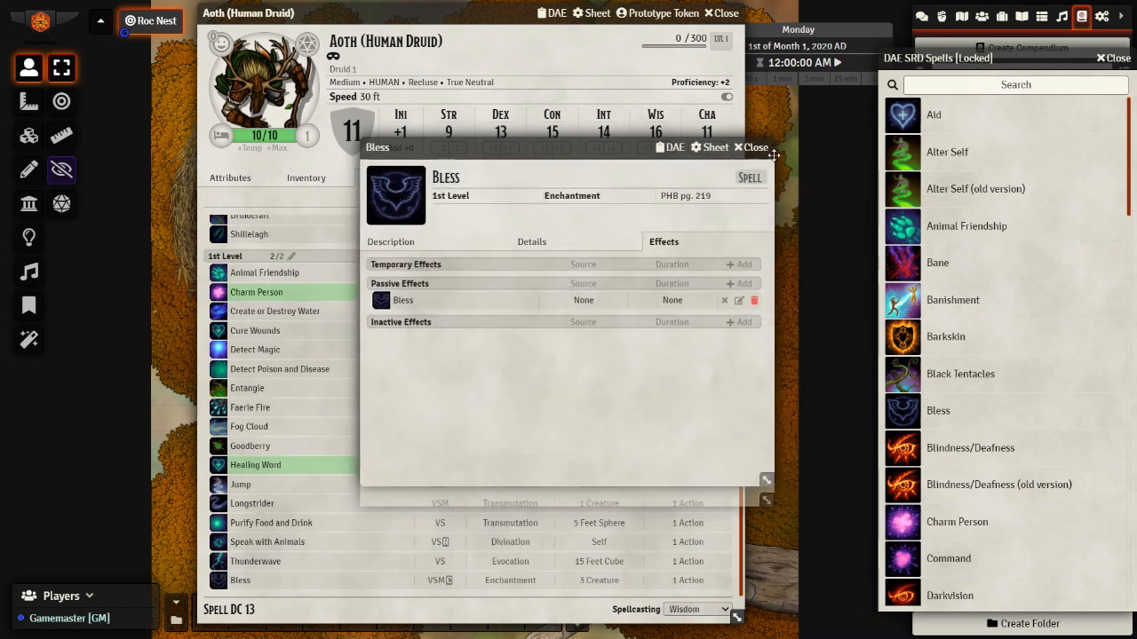
pyautogui.click(751, 147)
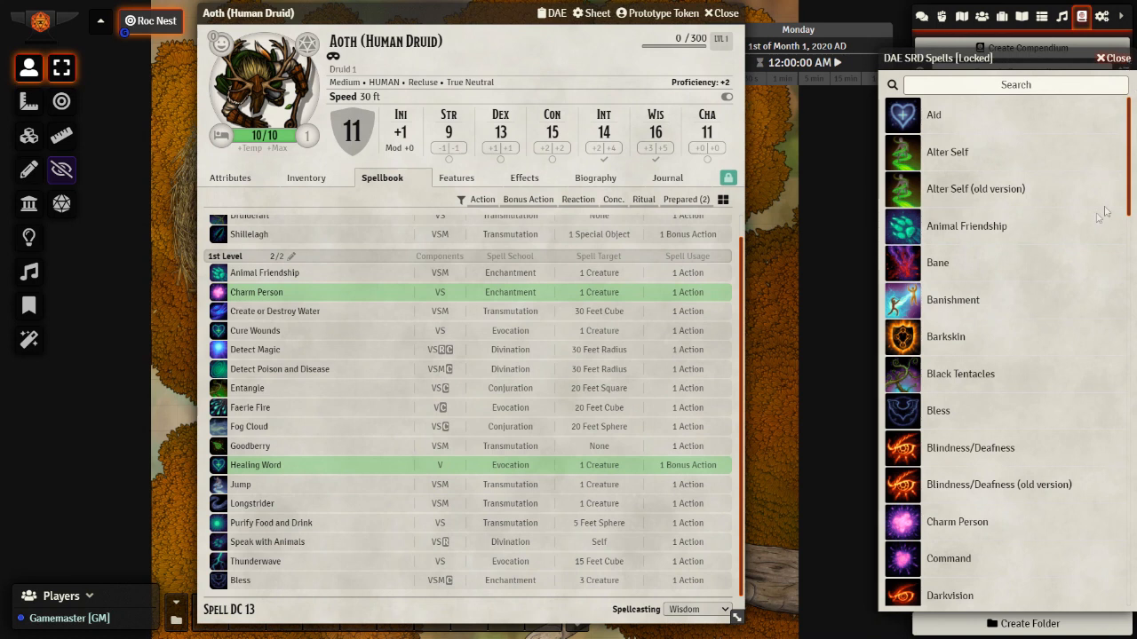
pyautogui.click(1113, 57)
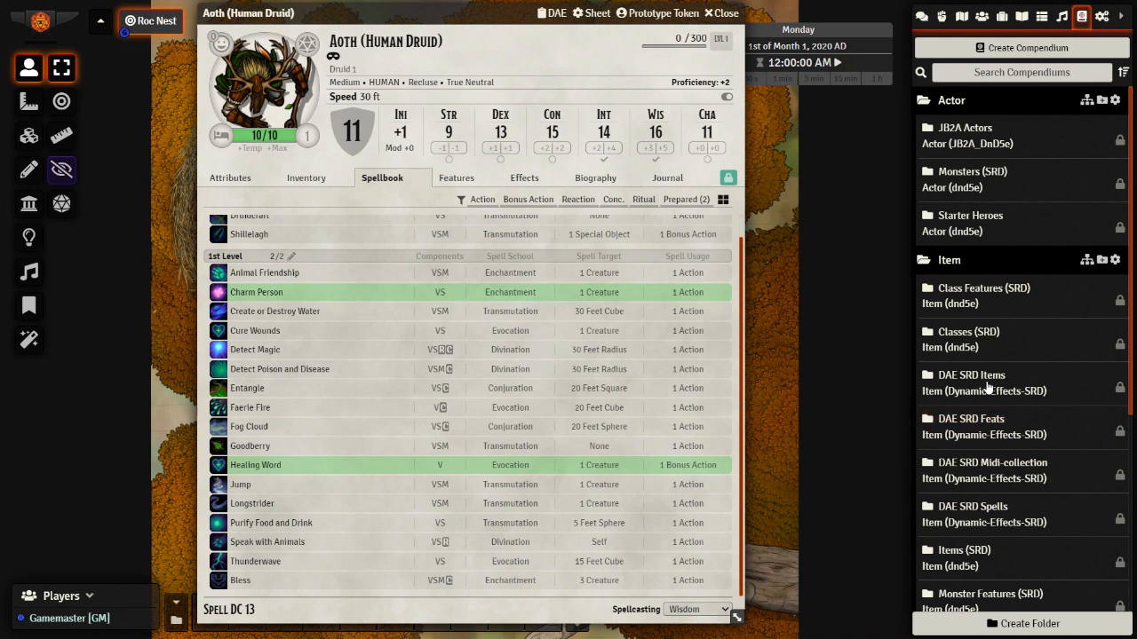
# Add the Belt of Hill Giant Strength from DAE SRD Items to Aoth's inventory.
pyautogui.click(970, 375)
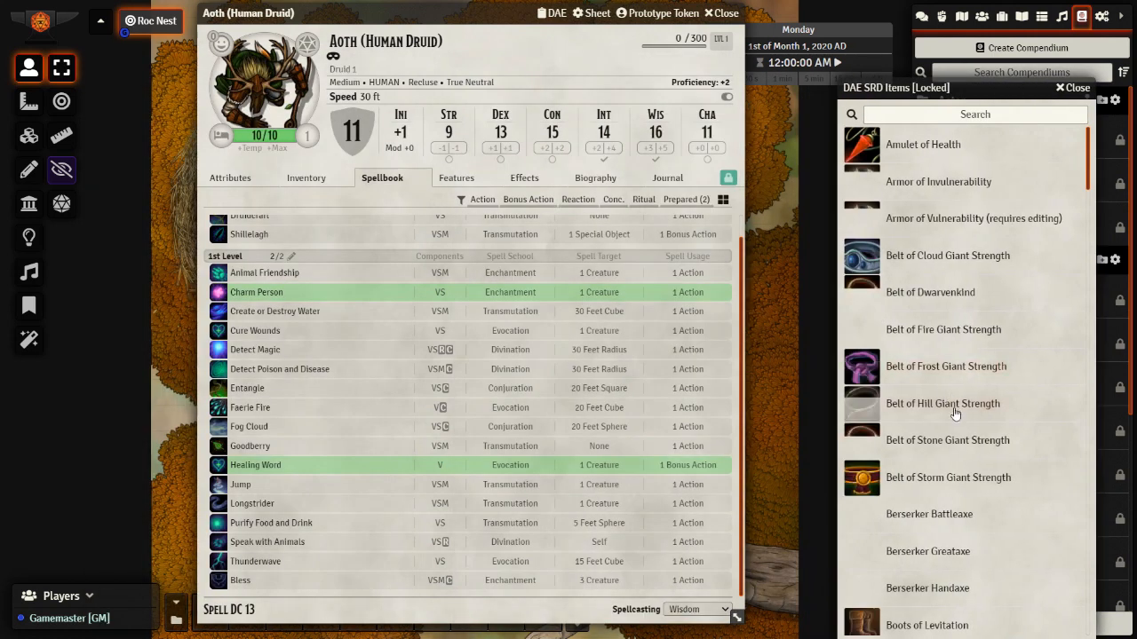
pyautogui.moveTo(943, 403); pyautogui.dragTo(529, 310)
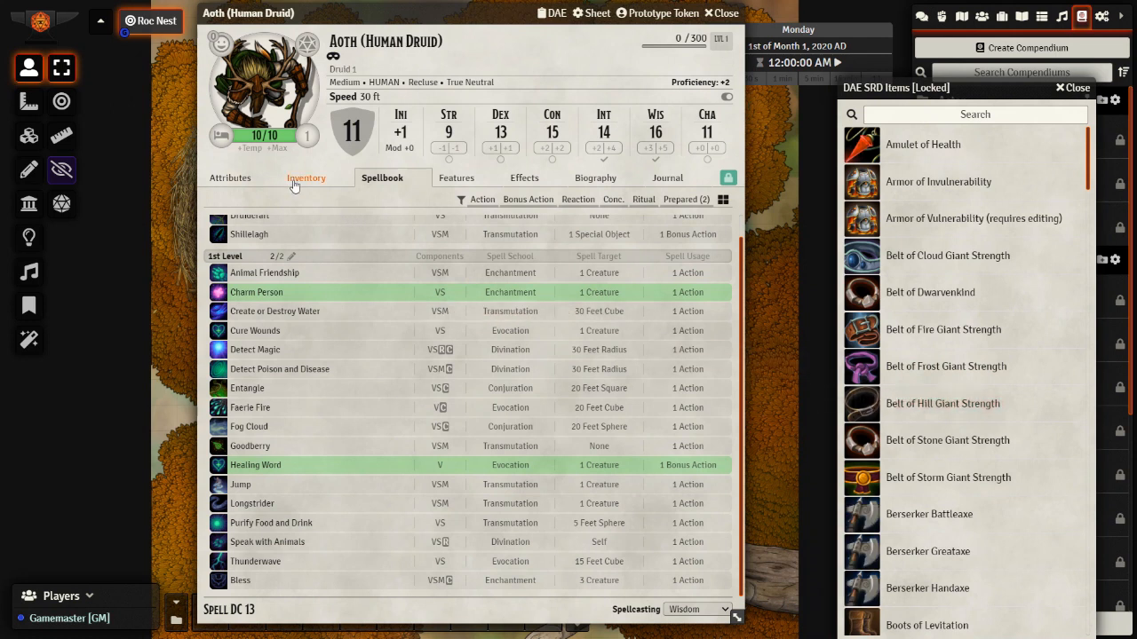
pyautogui.click(306, 178)
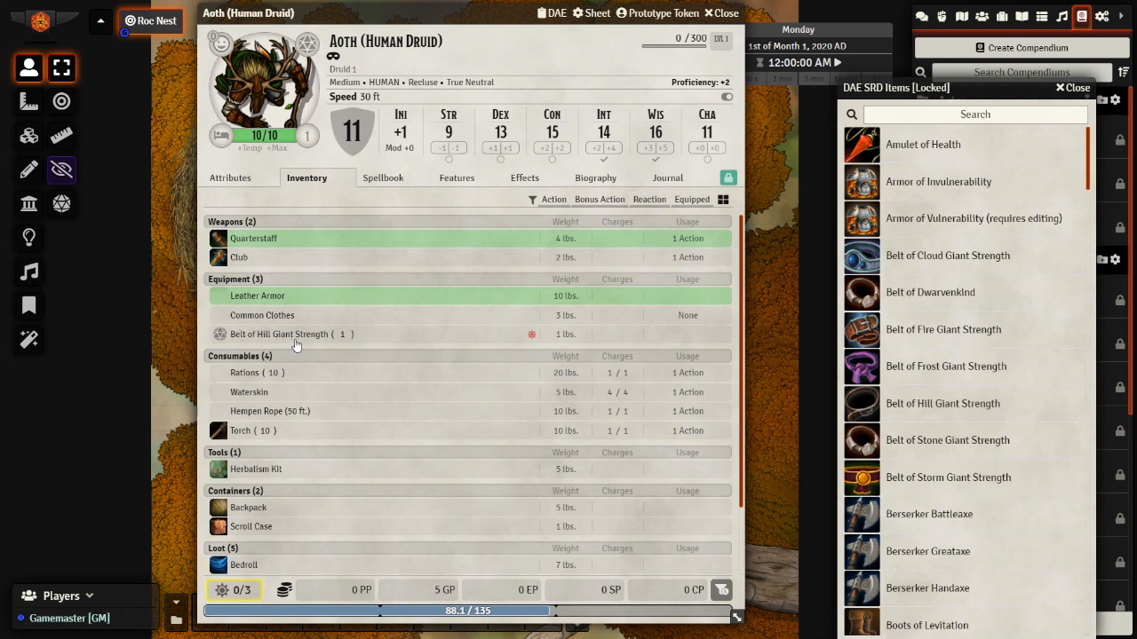
pyautogui.click(230, 178)
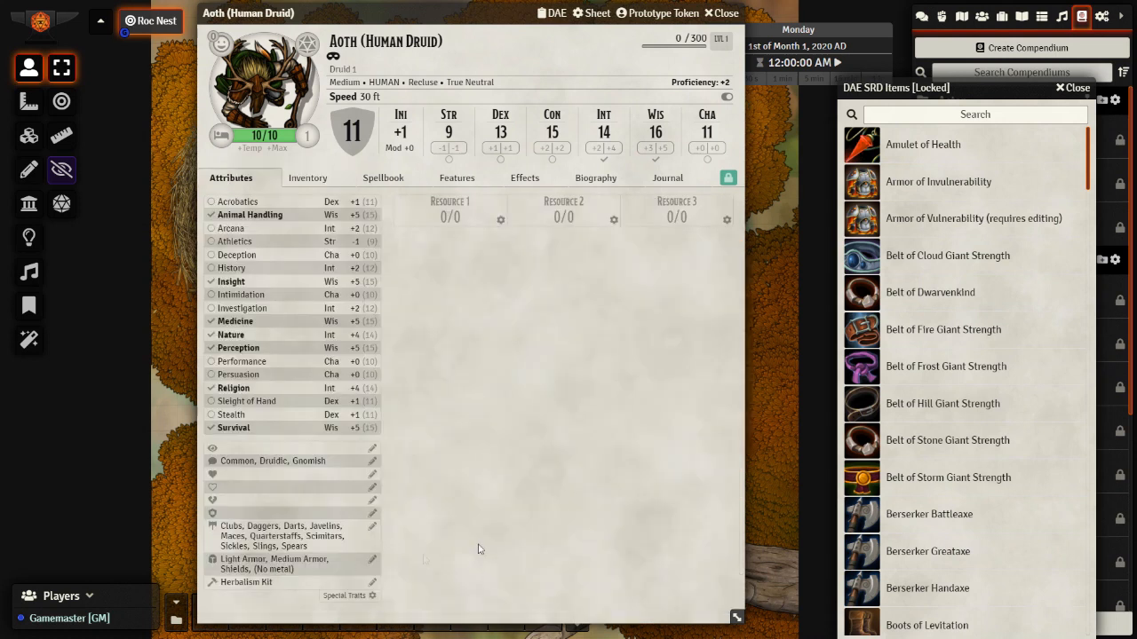
pyautogui.moveTo(399, 239)
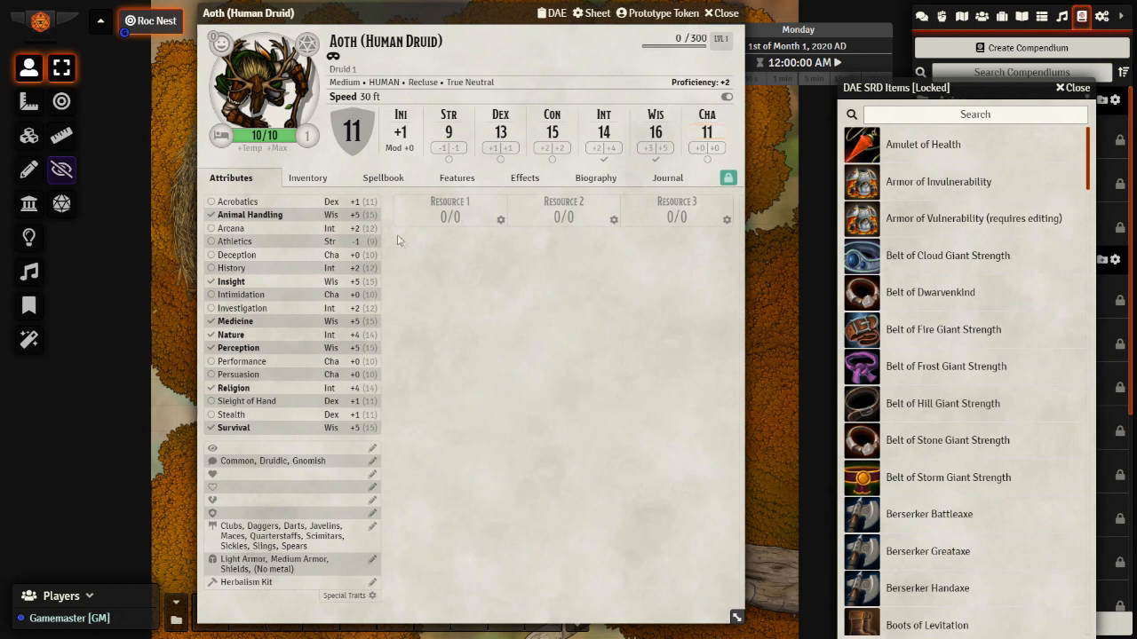
pyautogui.click(308, 177)
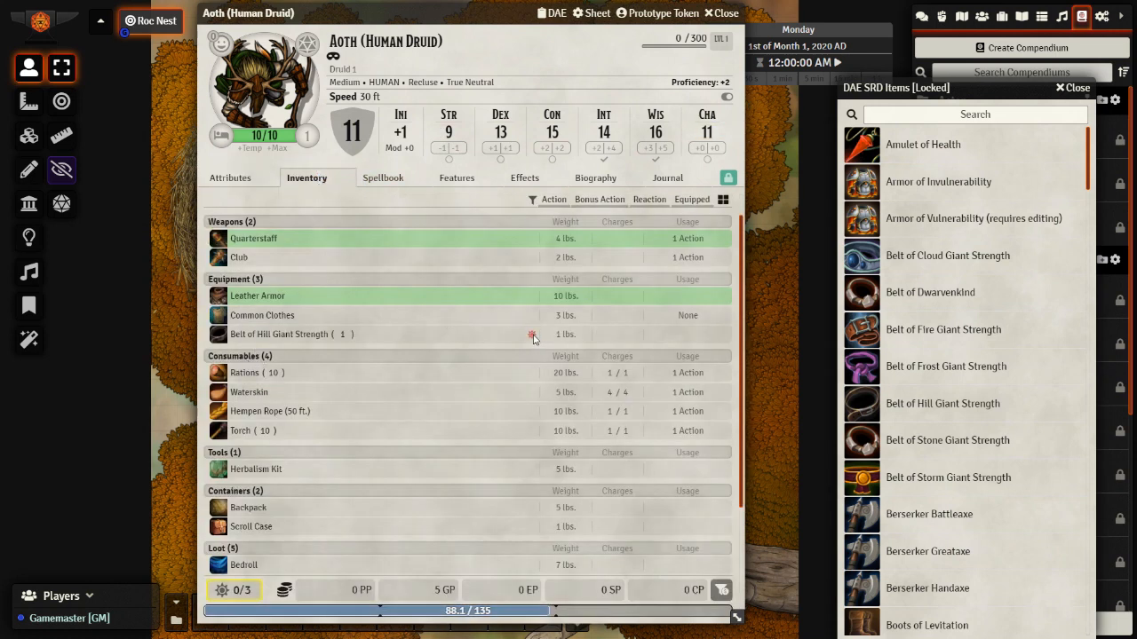
# Equip the belt and confirm Aoth's Strength rises to 21.
pyautogui.rightClick(532, 335)
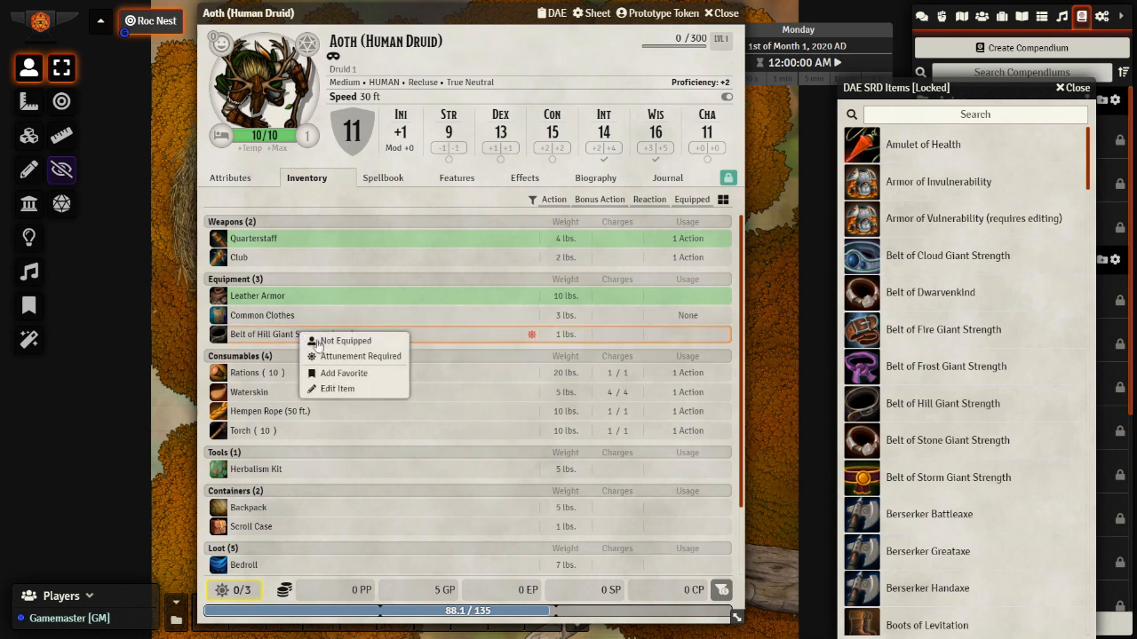
pyautogui.click(346, 340)
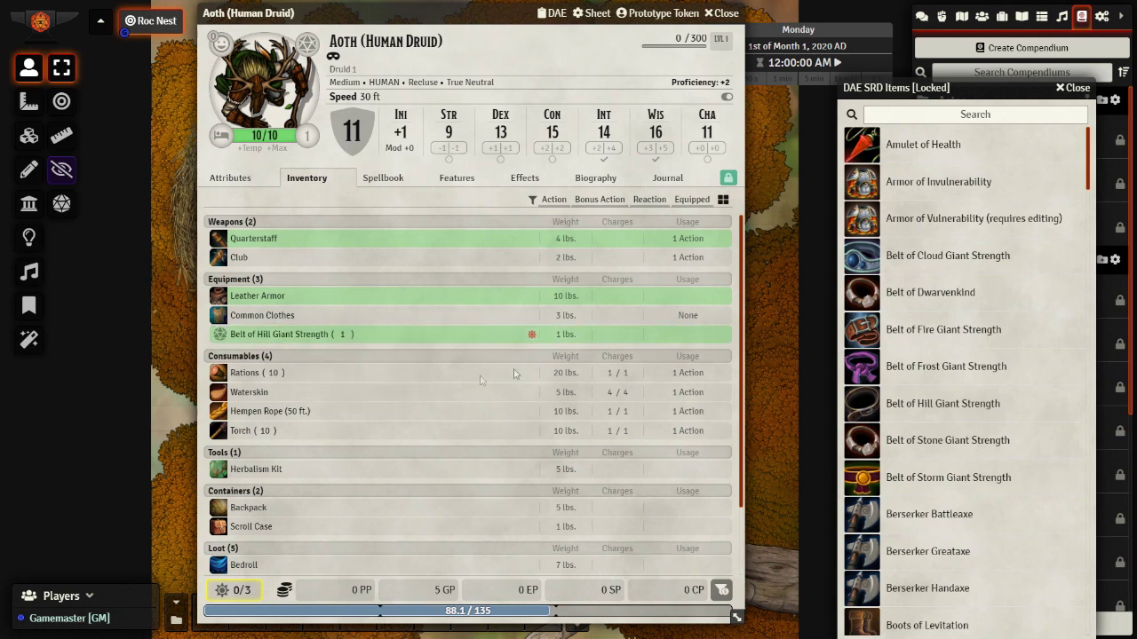
pyautogui.click(230, 178)
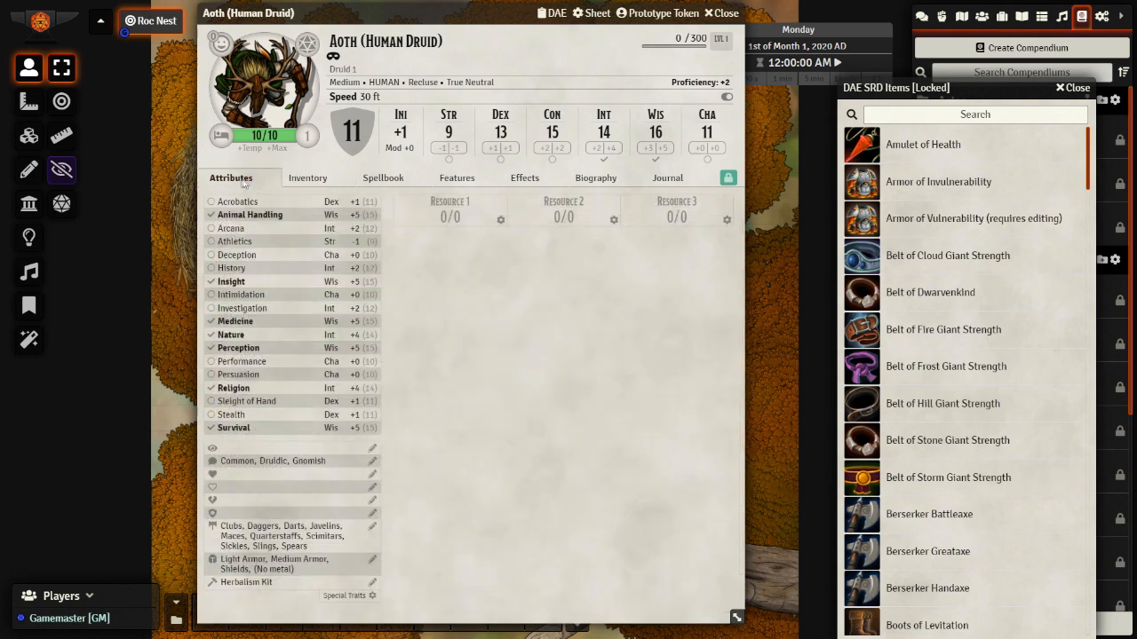
pyautogui.click(307, 177)
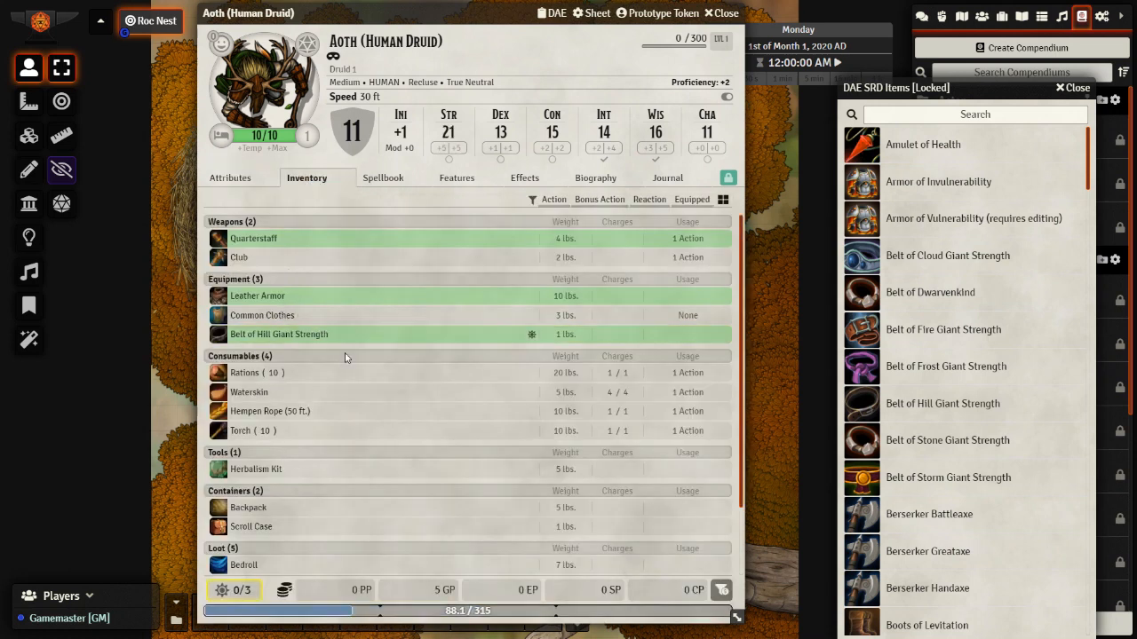
pyautogui.click(230, 177)
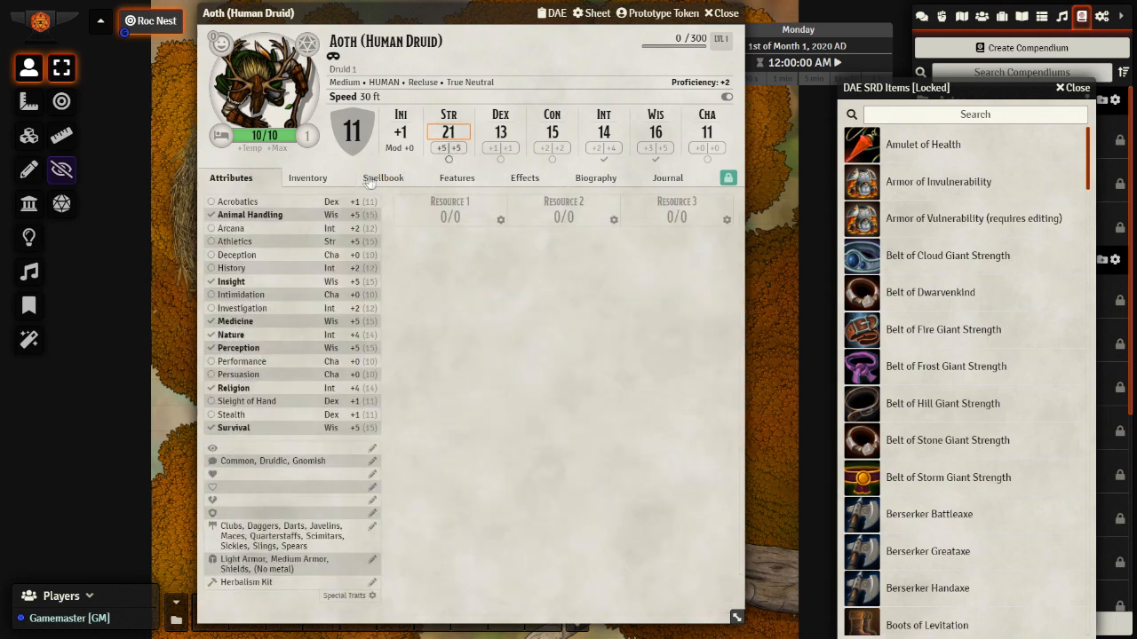
pyautogui.click(308, 177)
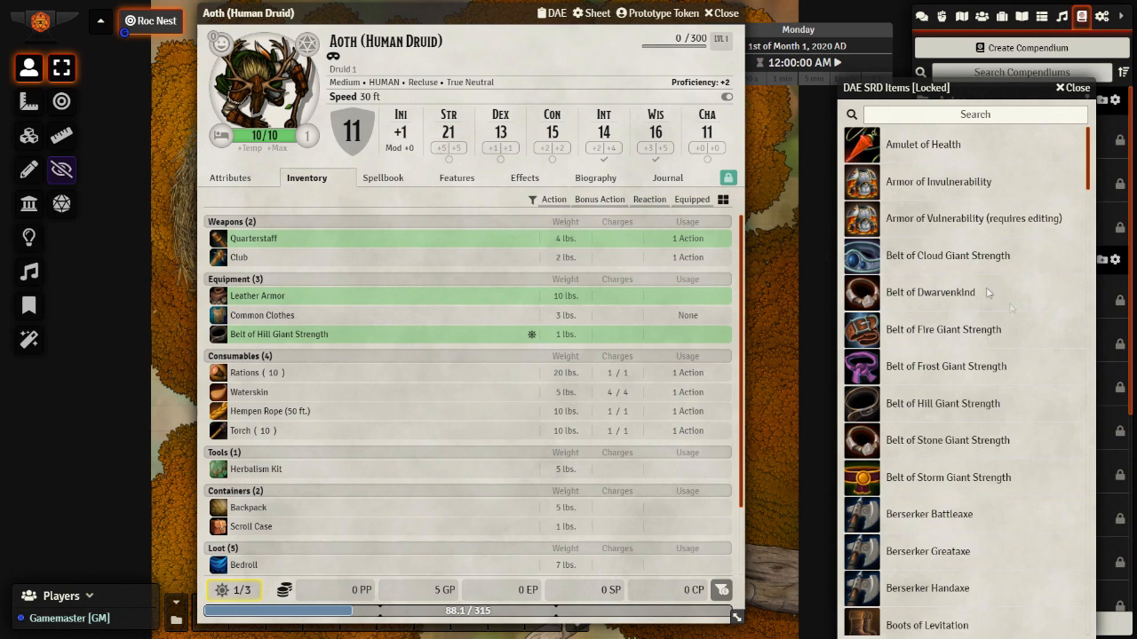
pyautogui.moveTo(981, 458)
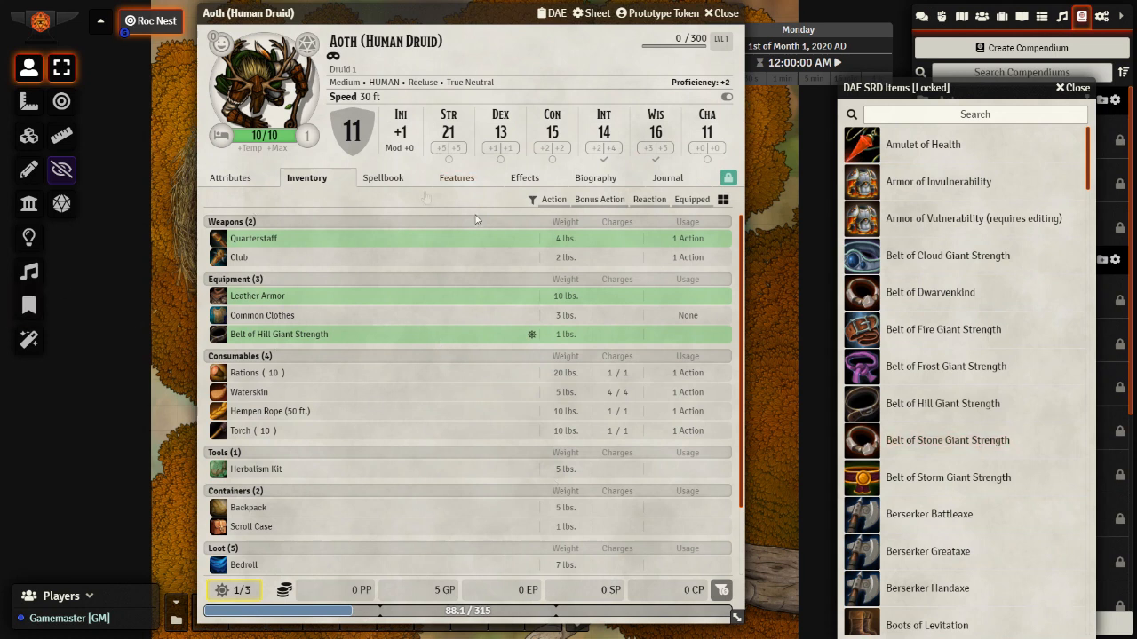
pyautogui.moveTo(628, 168)
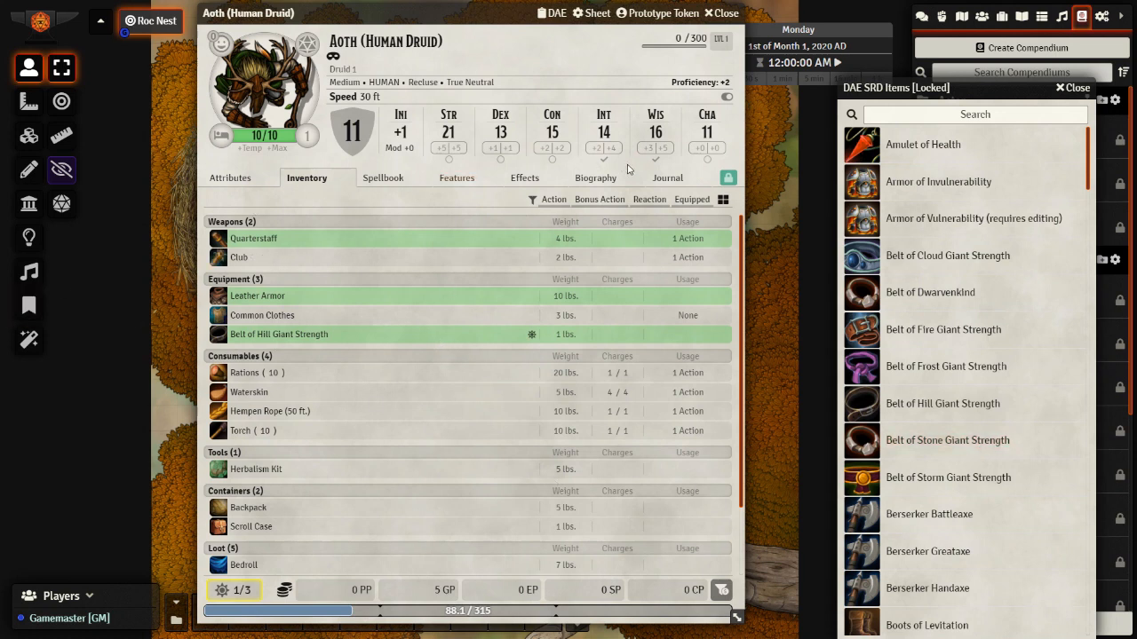
pyautogui.moveTo(610, 178)
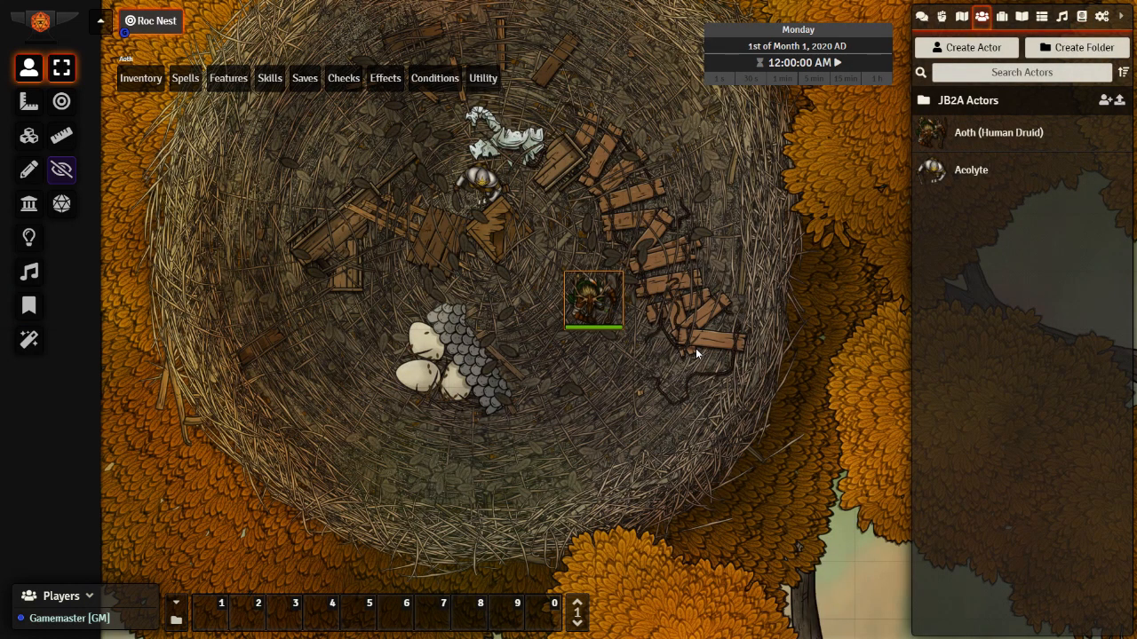
pyautogui.moveTo(652, 324)
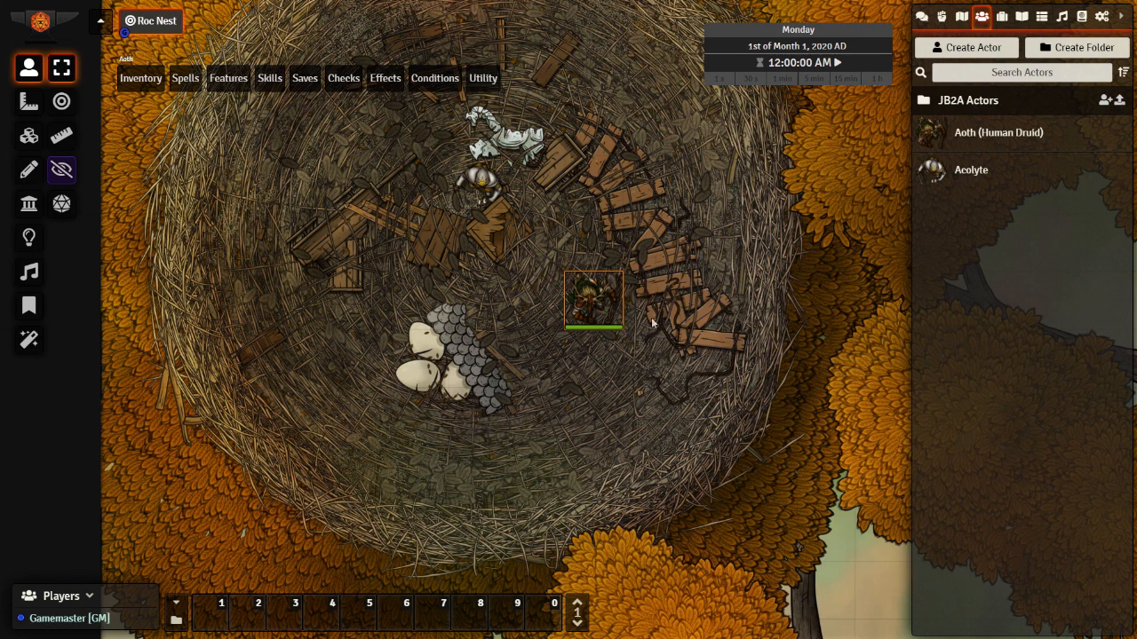
# Cast Bless at first level on the acolyte from Aoth's token action HUD.
pyautogui.click(480, 184)
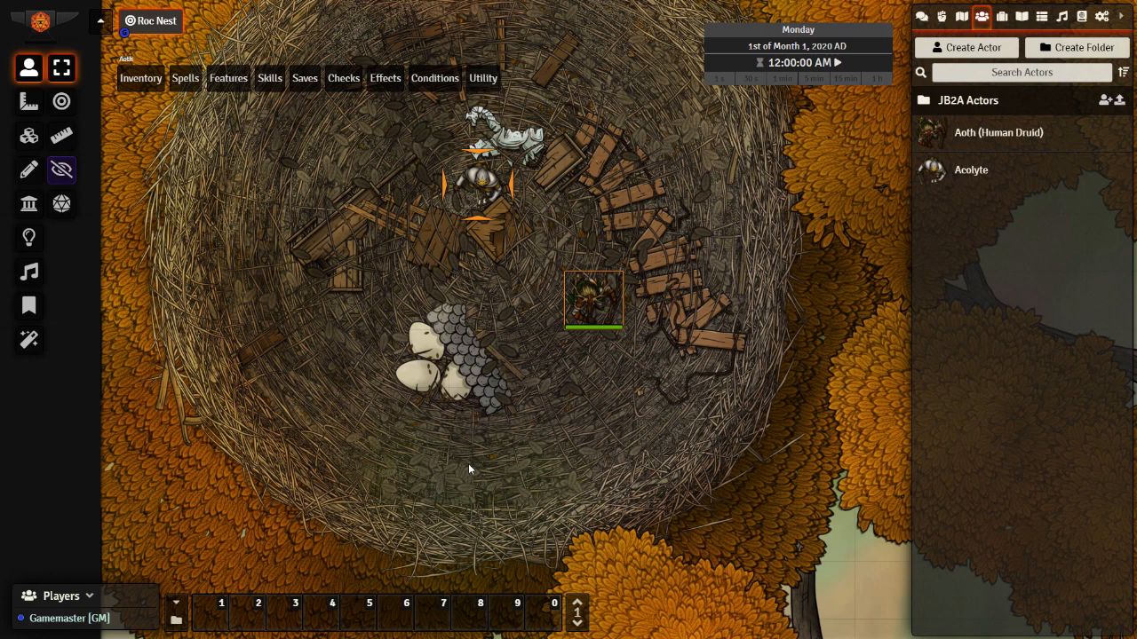
pyautogui.moveTo(485, 456)
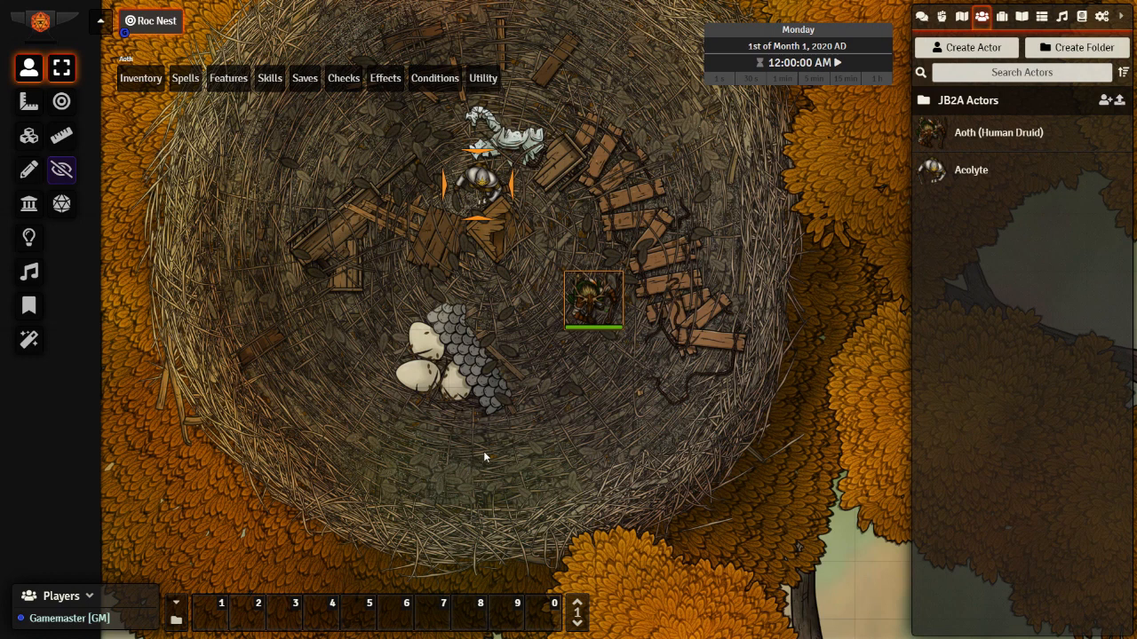
pyautogui.click(480, 187)
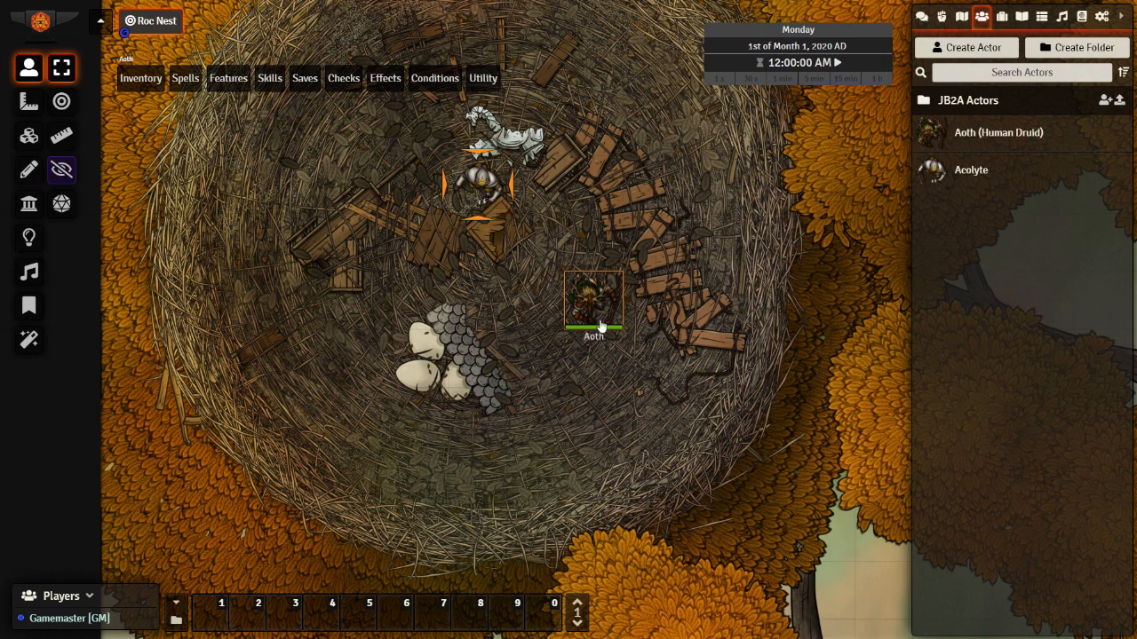
pyautogui.click(141, 79)
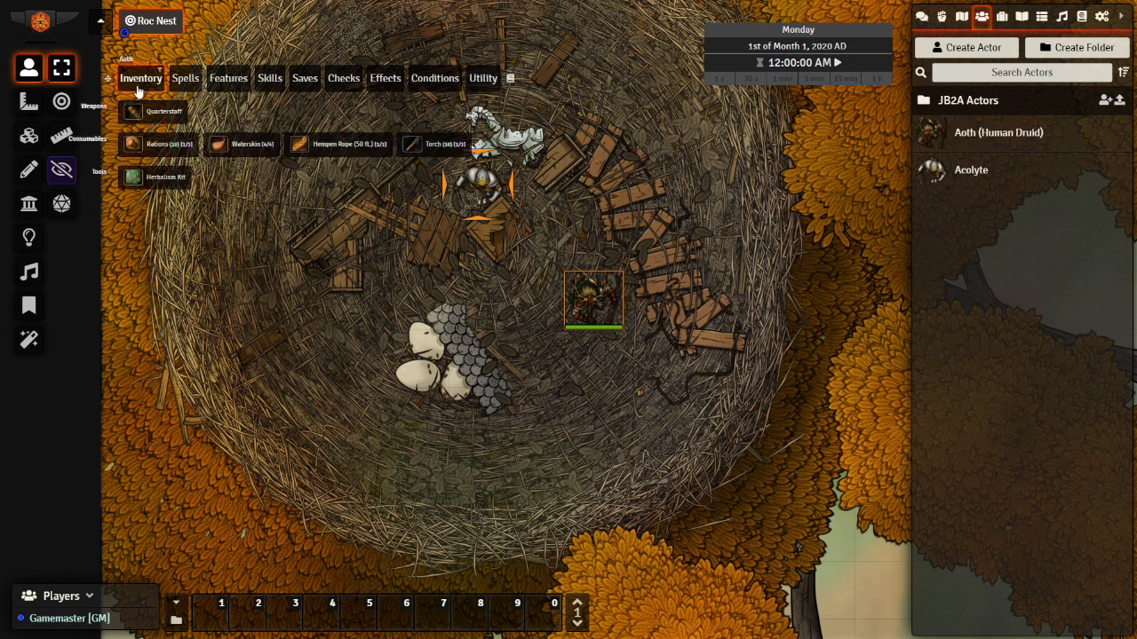
pyautogui.click(184, 78)
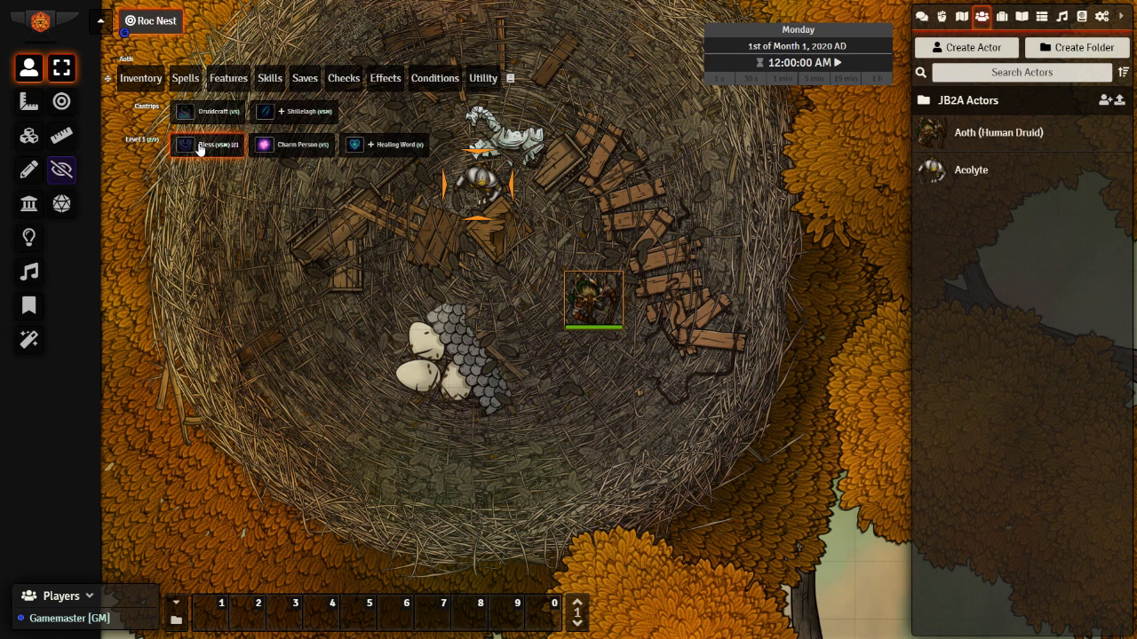
pyautogui.click(206, 145)
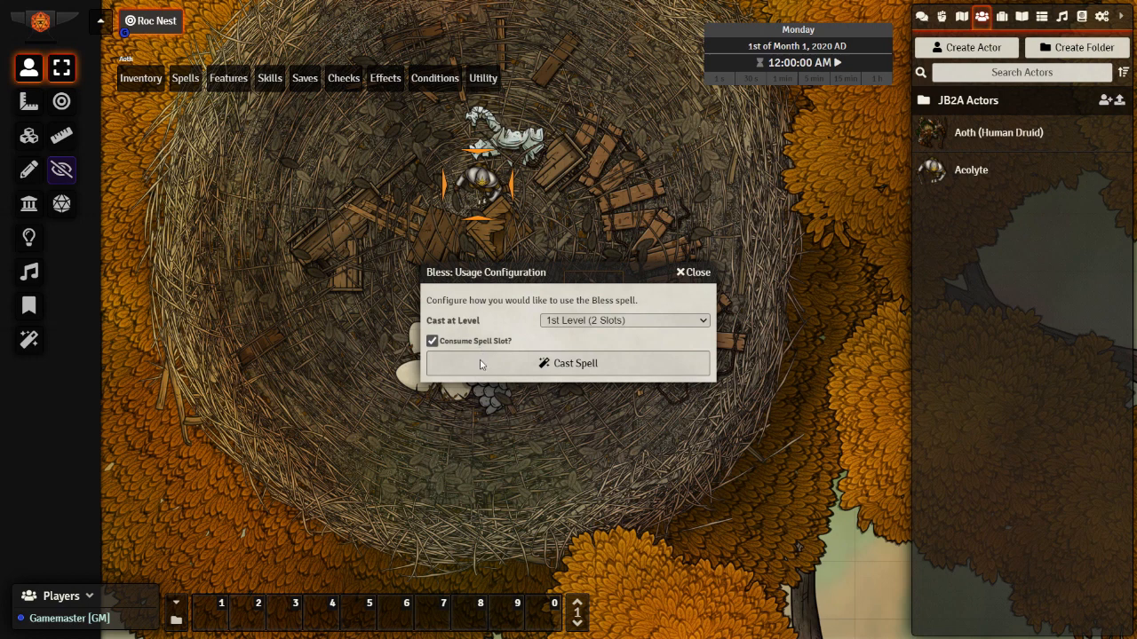
pyautogui.click(566, 363)
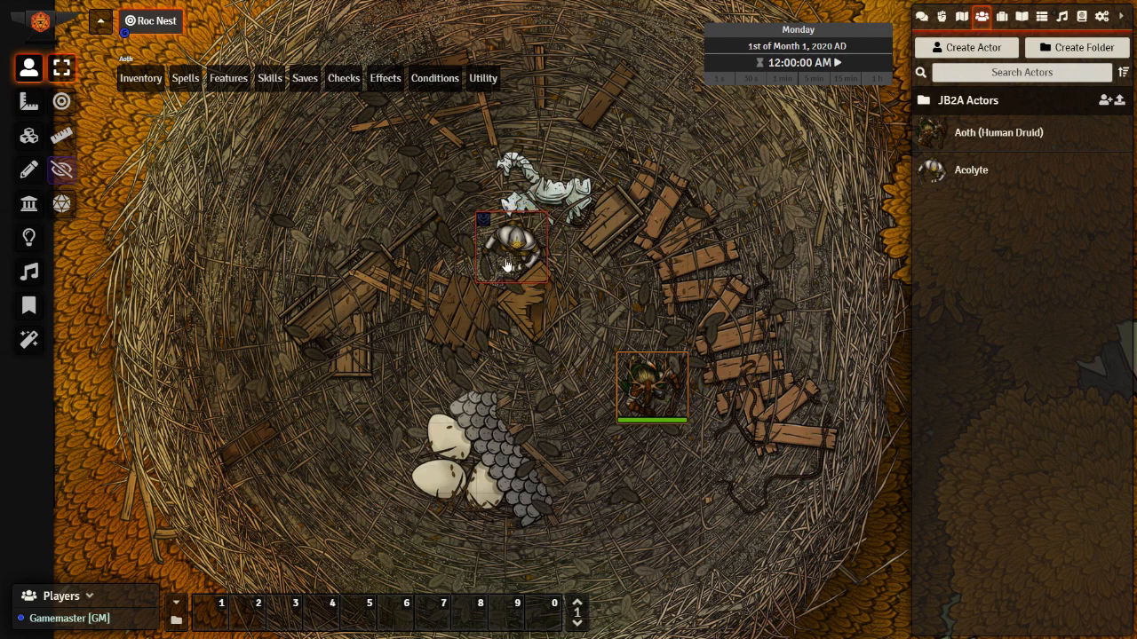
# Attack Aoth with the acolyte's Club, advance the clock one minute, and attack again.
pyautogui.click(652, 387)
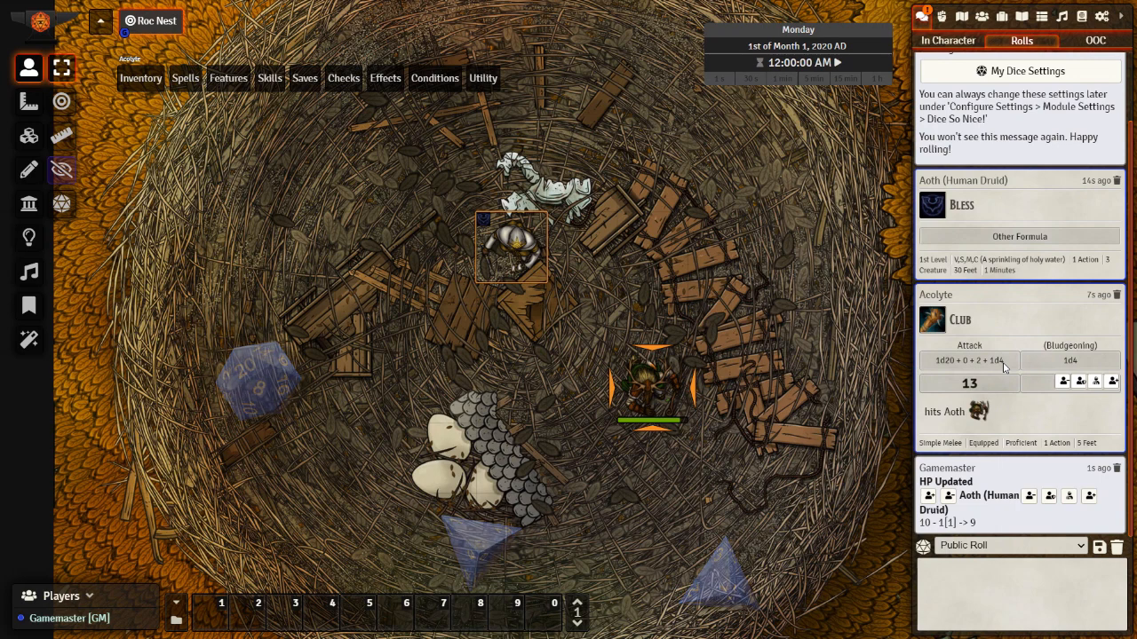
pyautogui.moveTo(997, 413)
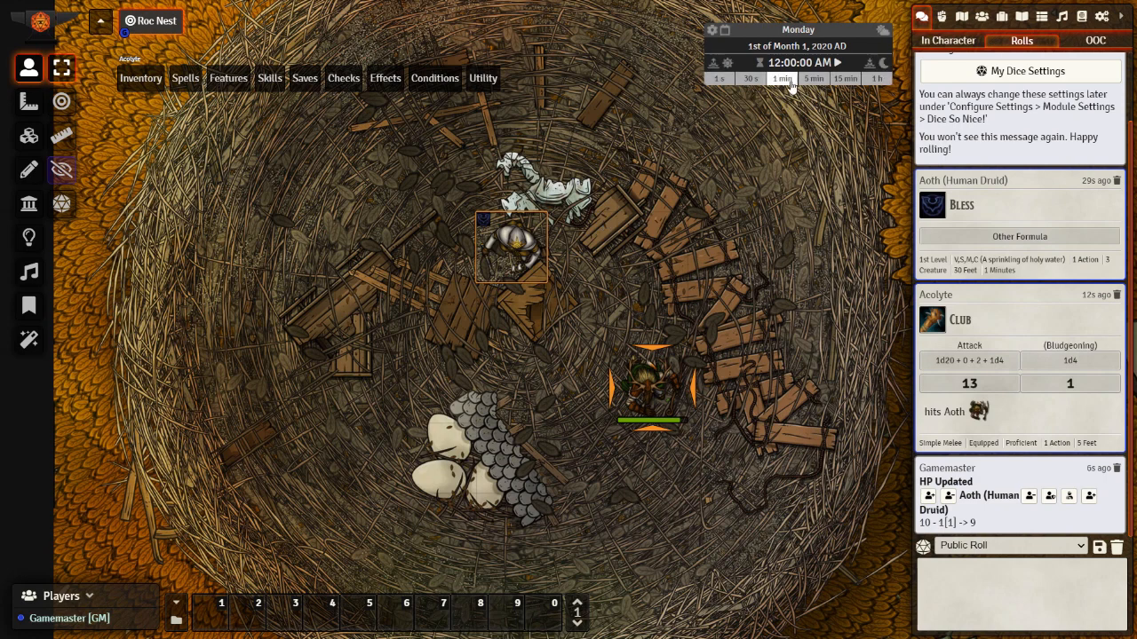
pyautogui.click(781, 78)
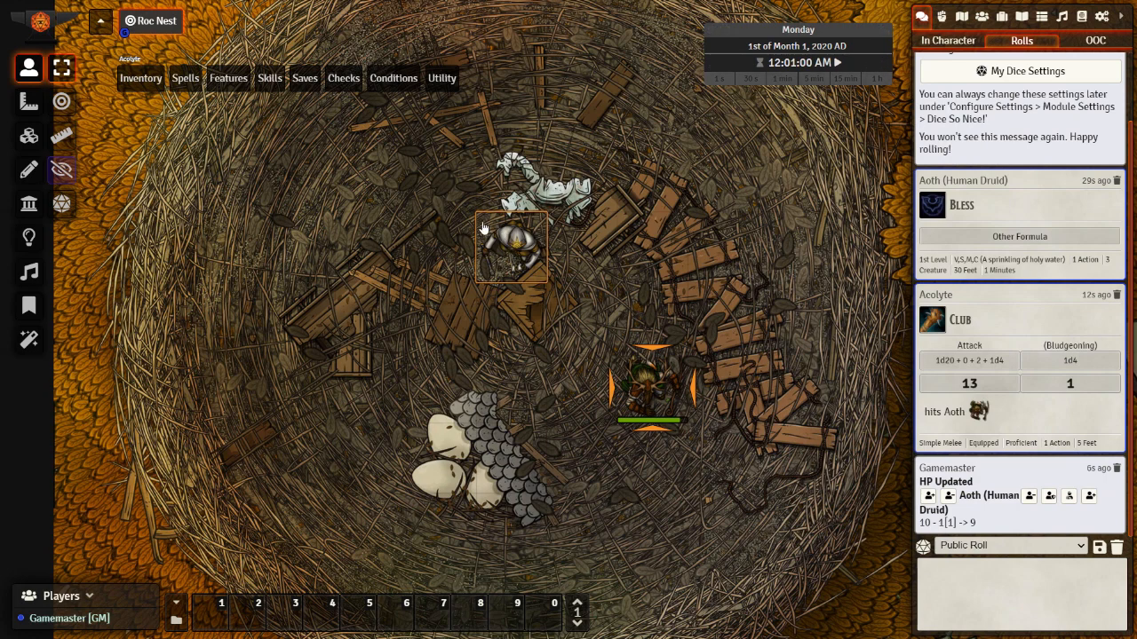
pyautogui.click(140, 78)
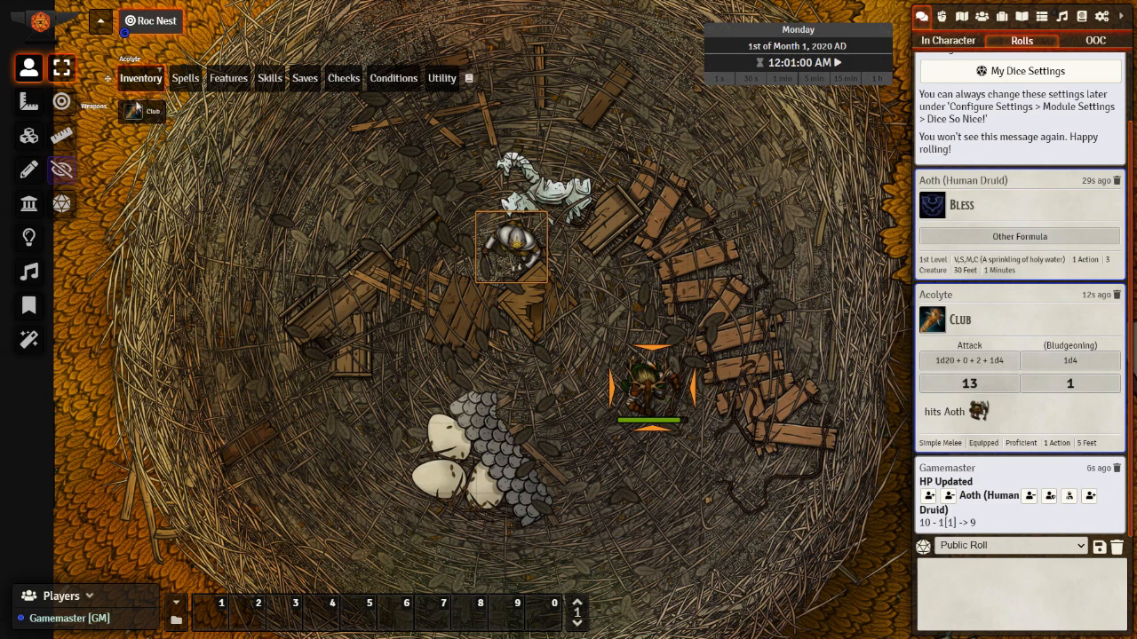
pyautogui.click(134, 111)
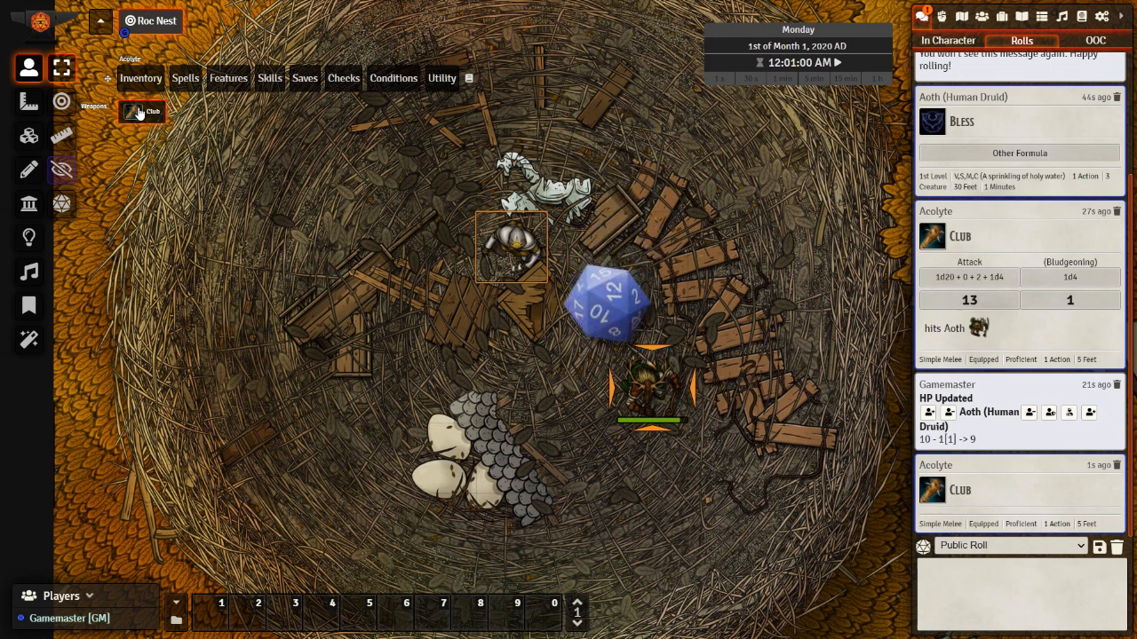
pyautogui.click(141, 112)
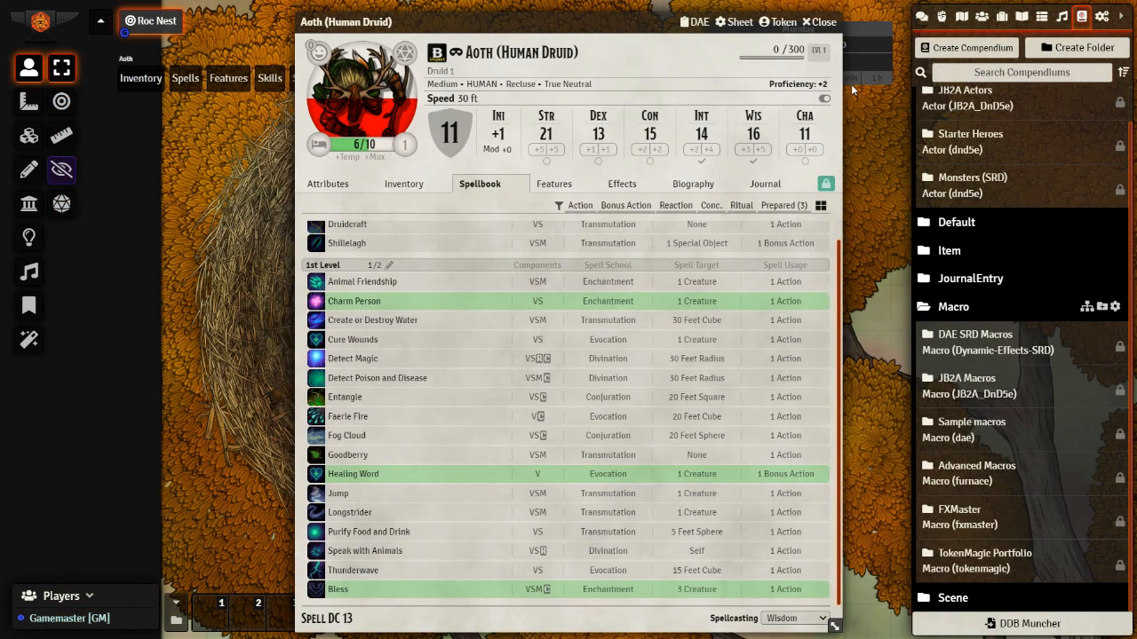
pyautogui.moveTo(466, 547)
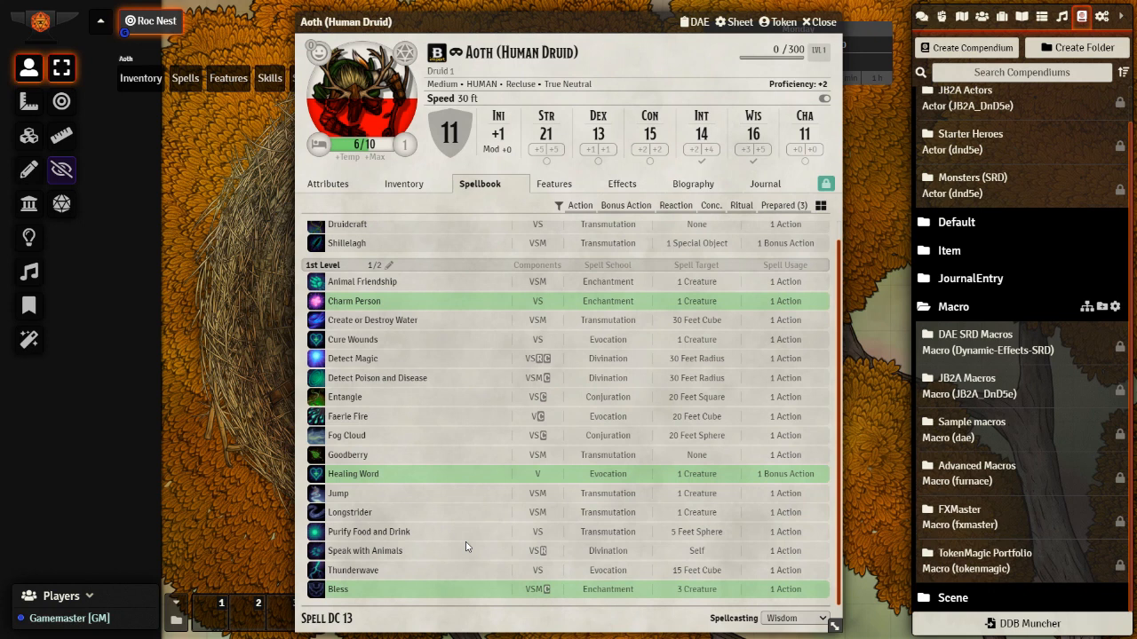
pyautogui.moveTo(380, 614)
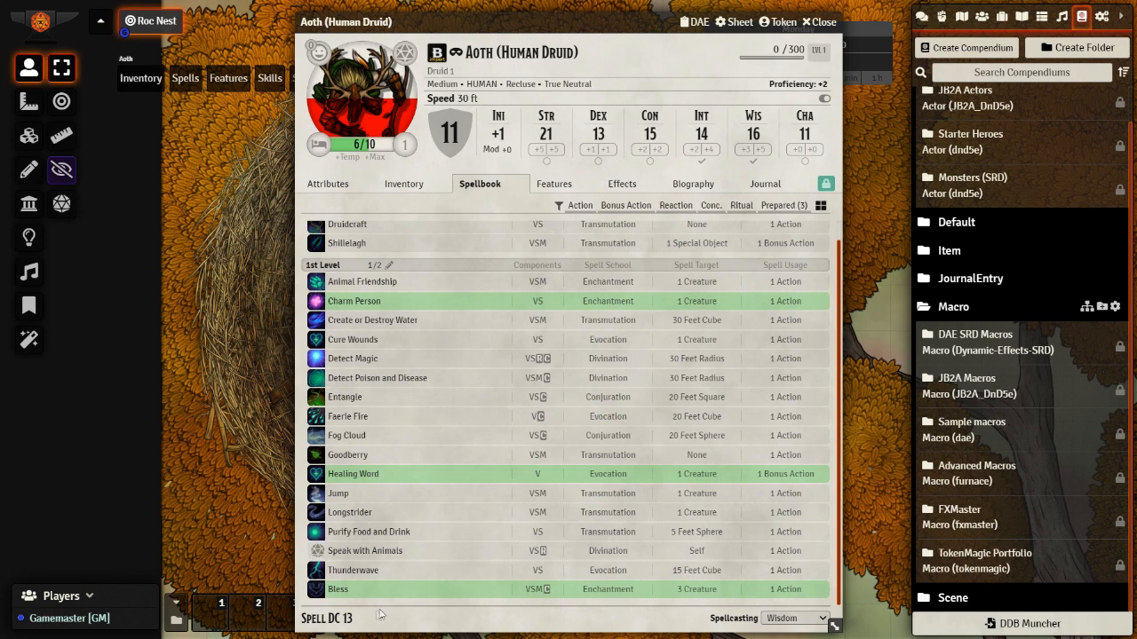
# Open Bless for editing and import the JB2A Blueprint macro to the hotbar.
pyautogui.rightClick(351, 570)
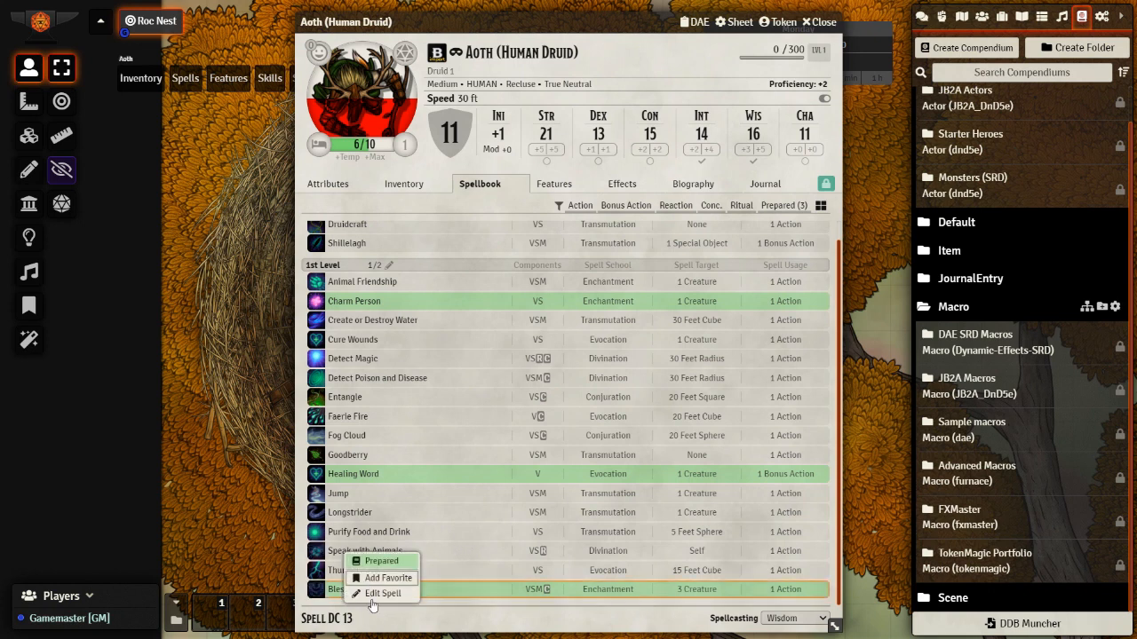
pyautogui.click(385, 593)
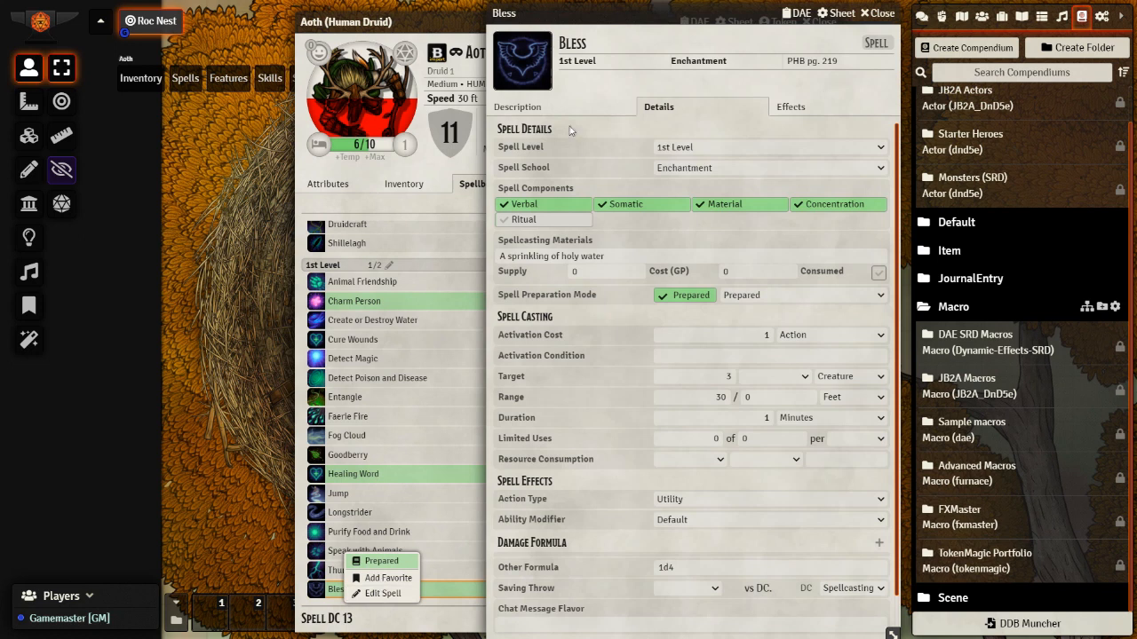
pyautogui.scroll(-3)
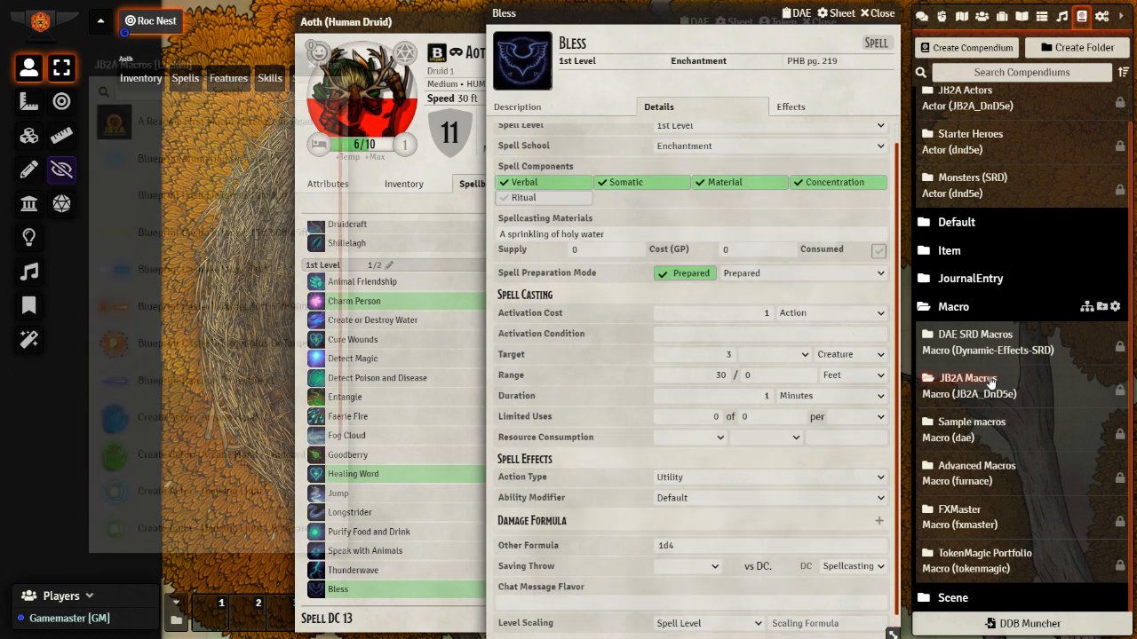
pyautogui.click(963, 379)
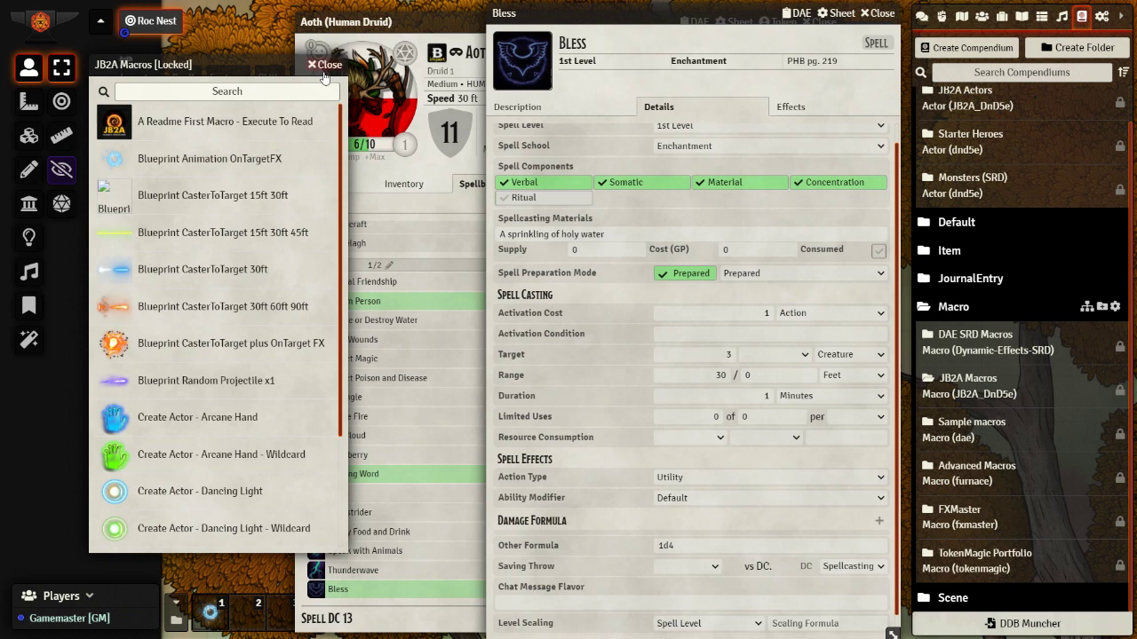
pyautogui.click(310, 64)
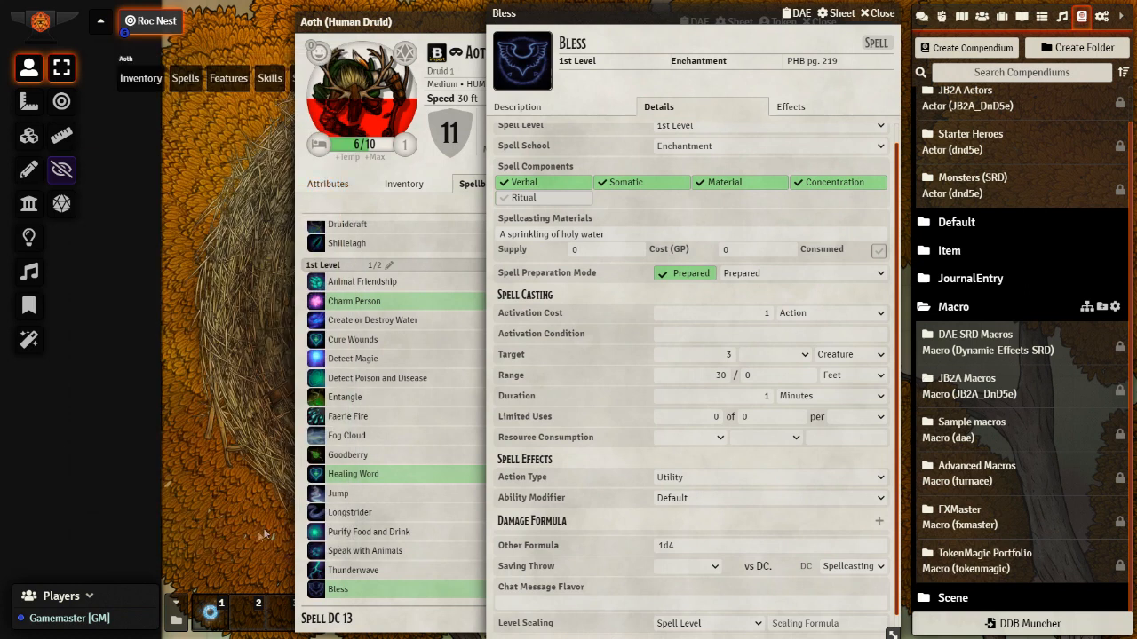
# Set Bless's On Use Macro to 'Blueprint Animation OnTargetFX' and close the spell.
pyautogui.rightClick(210, 613)
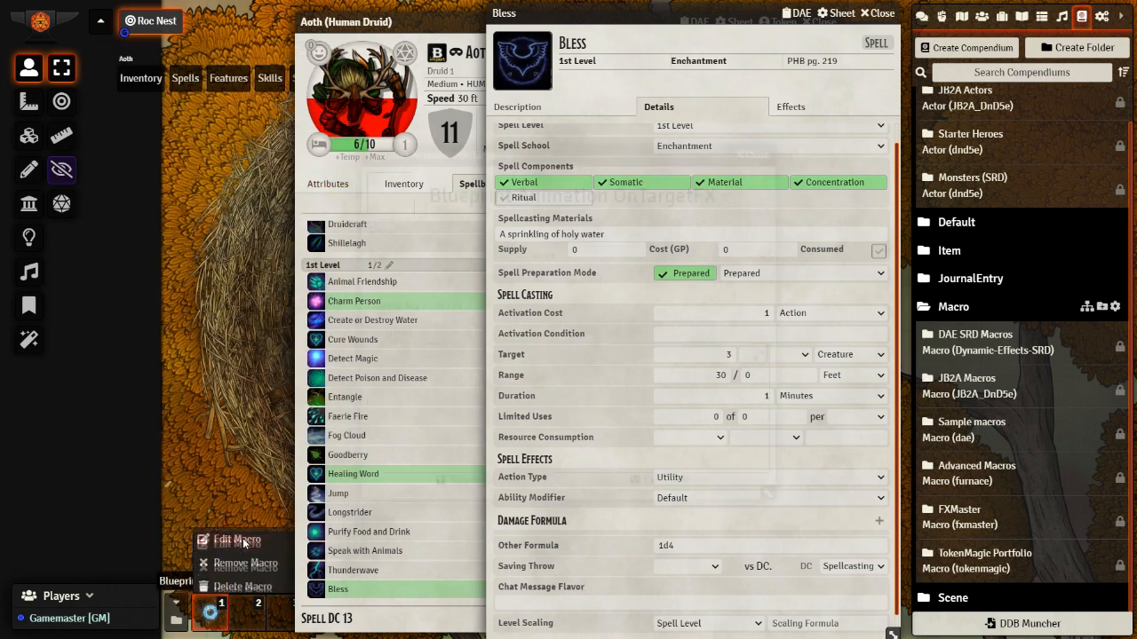
pyautogui.click(235, 540)
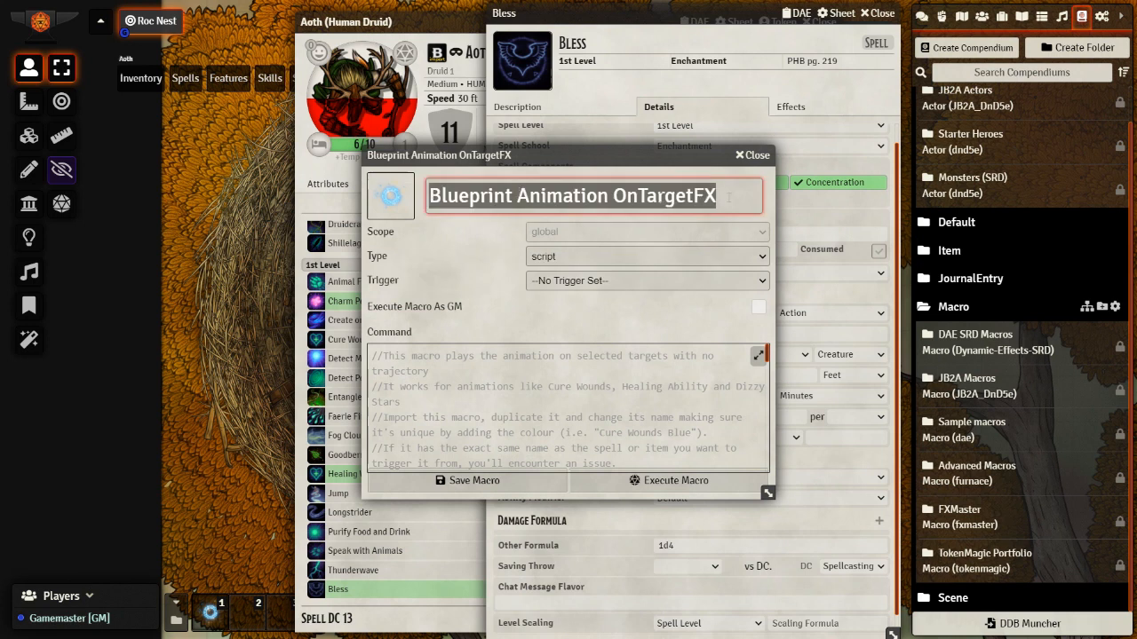
pyautogui.click(741, 155)
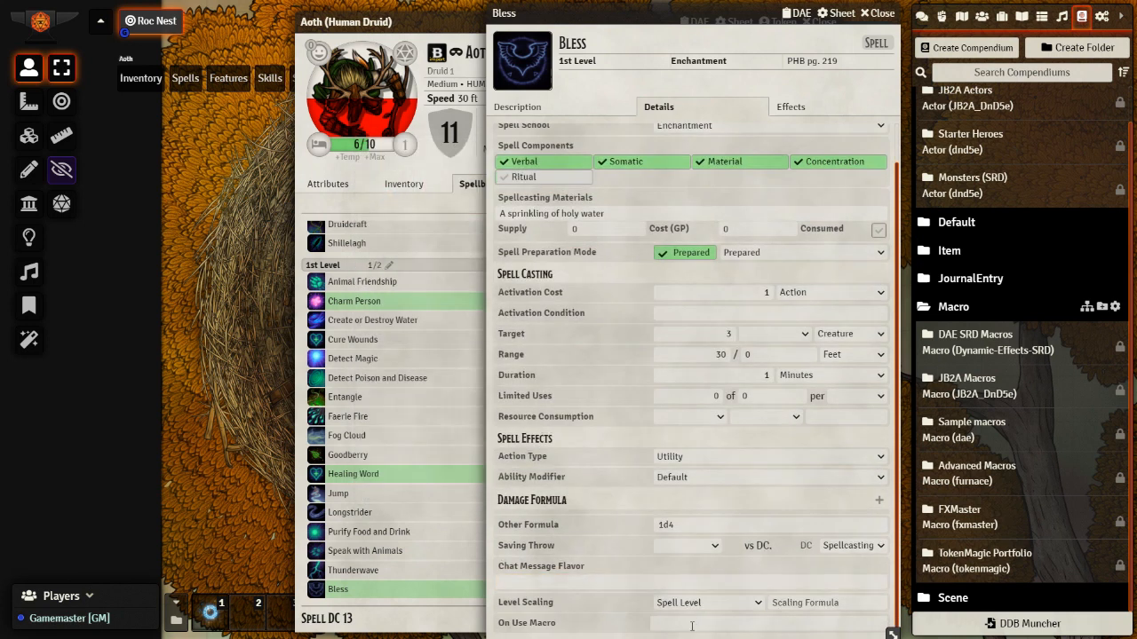
pyautogui.write('Blueprint Animation OnTargetFX')
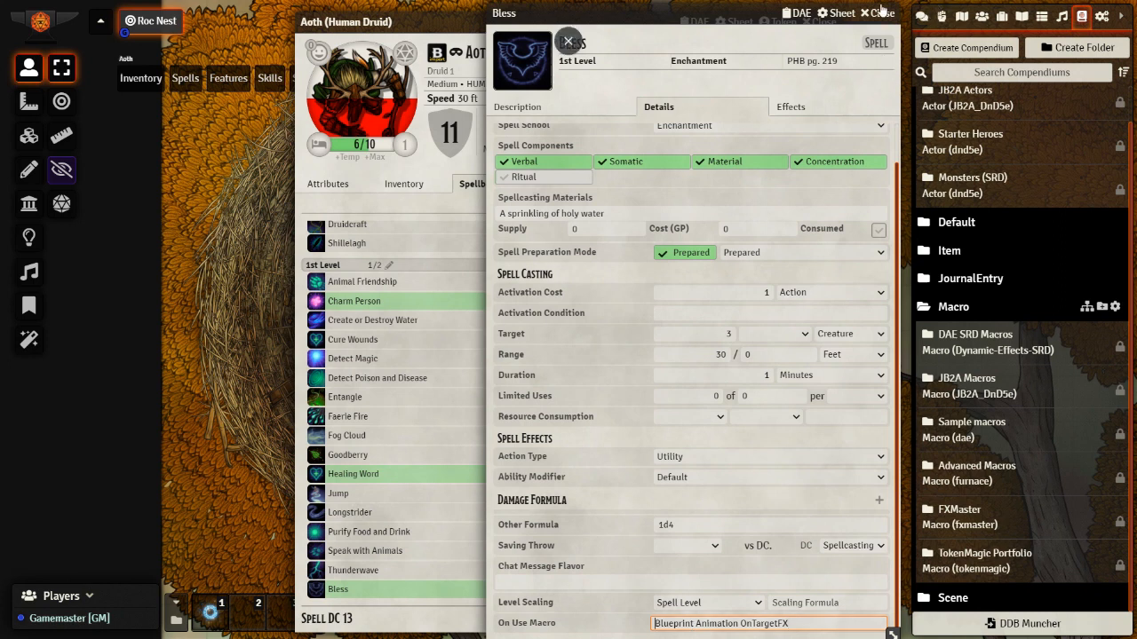
pyautogui.click(567, 42)
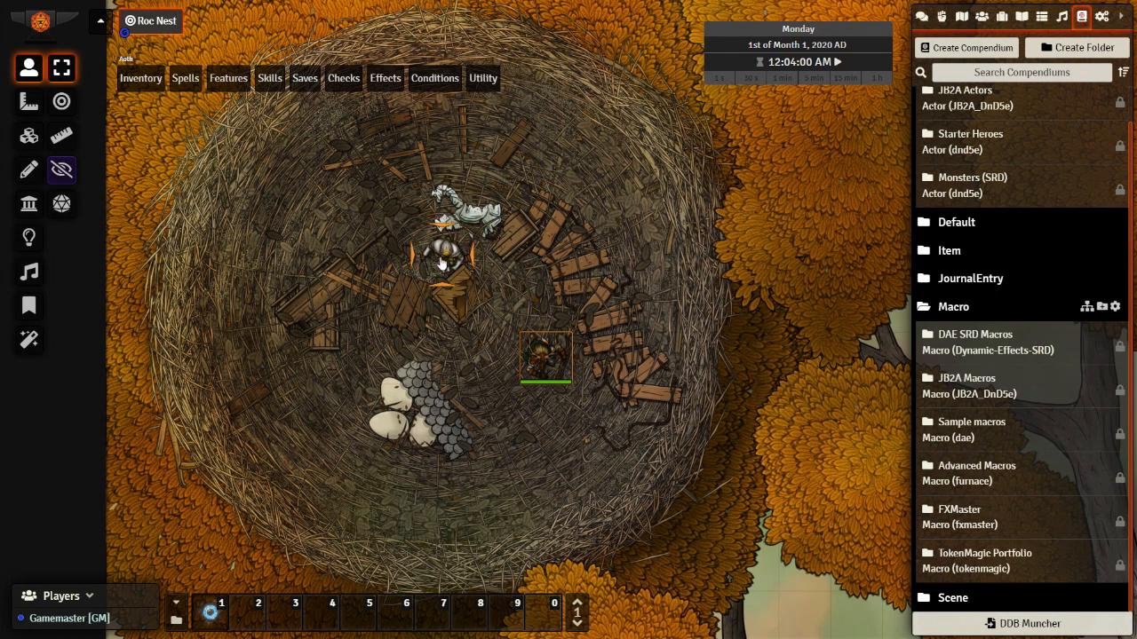
# Target the acolyte and bring up Aoth's spells in the token action HUD.
pyautogui.click(185, 78)
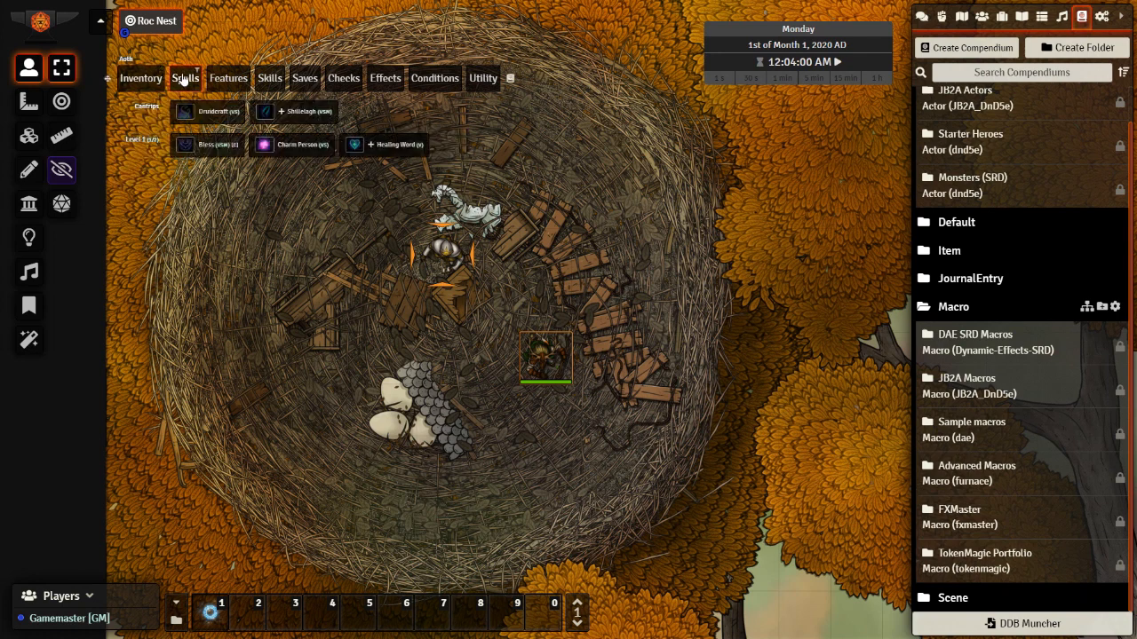
pyautogui.click(185, 78)
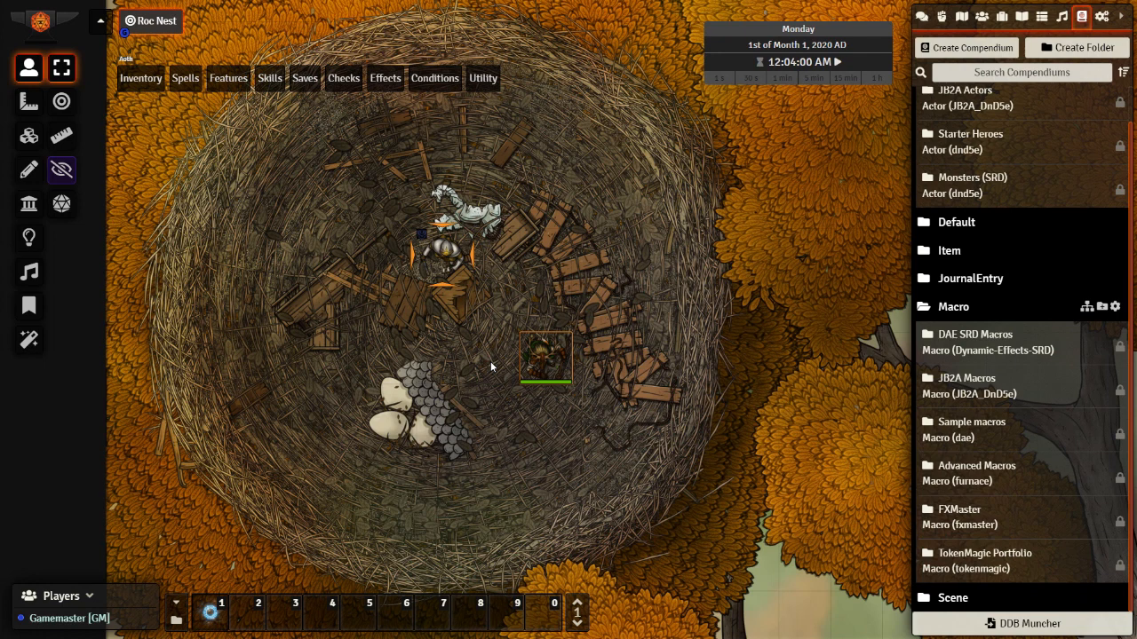
pyautogui.moveTo(486, 386)
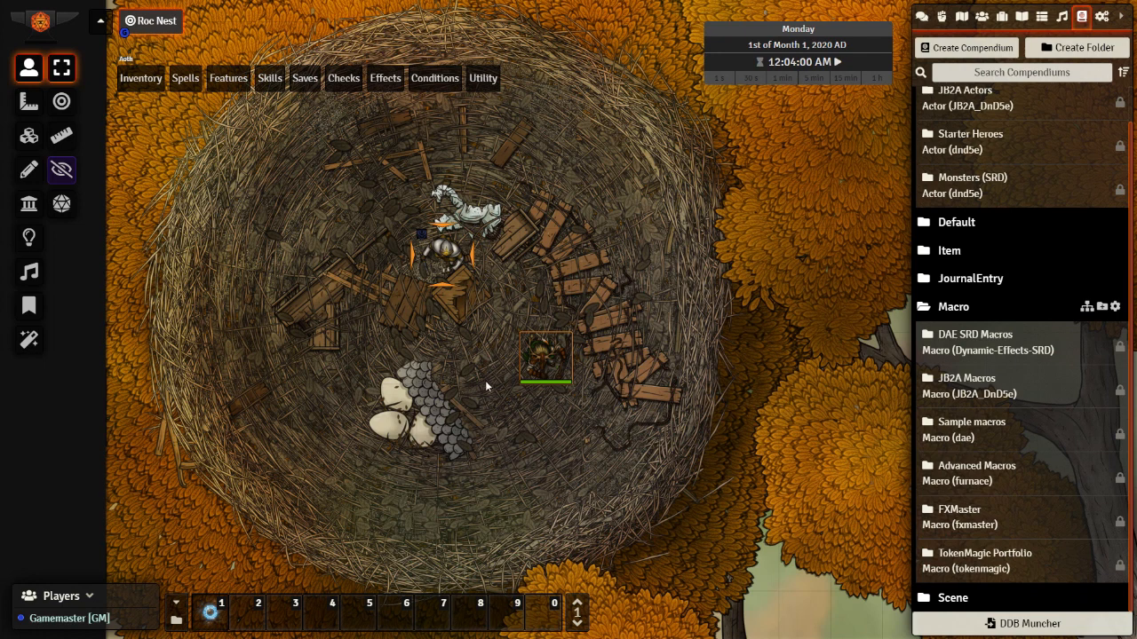